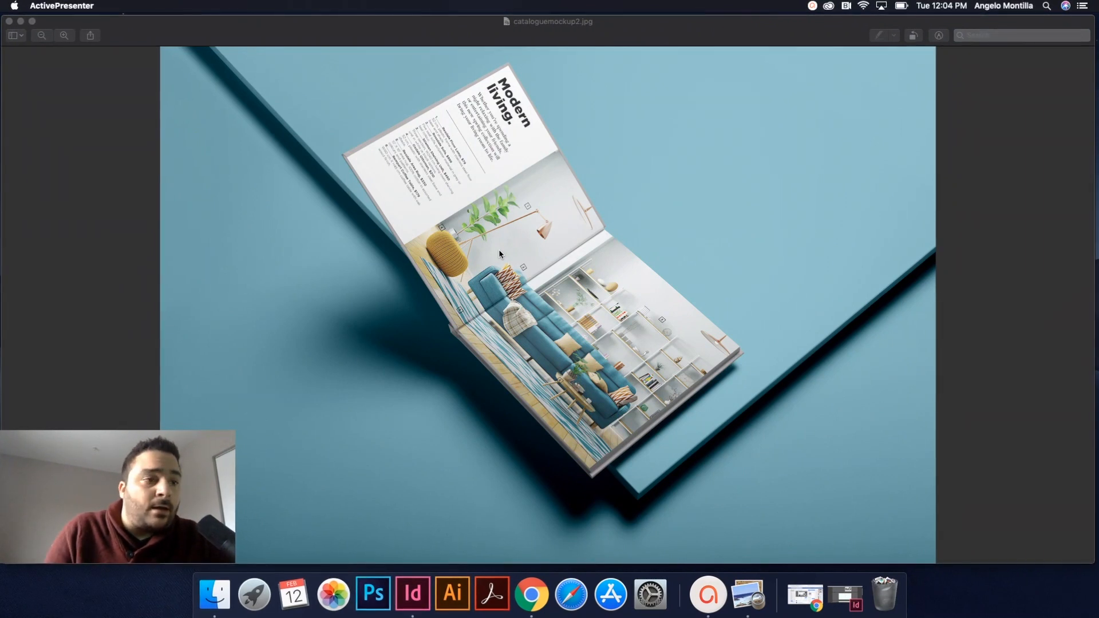
pyautogui.moveTo(518, 98)
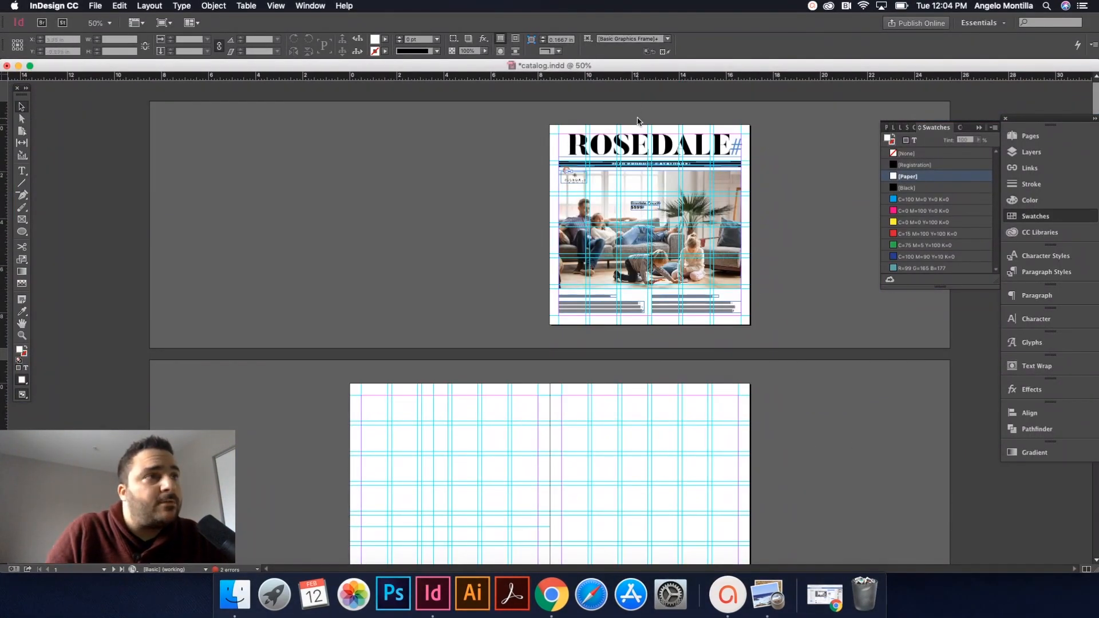
# - Scroll down past the cover to the blank pages 2–3 spread
pyautogui.scroll(-3)
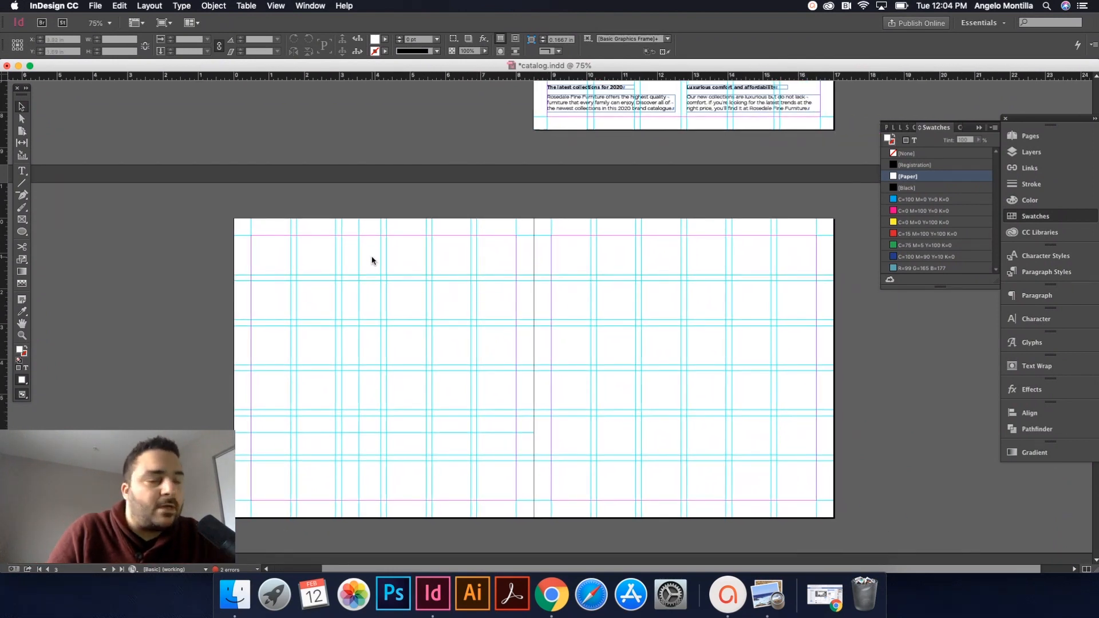
pyautogui.moveTo(617, 243)
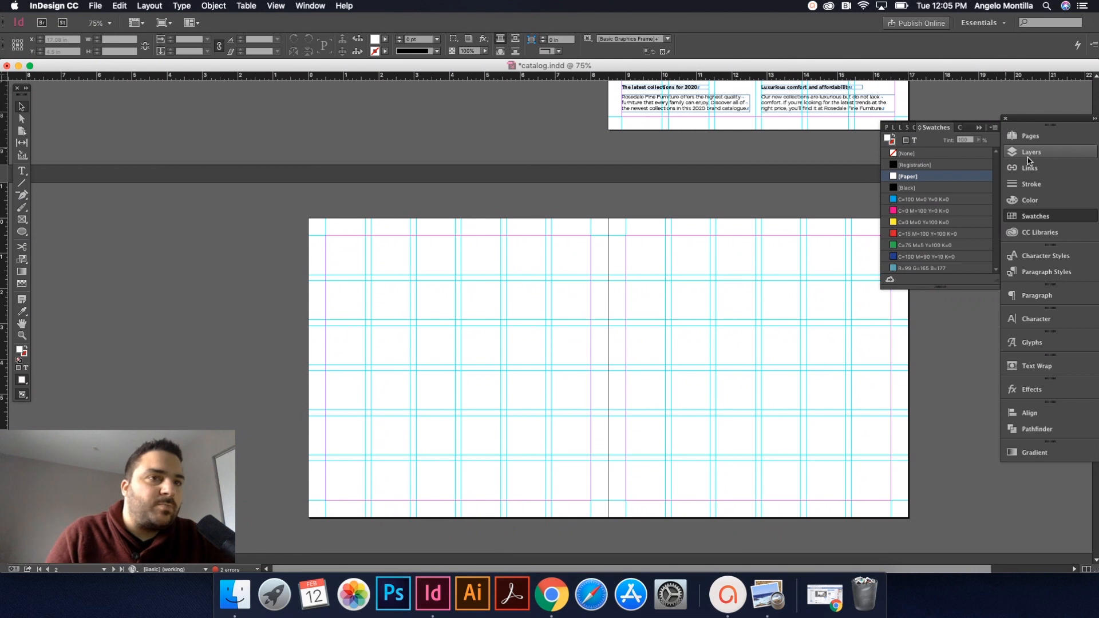
# - On the background layer, fill the full-spread frame with the Paper swatch and lock the layer
pyautogui.click(1030, 152)
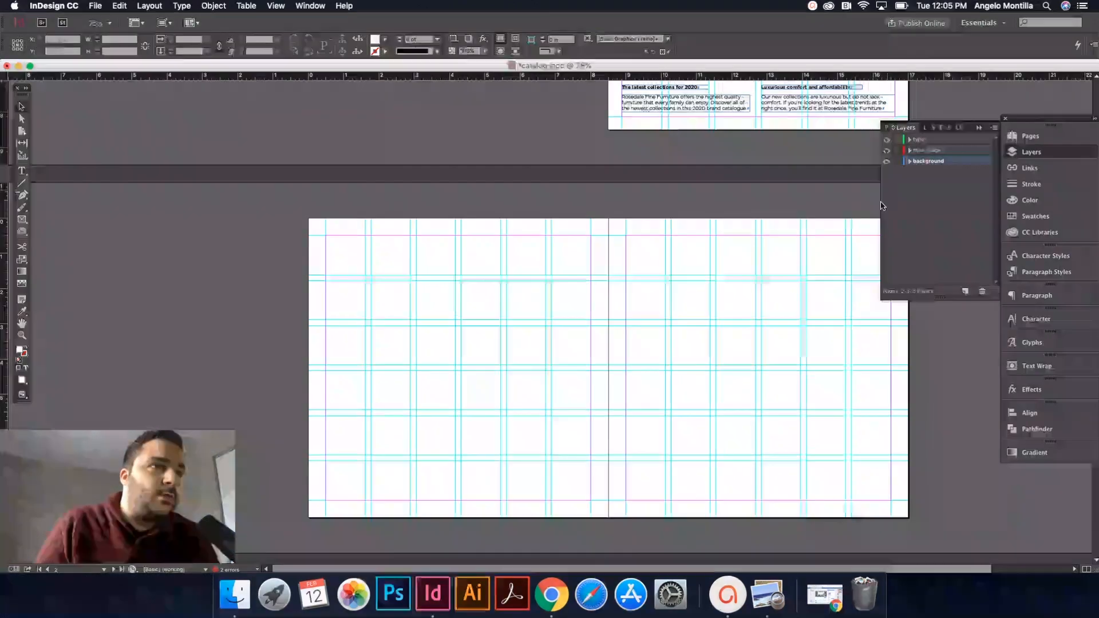
pyautogui.doubleClick(928, 160)
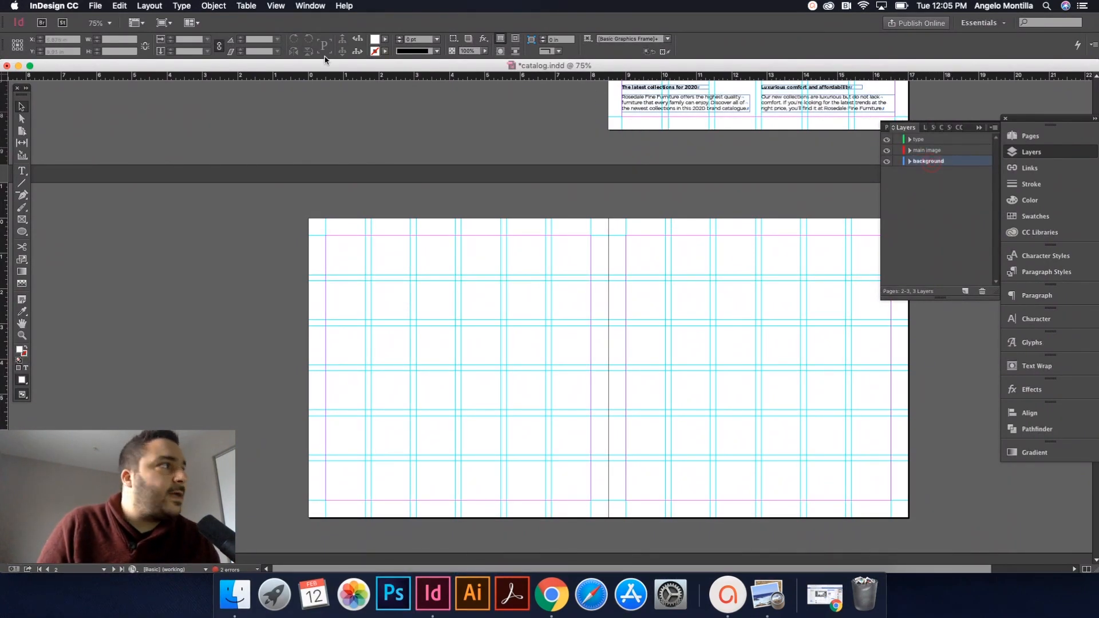
pyautogui.moveTo(22, 221)
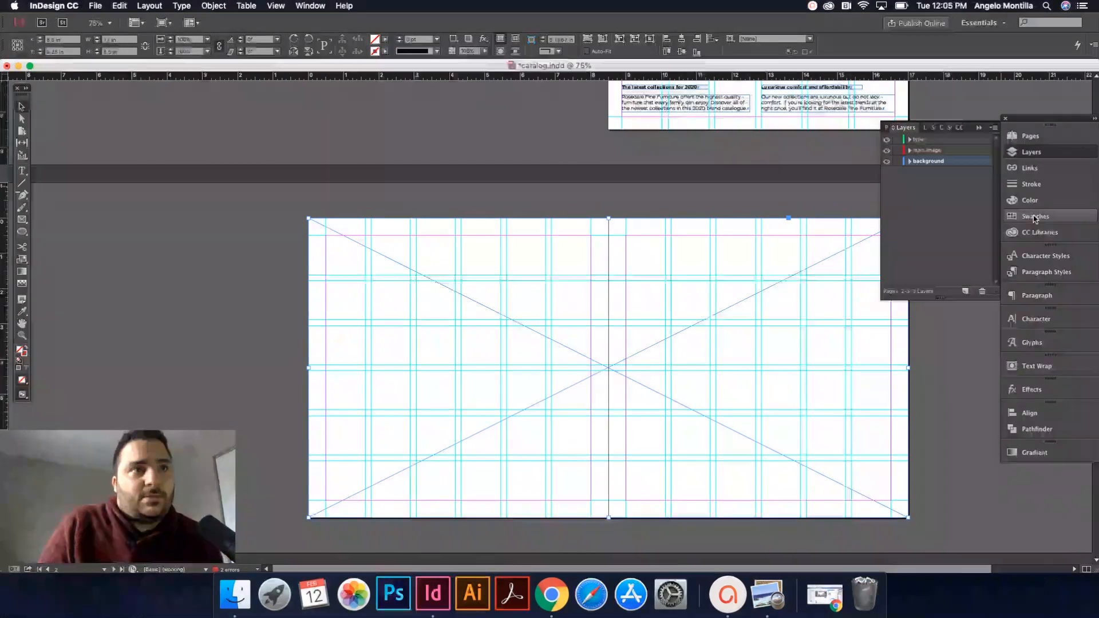
pyautogui.click(1035, 216)
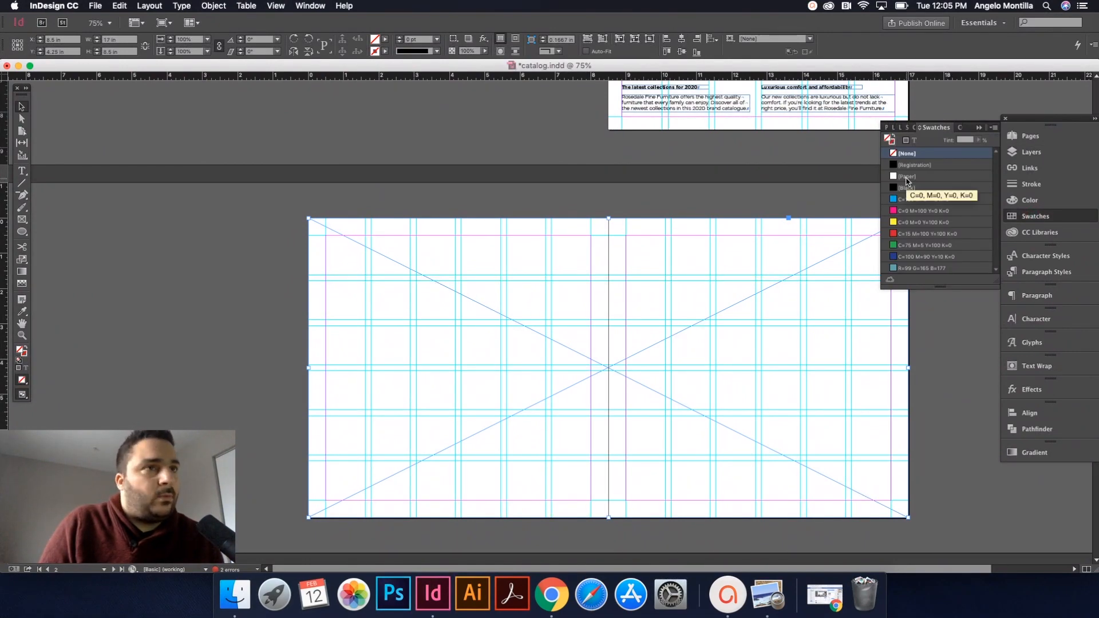
pyautogui.click(908, 176)
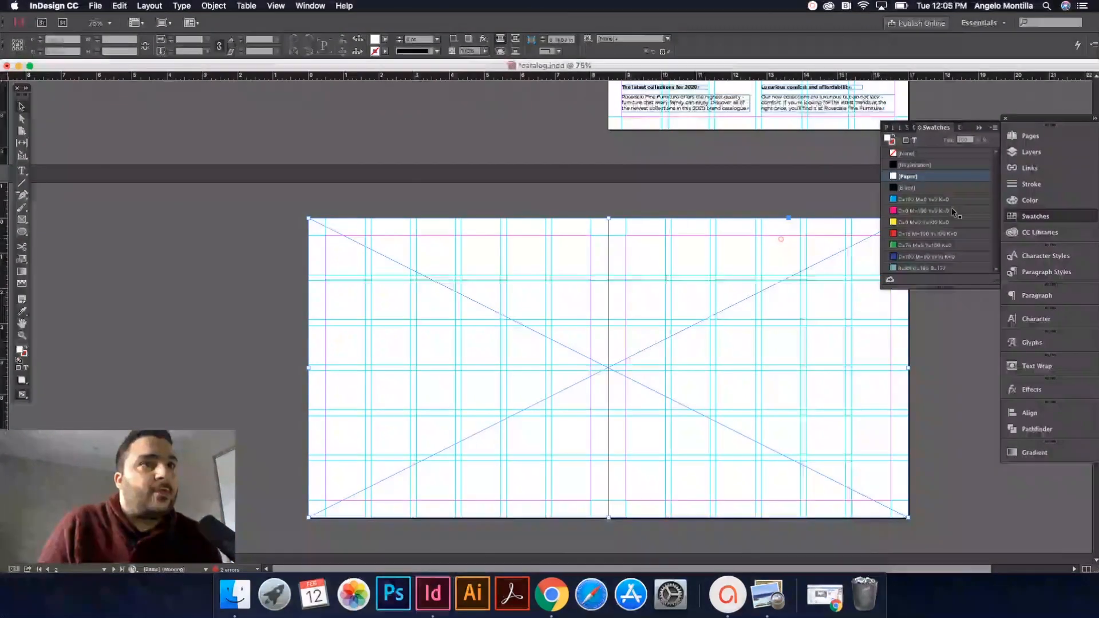
pyautogui.click(1031, 151)
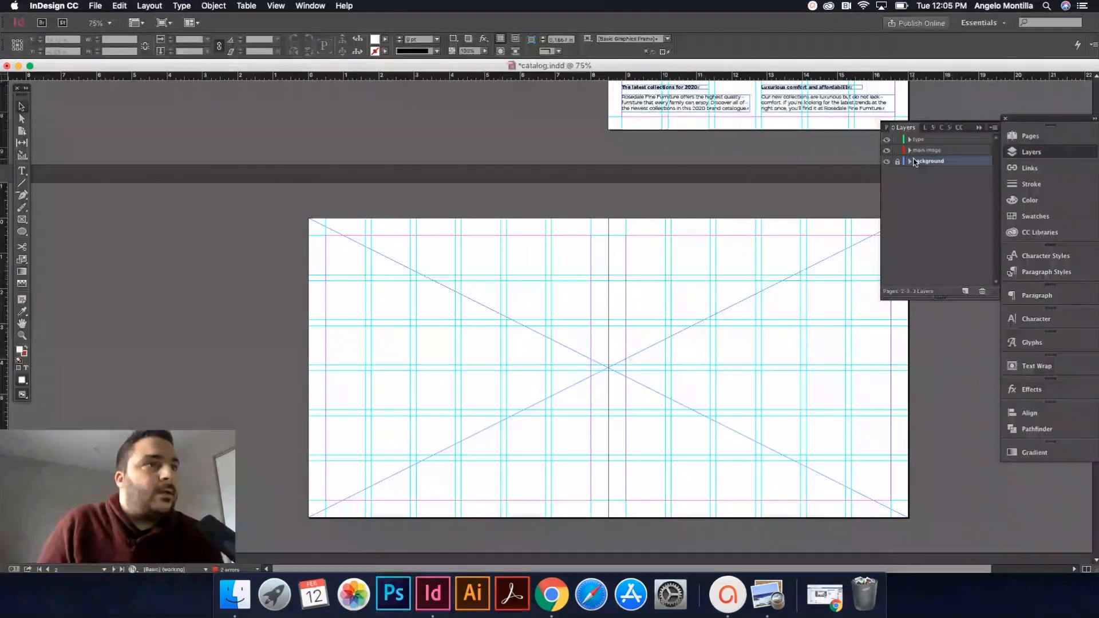
# - On the main image layer, draw a photo frame from the left page column to the right bleed
pyautogui.click(926, 150)
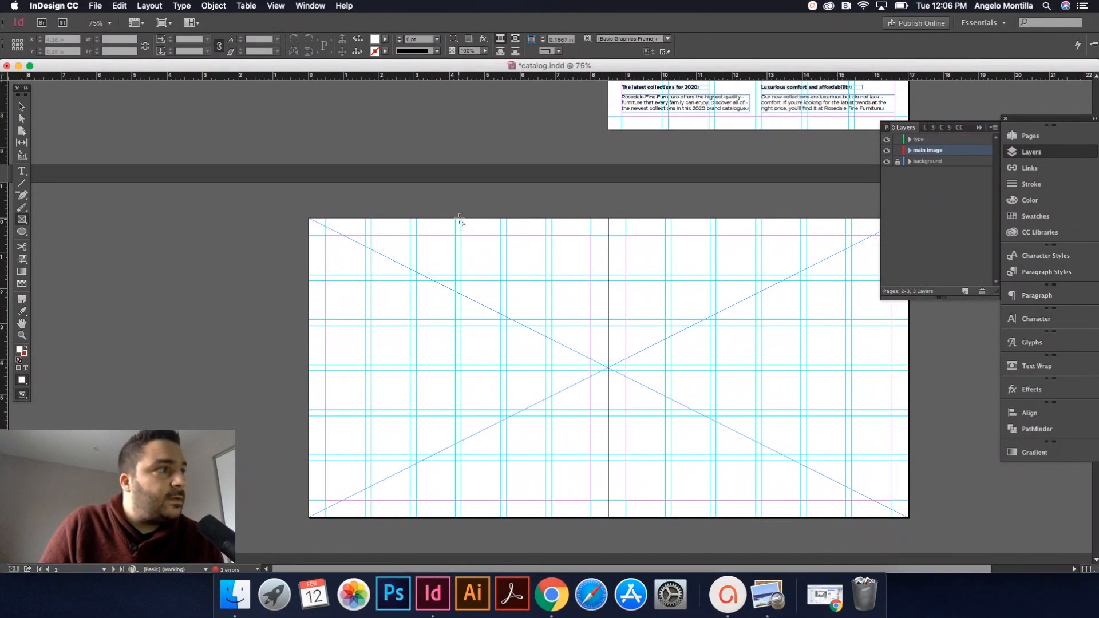
pyautogui.moveTo(459, 216); pyautogui.dragTo(578, 399)
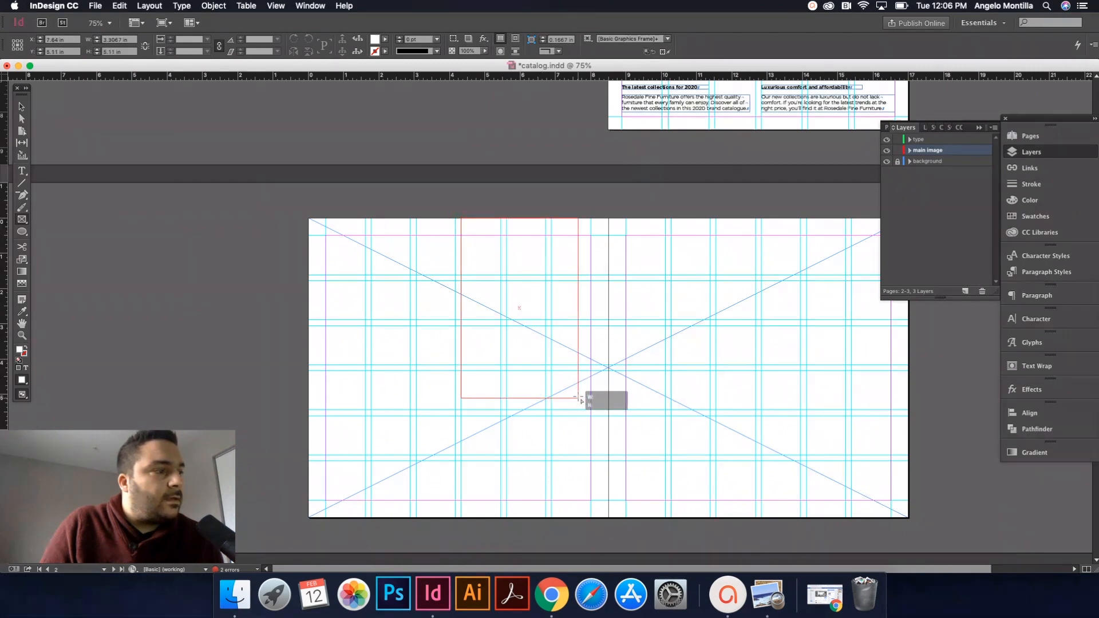
pyautogui.moveTo(578, 399); pyautogui.dragTo(904, 502)
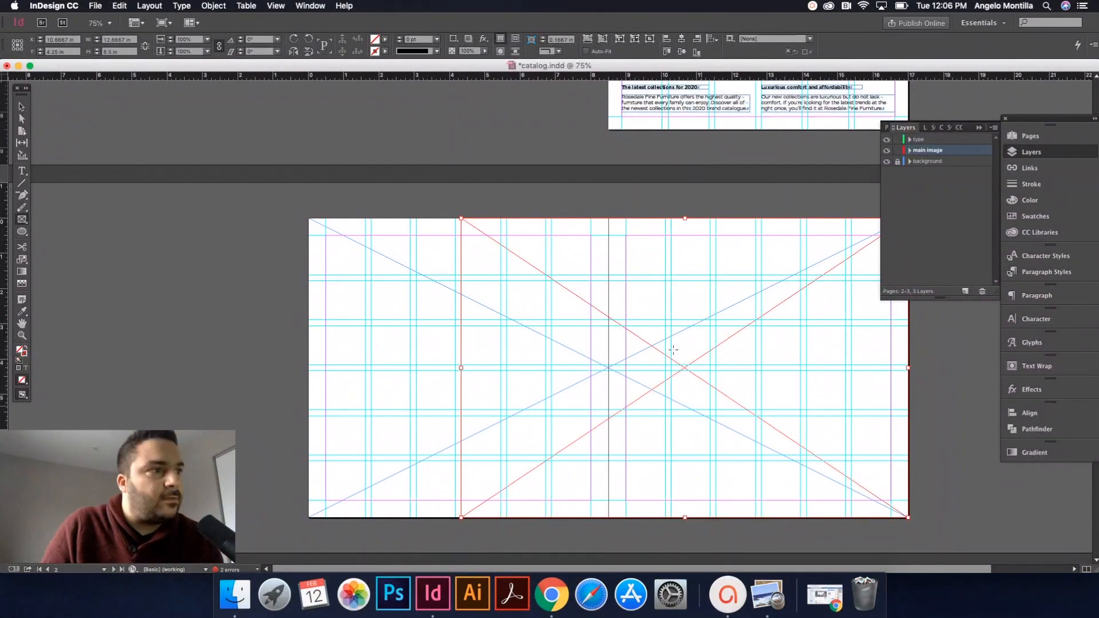
pyautogui.moveTo(855, 477)
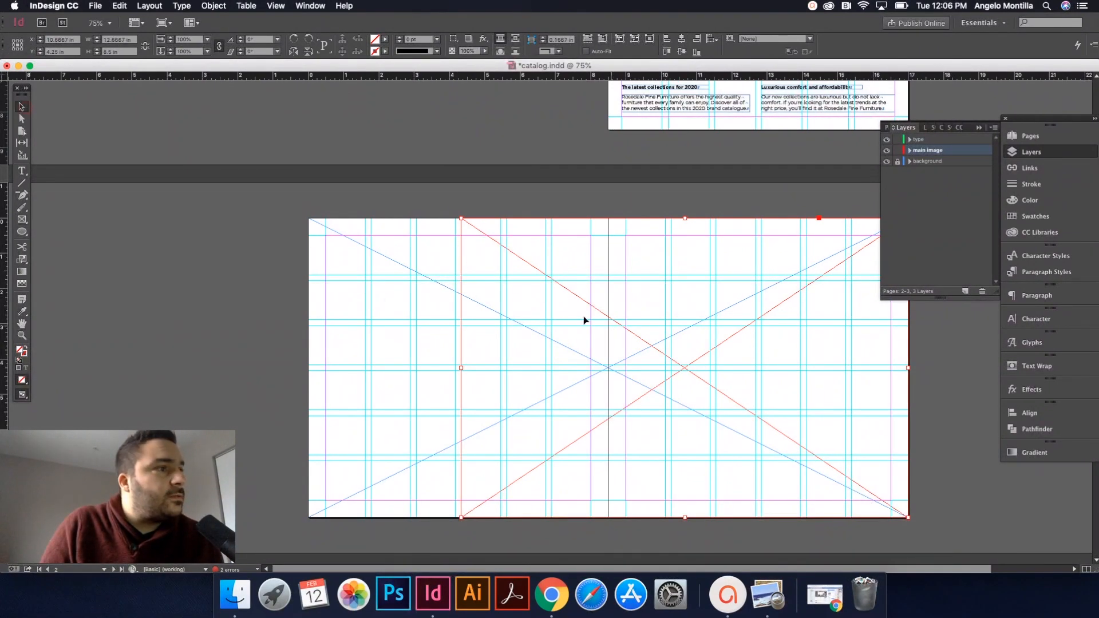
pyautogui.moveTo(471, 271)
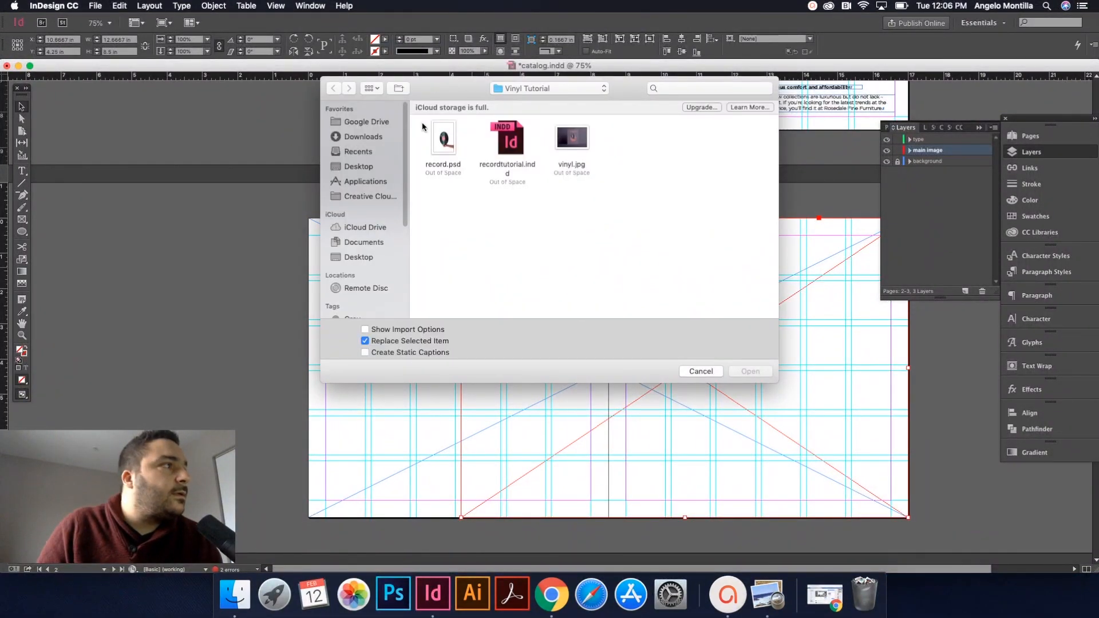
# - Place AdobeStock_193995249.jpeg from Desktop > Catalog > Photos into the image frame
pyautogui.click(358, 166)
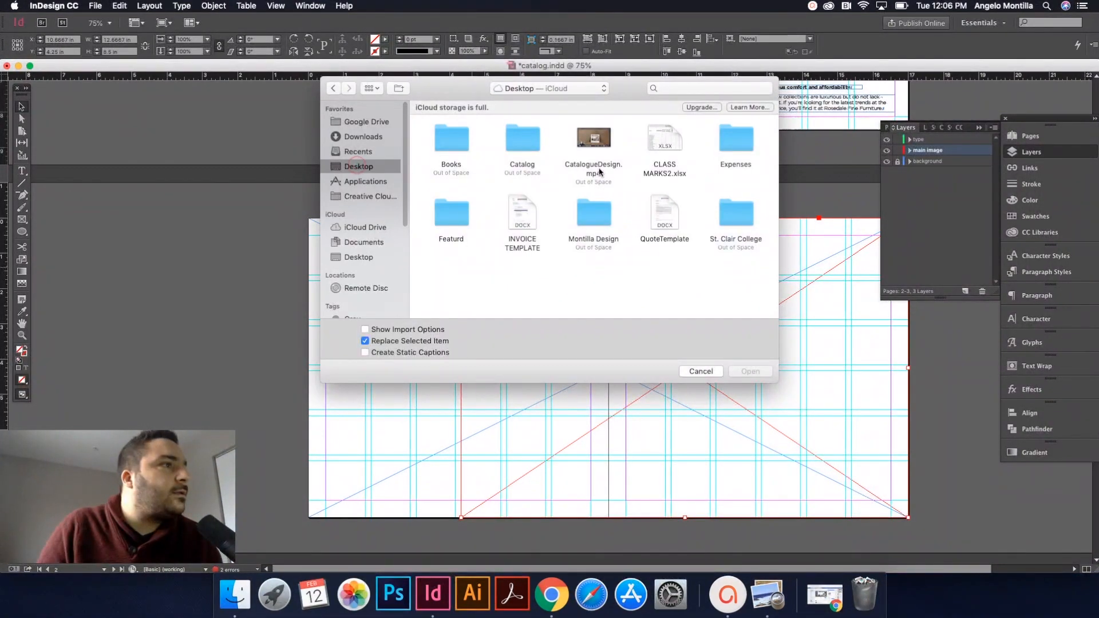
pyautogui.click(521, 137)
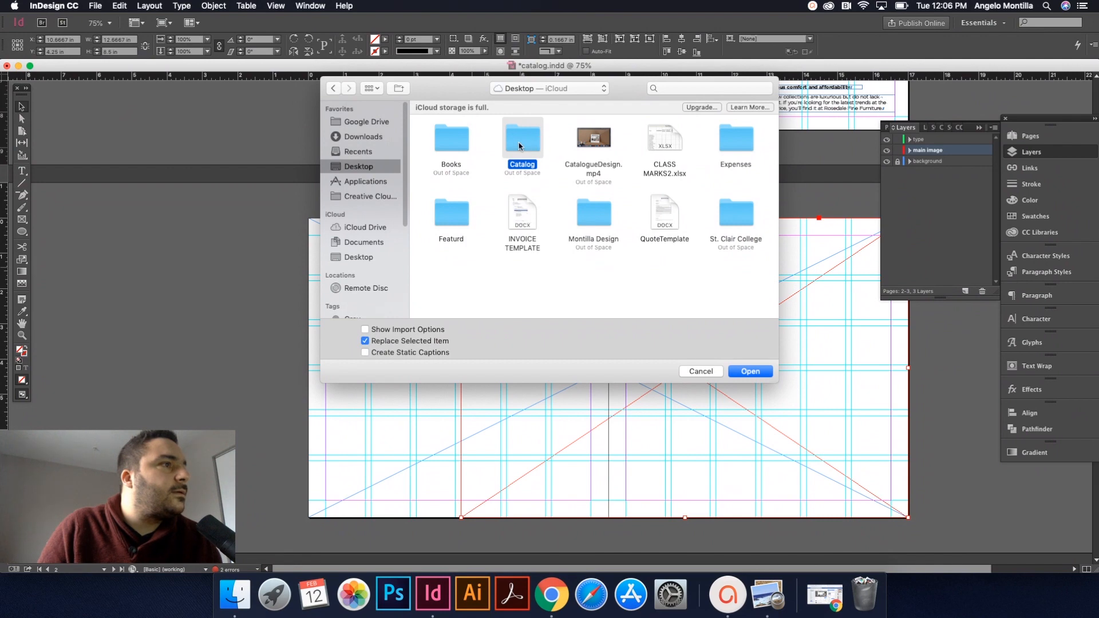
pyautogui.doubleClick(522, 138)
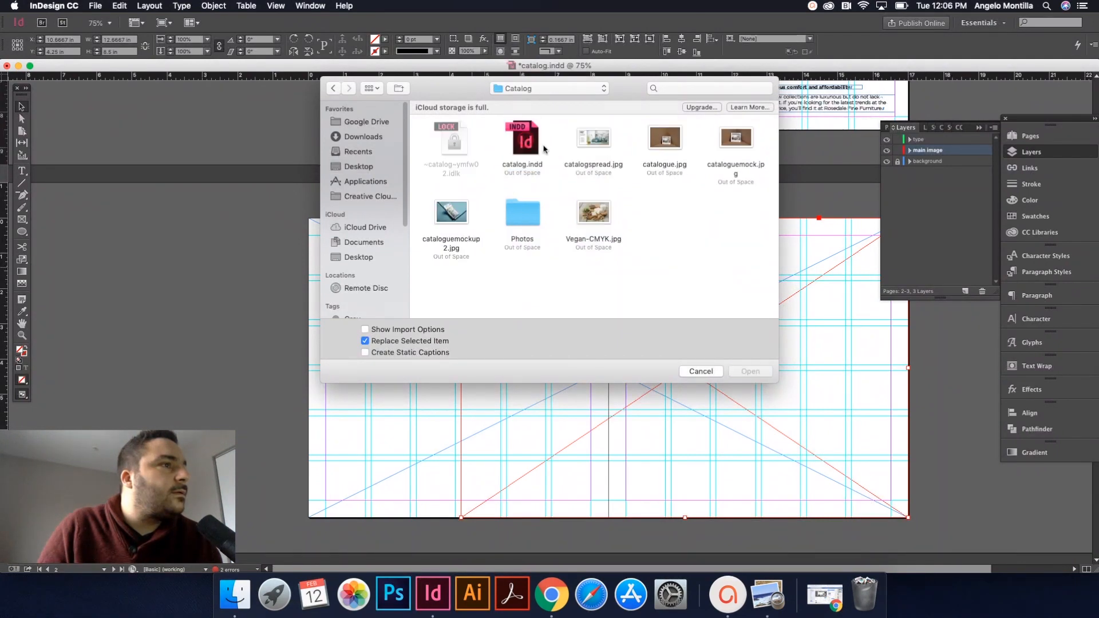
pyautogui.click(593, 137)
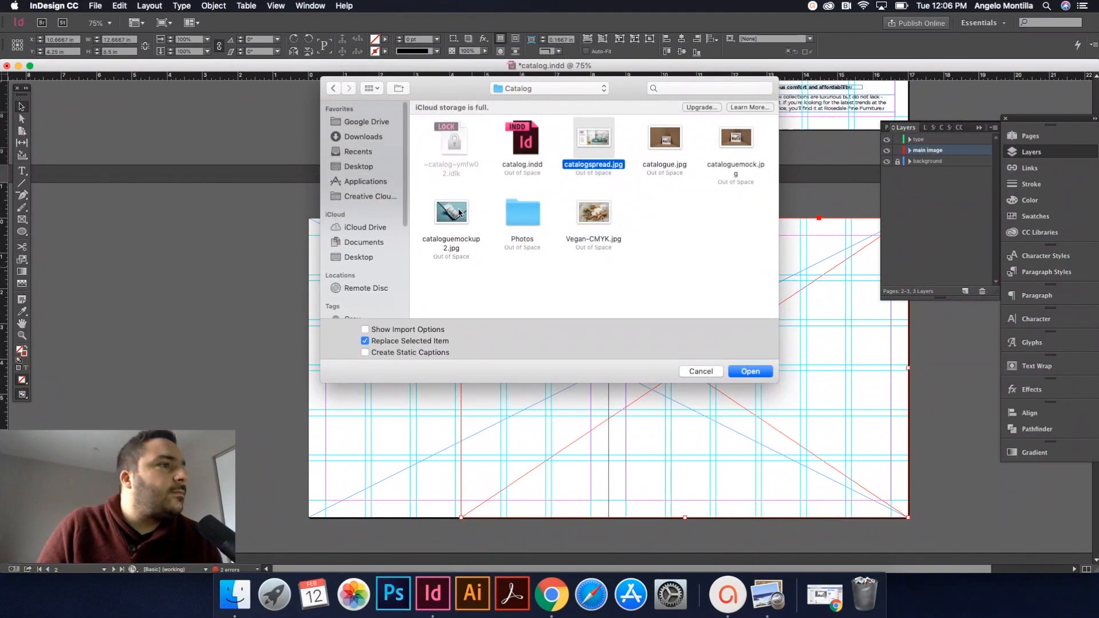
pyautogui.click(521, 212)
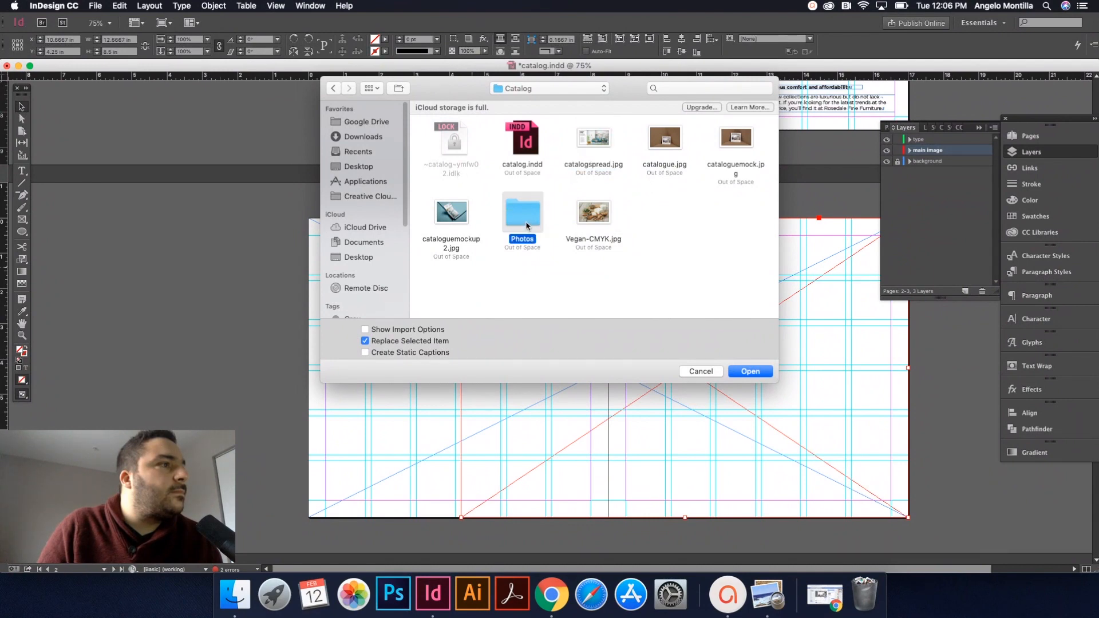
pyautogui.doubleClick(522, 212)
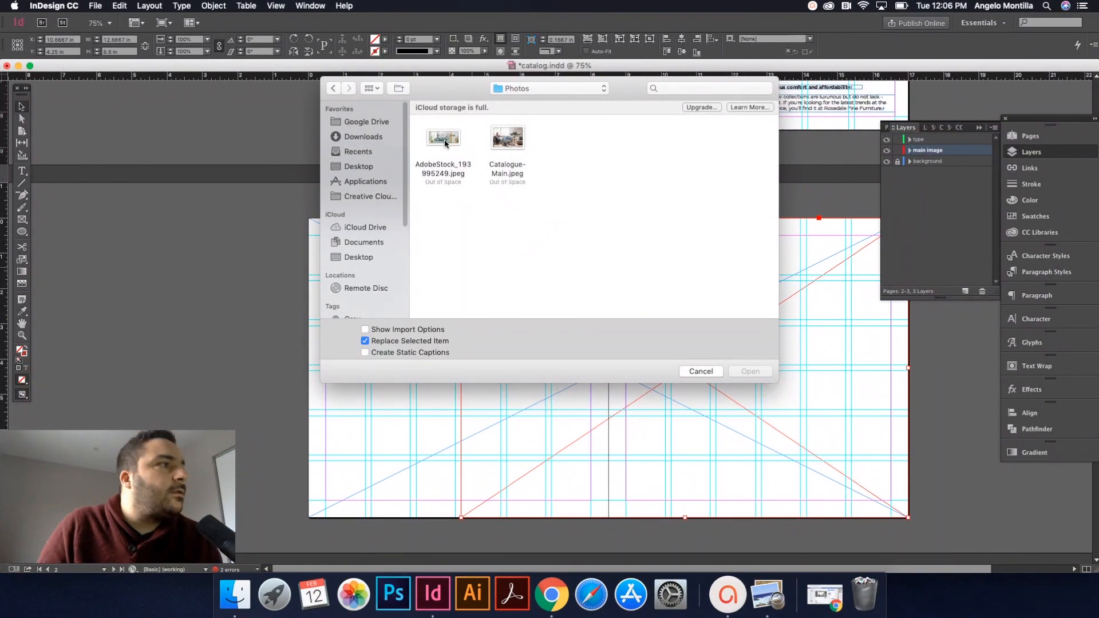
pyautogui.click(443, 138)
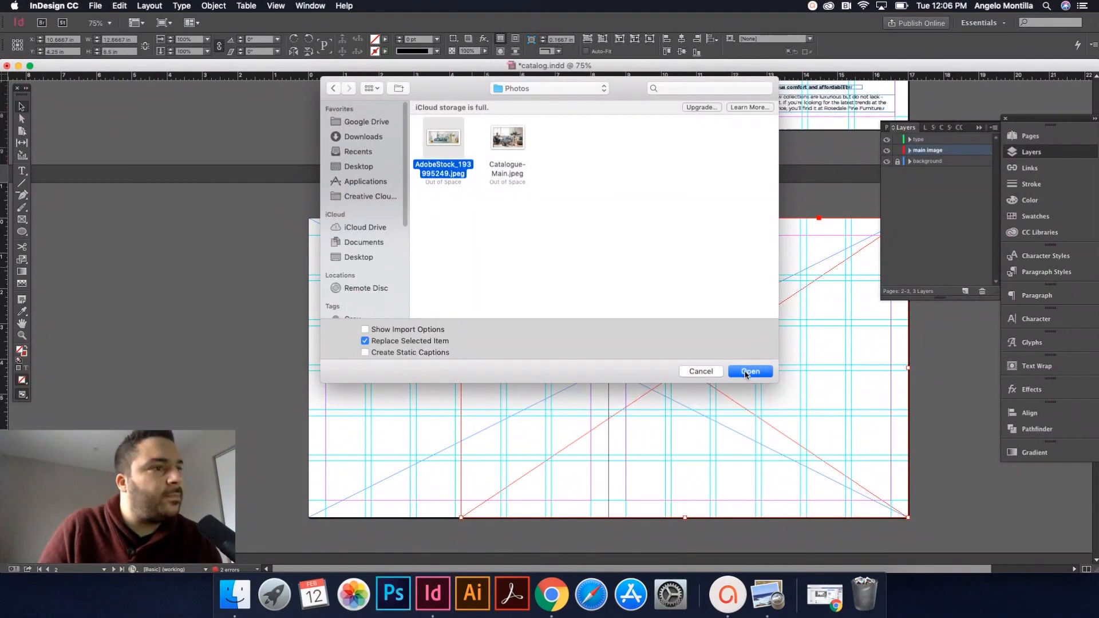
pyautogui.click(749, 371)
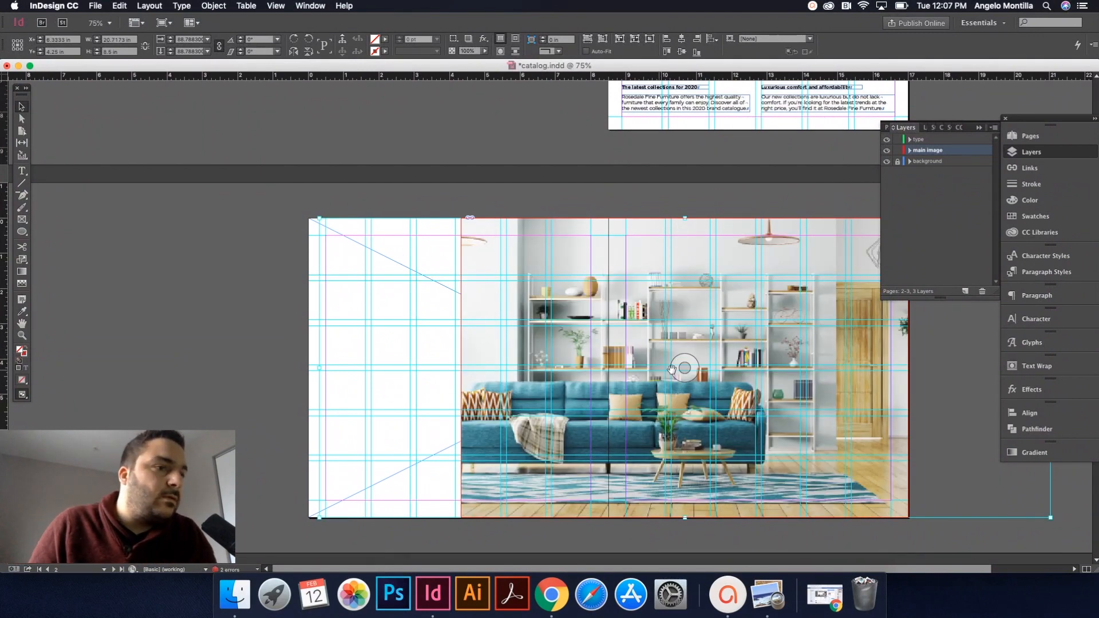
pyautogui.moveTo(88, 165)
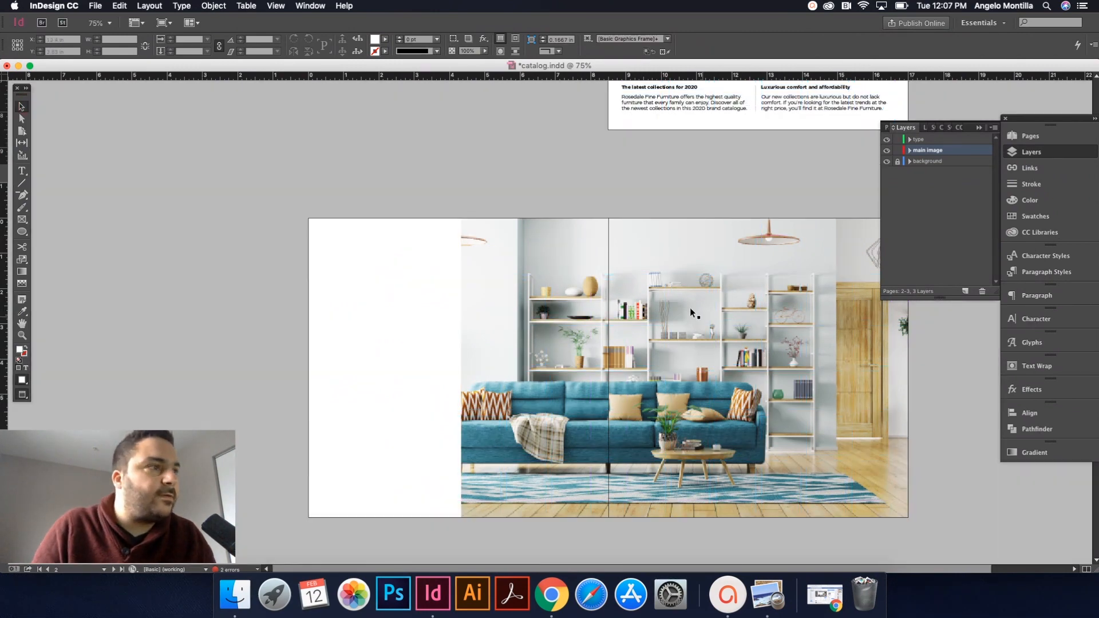
# - Switch the display quality so the living-room photo shows at full resolution
pyautogui.click(275, 5)
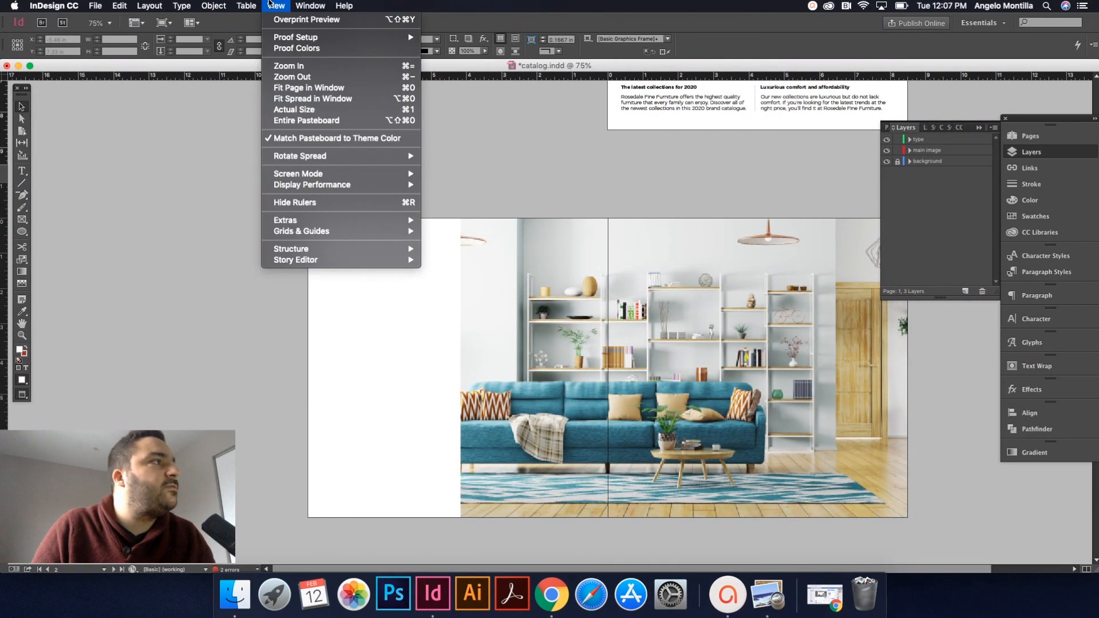
pyautogui.moveTo(312, 185)
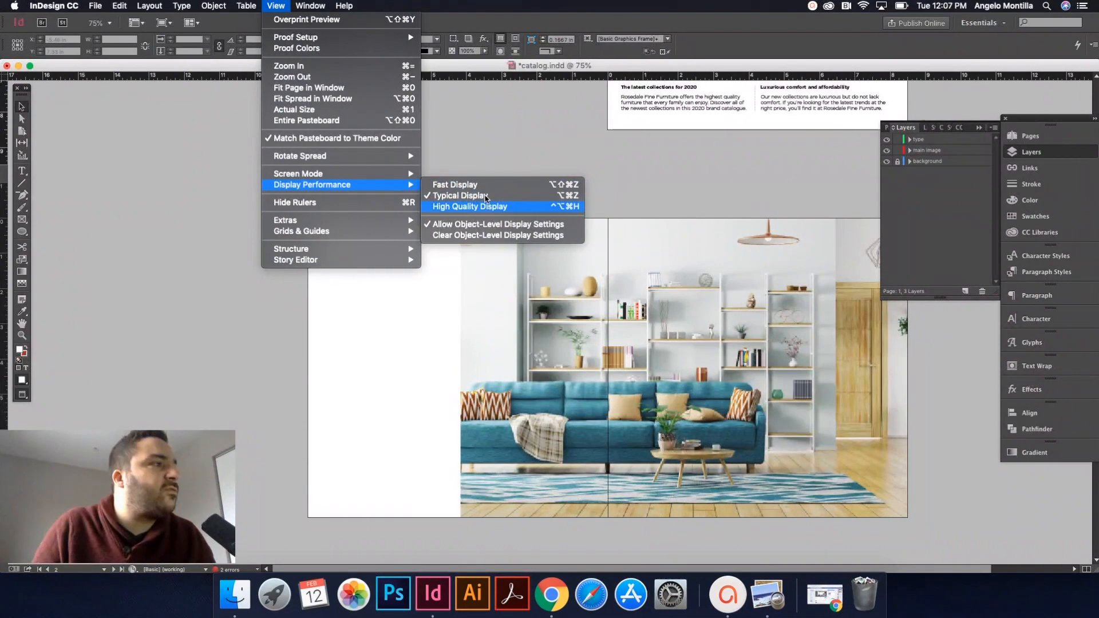
pyautogui.click(470, 206)
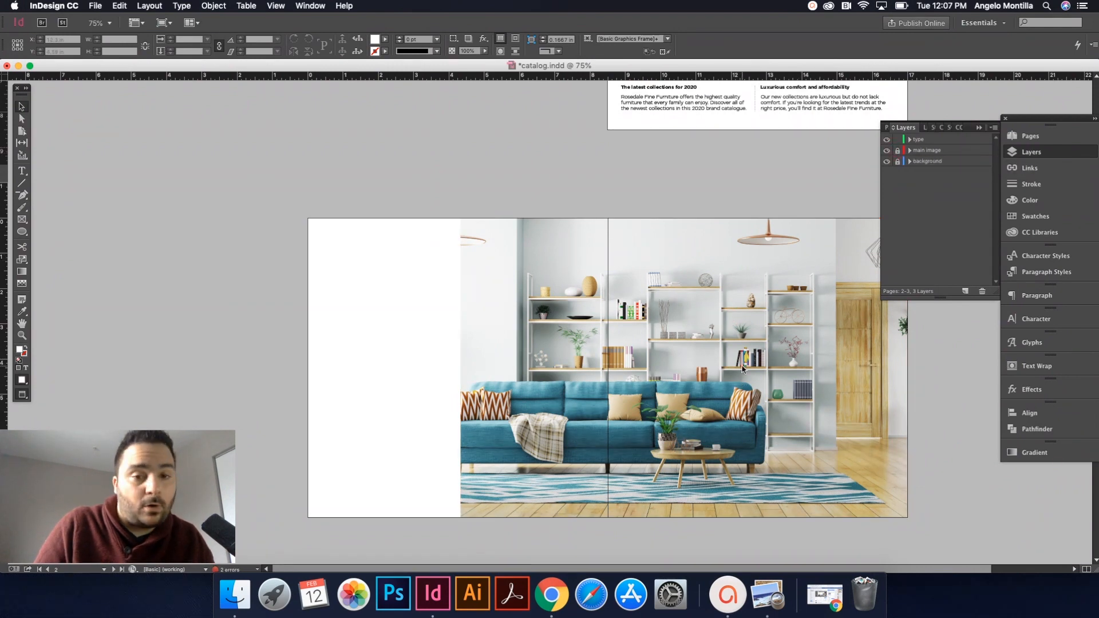
# - Scroll through the spreads and select the intro paragraph text frame
pyautogui.scroll(-3)
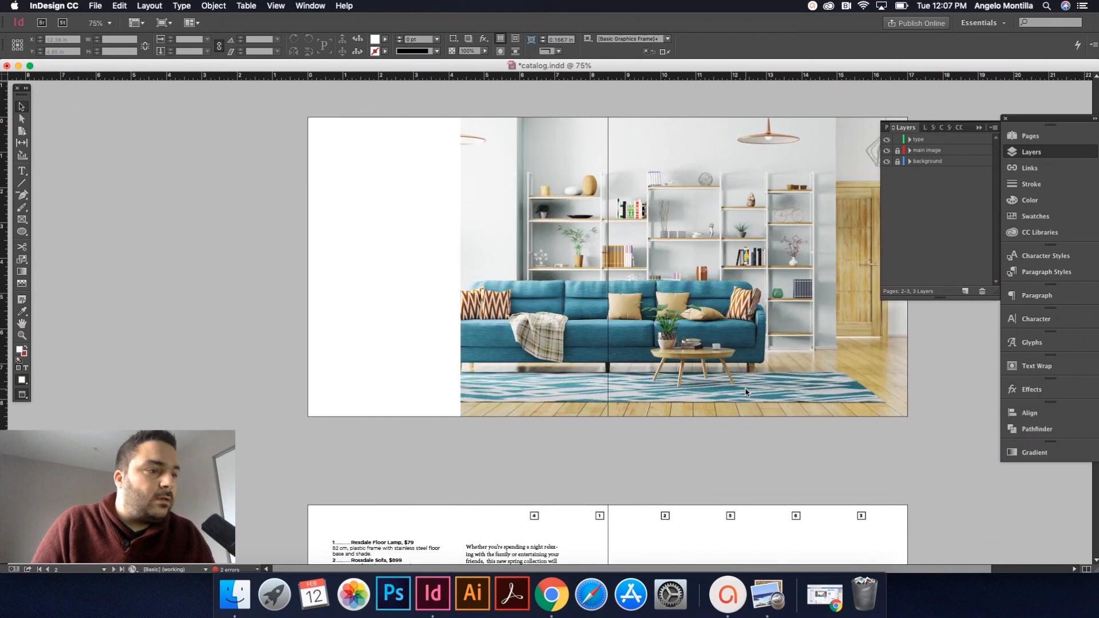
pyautogui.moveTo(689, 399)
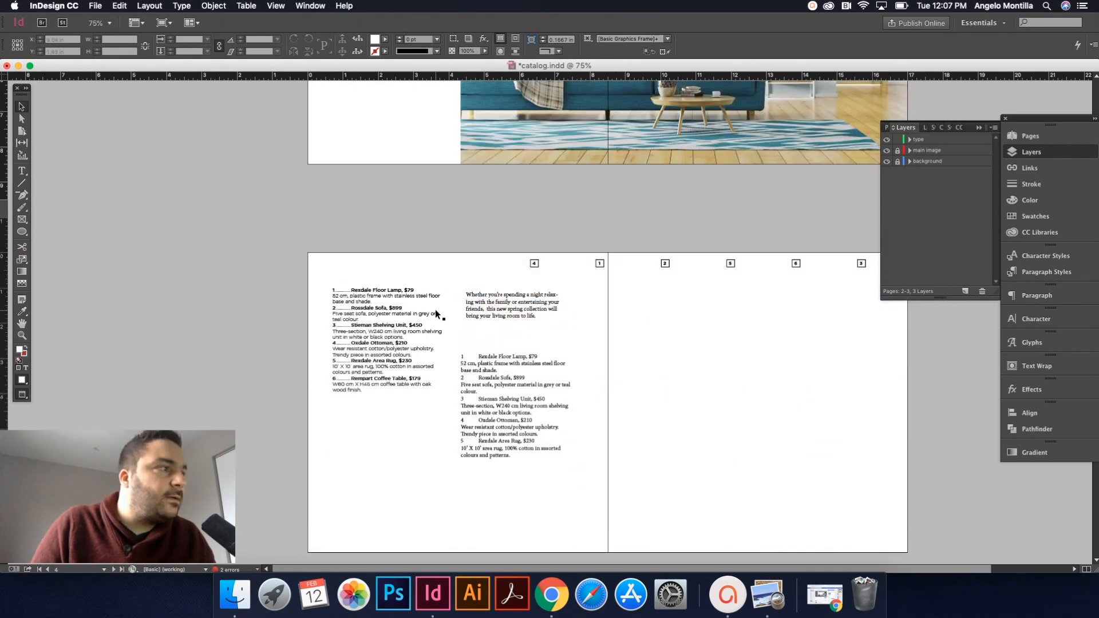
pyautogui.click(384, 337)
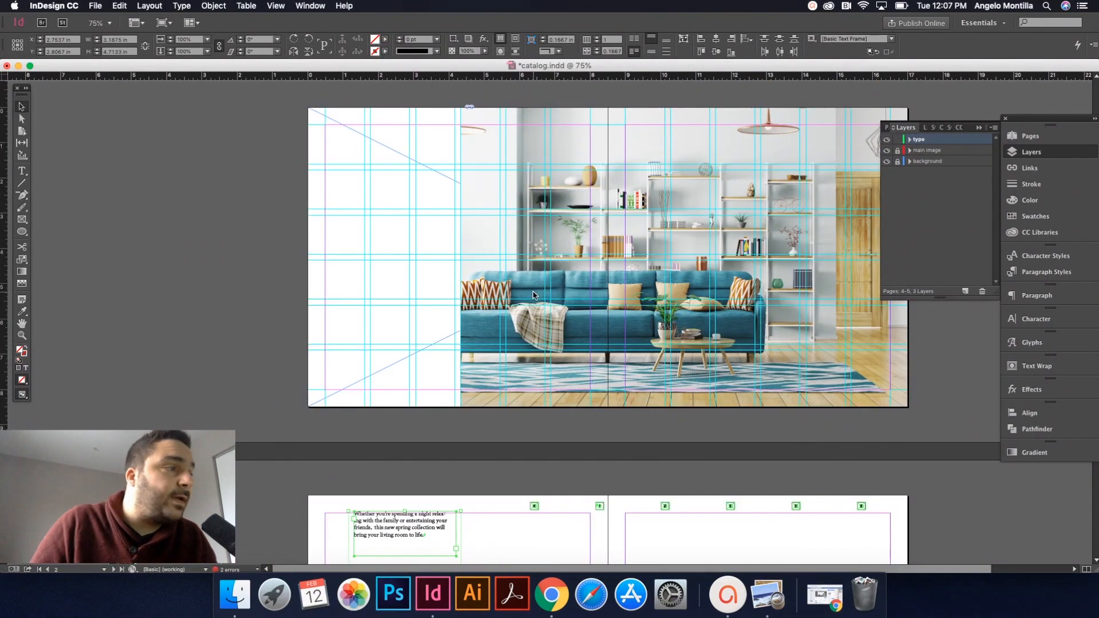
pyautogui.scroll(-3)
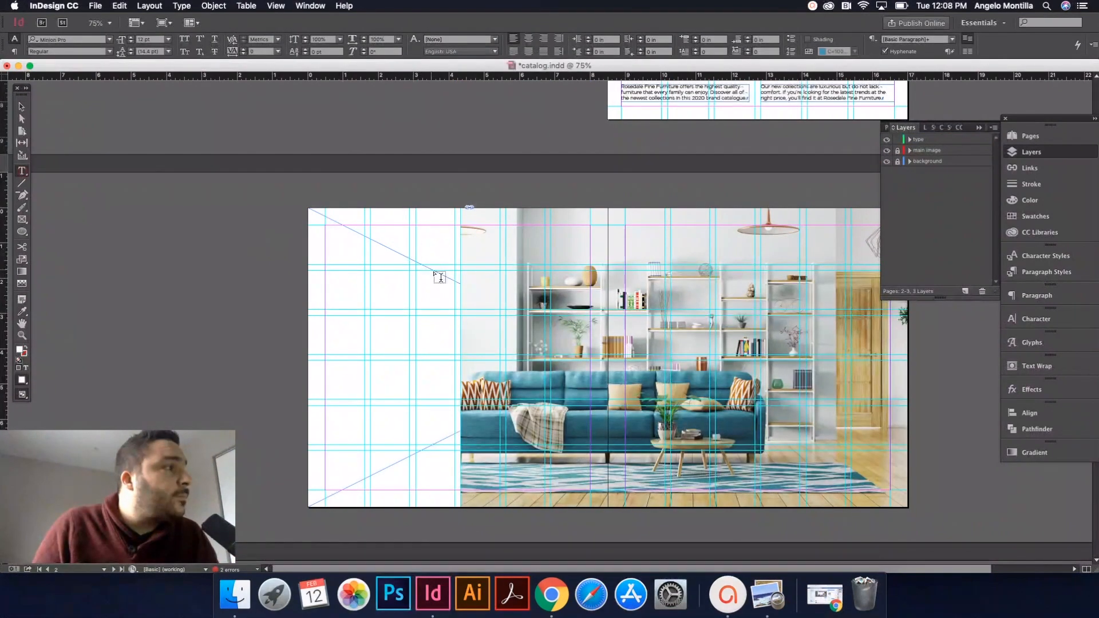
# - Draw a text frame at the white page's top-left and type the headline 'Modern Living'
pyautogui.moveTo(326, 228); pyautogui.dragTo(417, 266)
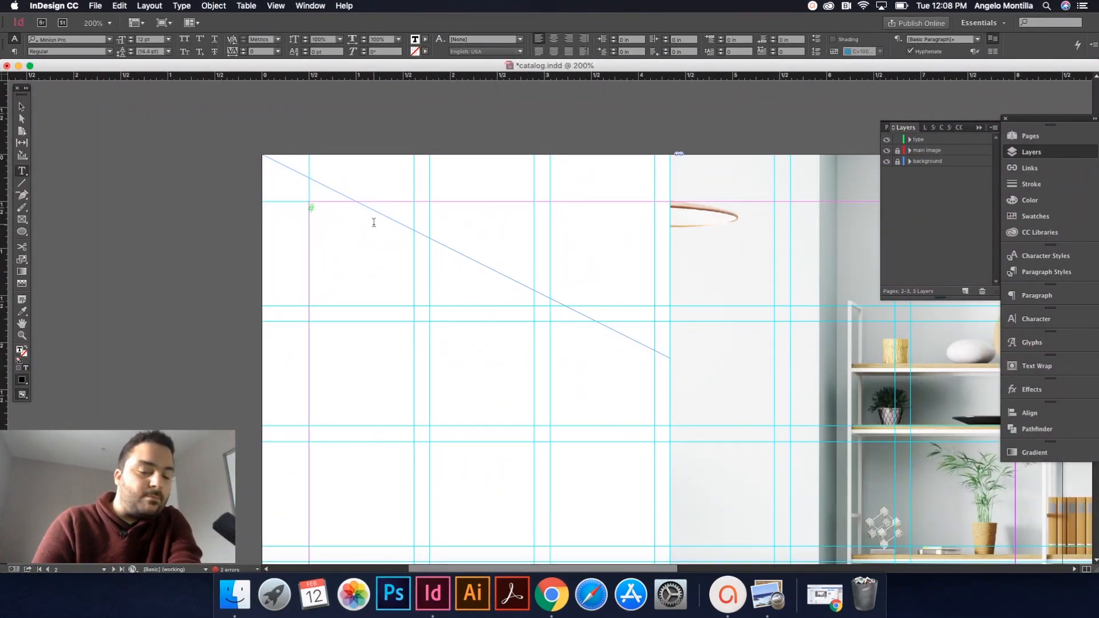
pyautogui.moveTo(304, 199); pyautogui.dragTo(390, 216)
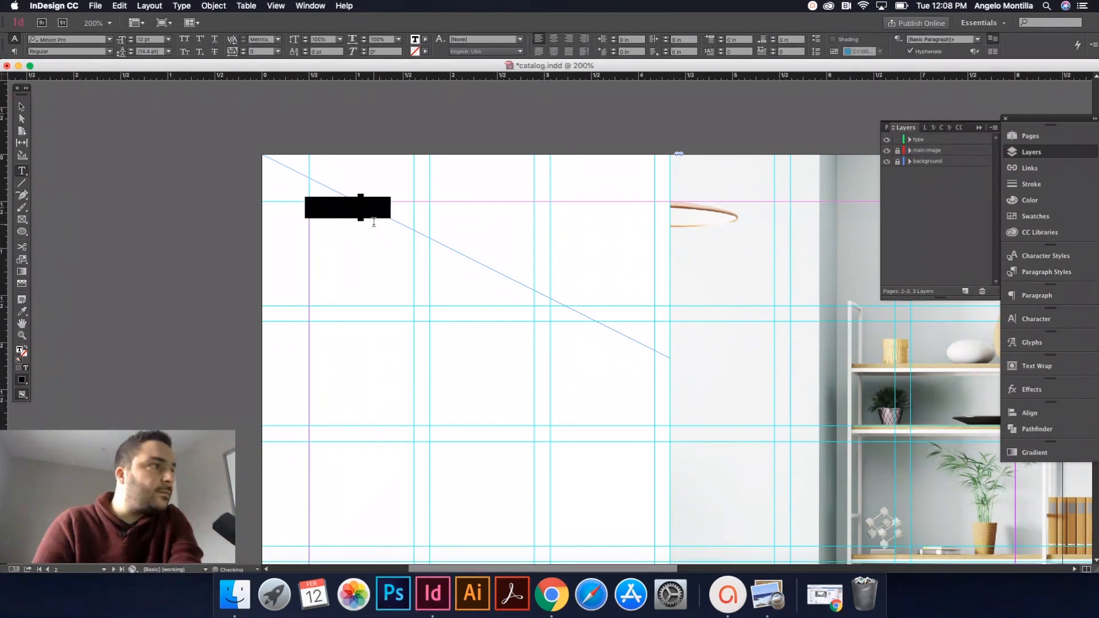
pyautogui.write('Modern Living.')
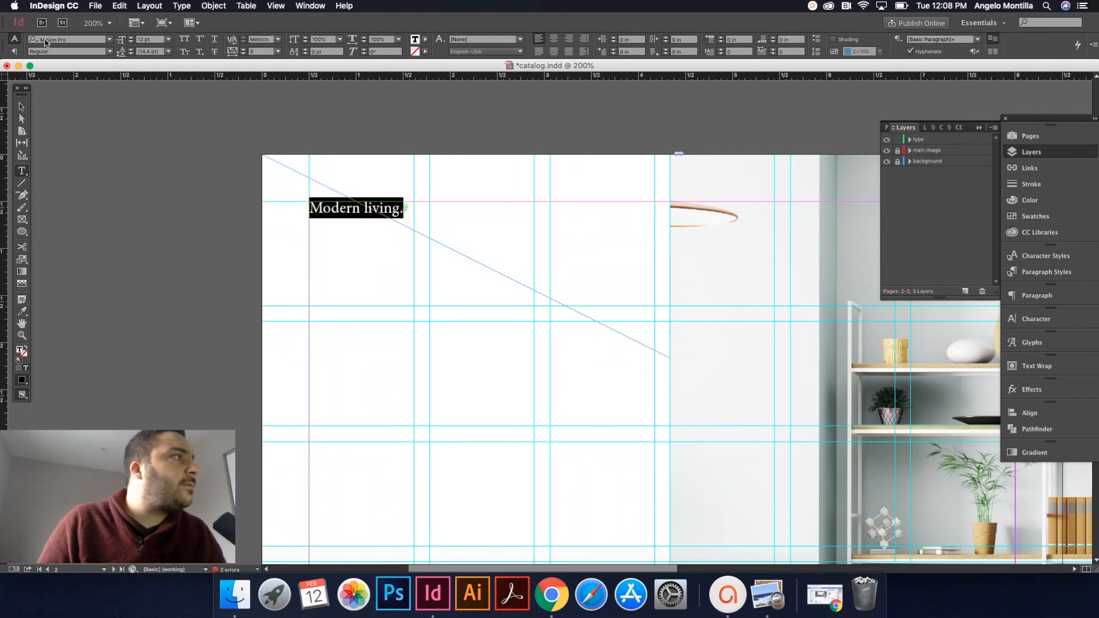
pyautogui.click(67, 39)
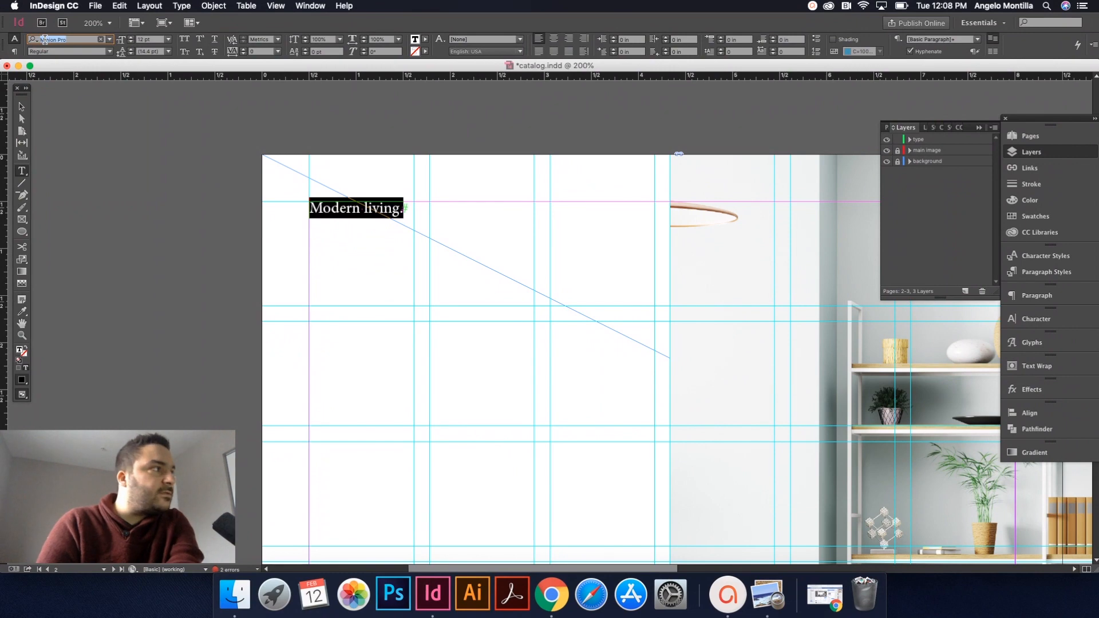
pyautogui.click(66, 39)
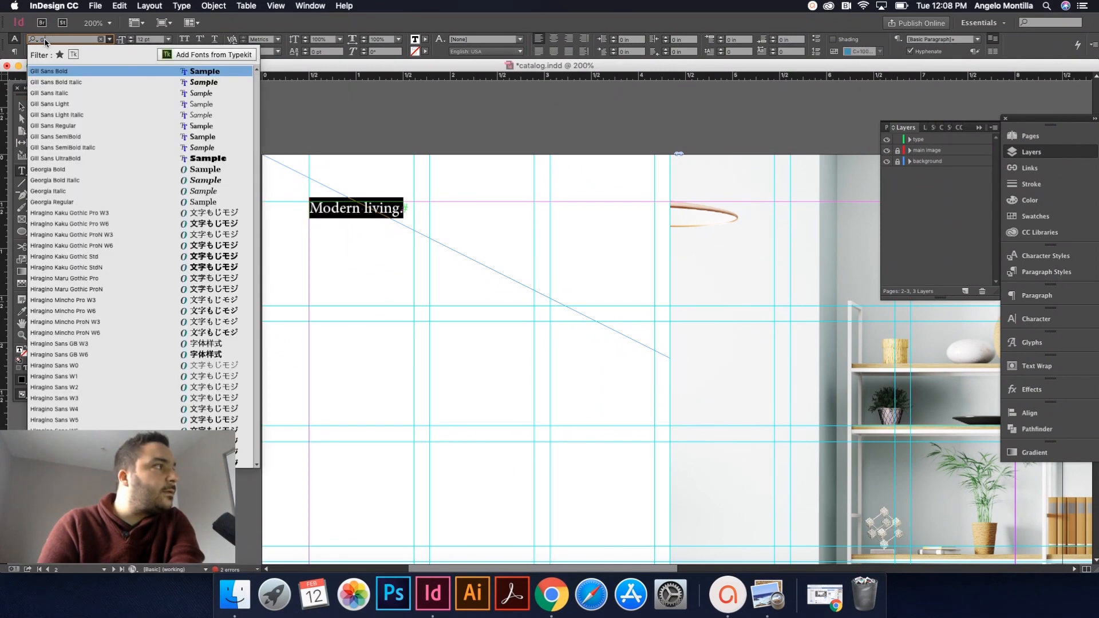
# - Set the headline in Gotham Black at 44 pt, with 'living.' on a second line
pyautogui.scroll(-3)
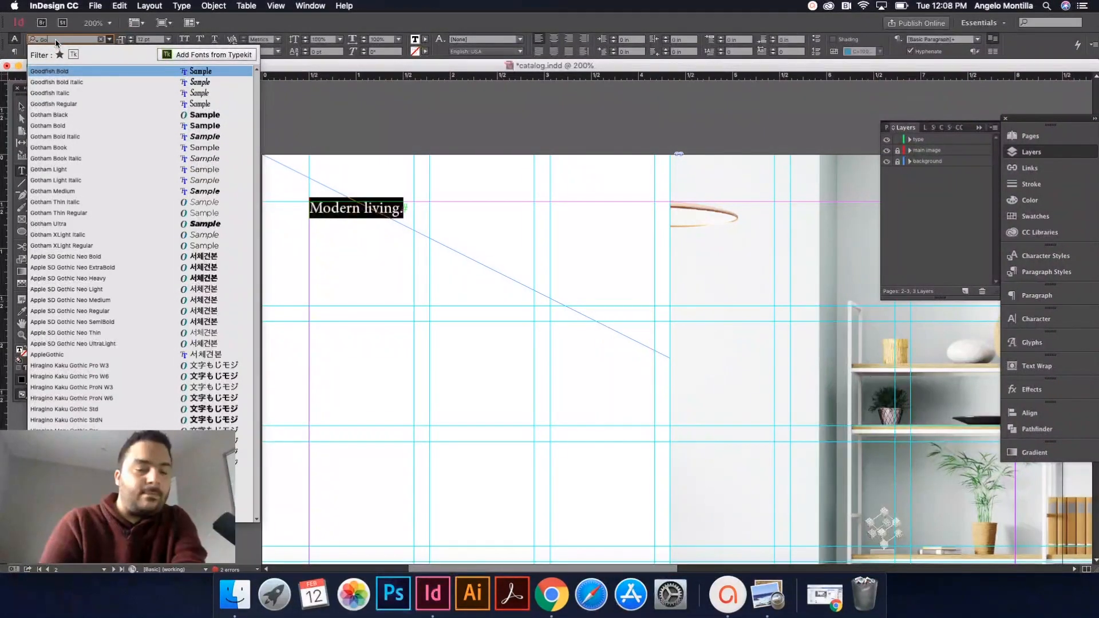
pyautogui.write('Goth')
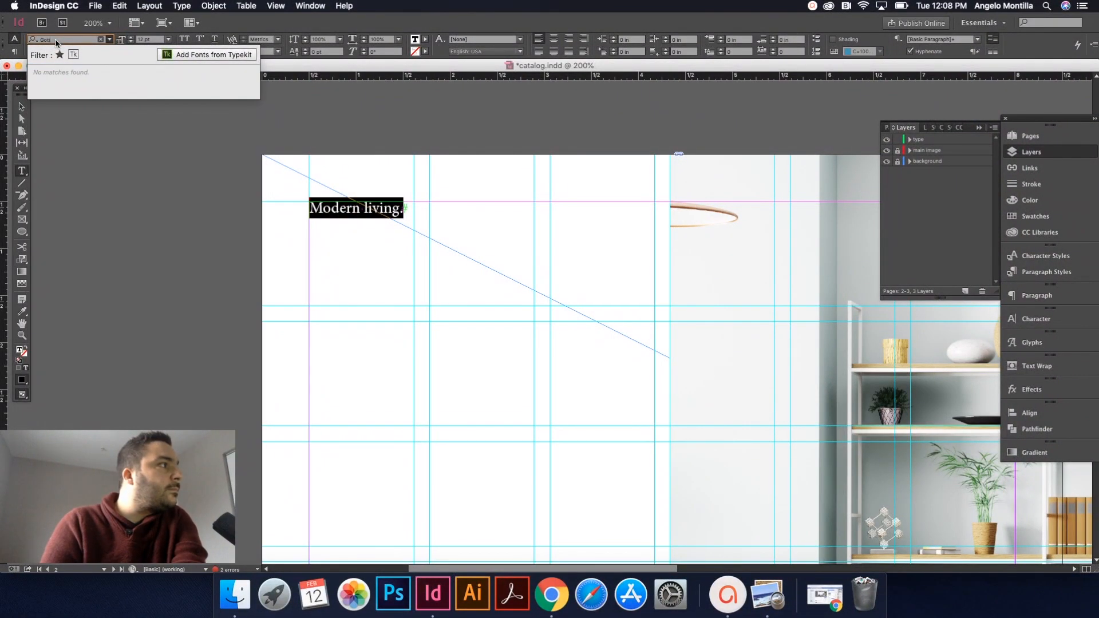
pyautogui.write('Gotham')
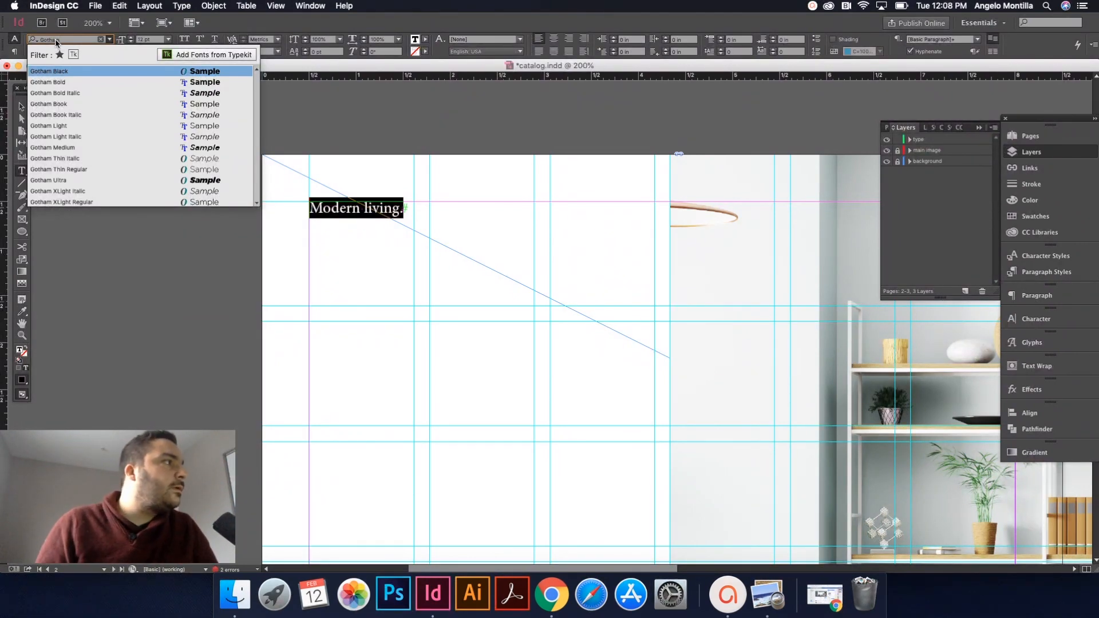
pyautogui.click(48, 71)
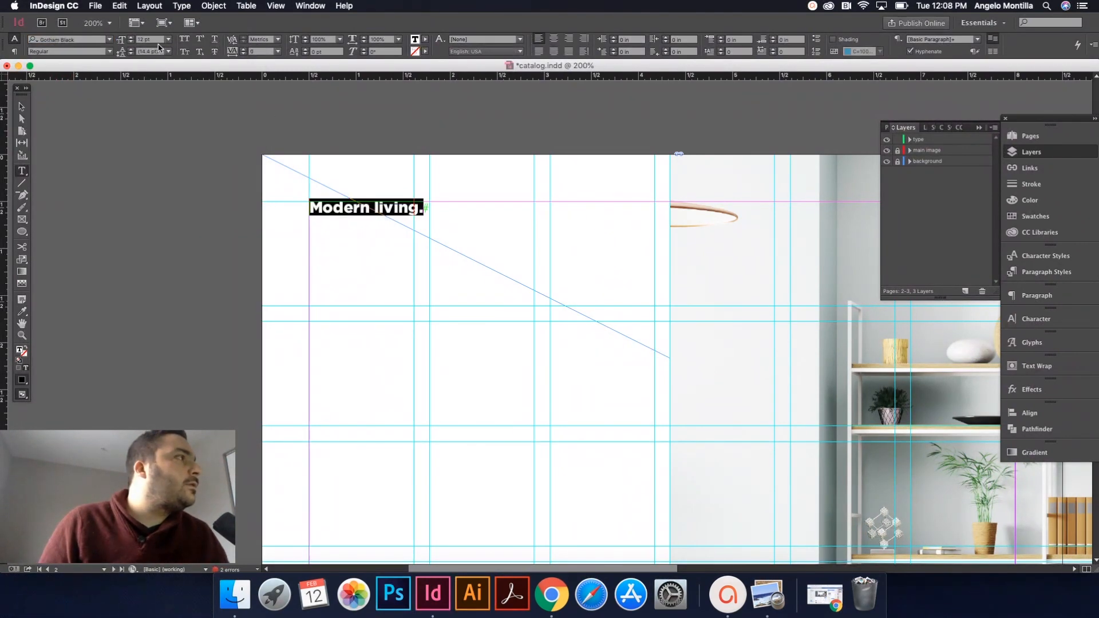
pyautogui.click(149, 39)
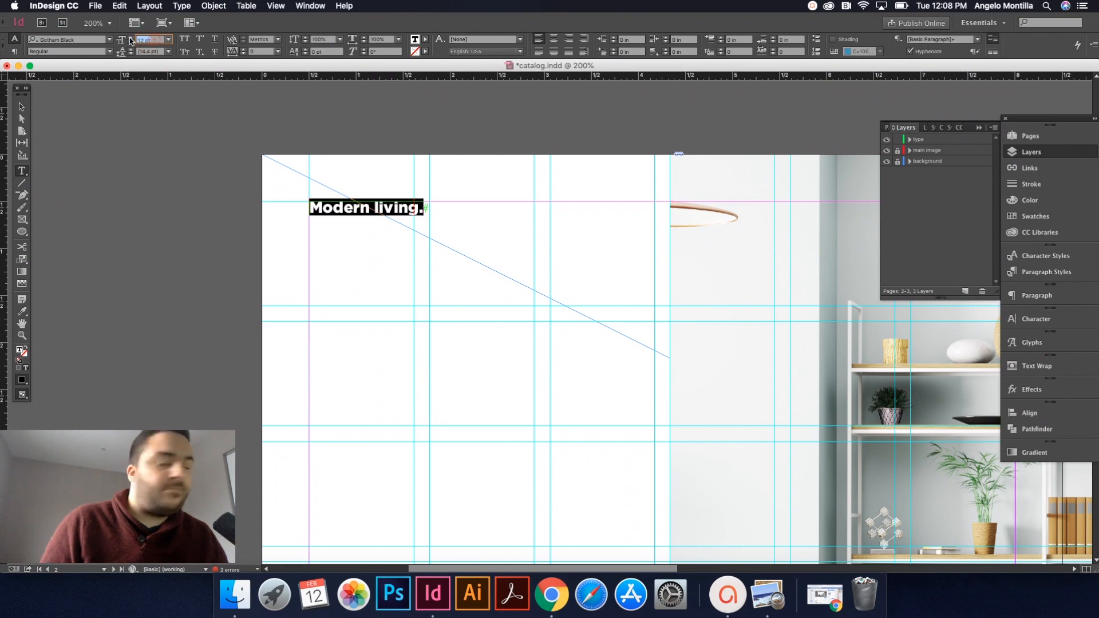
pyautogui.write('44')
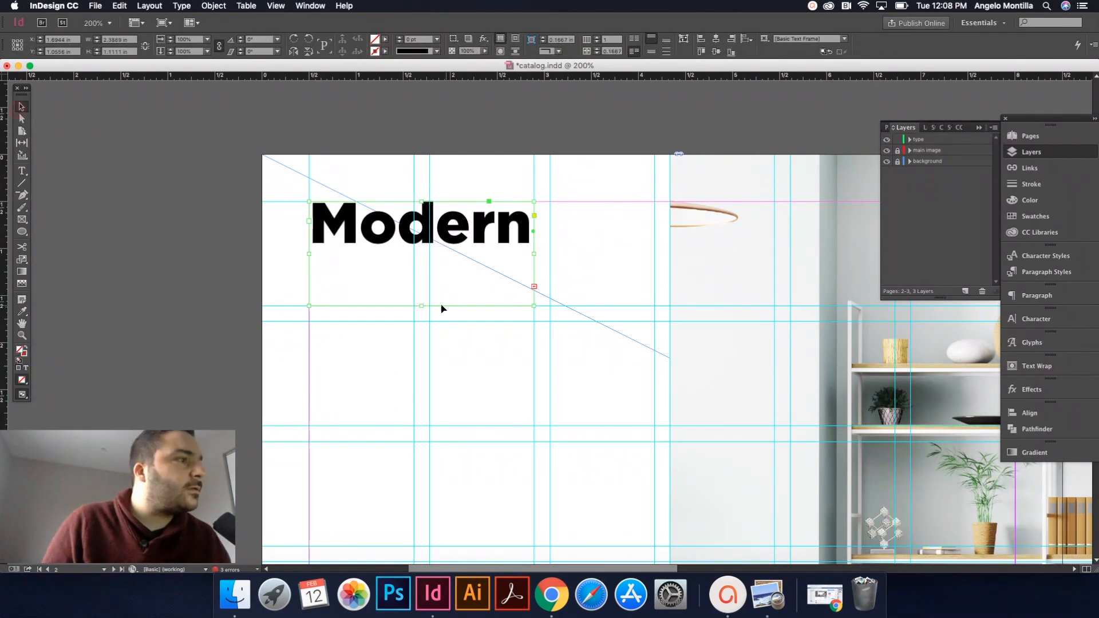
pyautogui.write('living.')
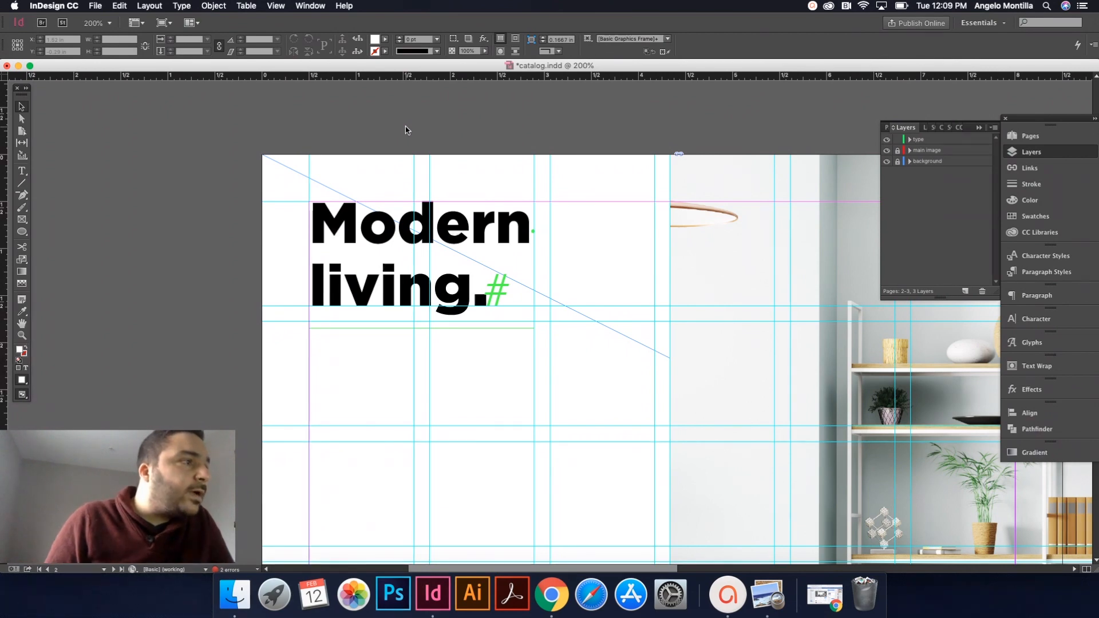
# - Apply the Butler serif typeface to the intro paragraph below the headline
pyautogui.scroll(-3)
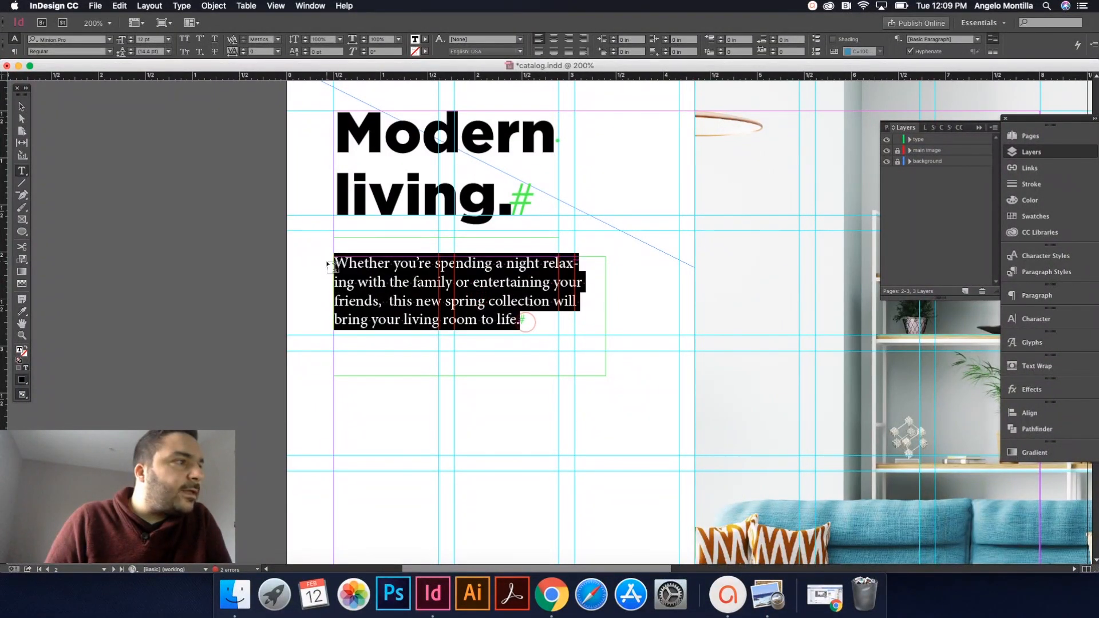
pyautogui.click(67, 39)
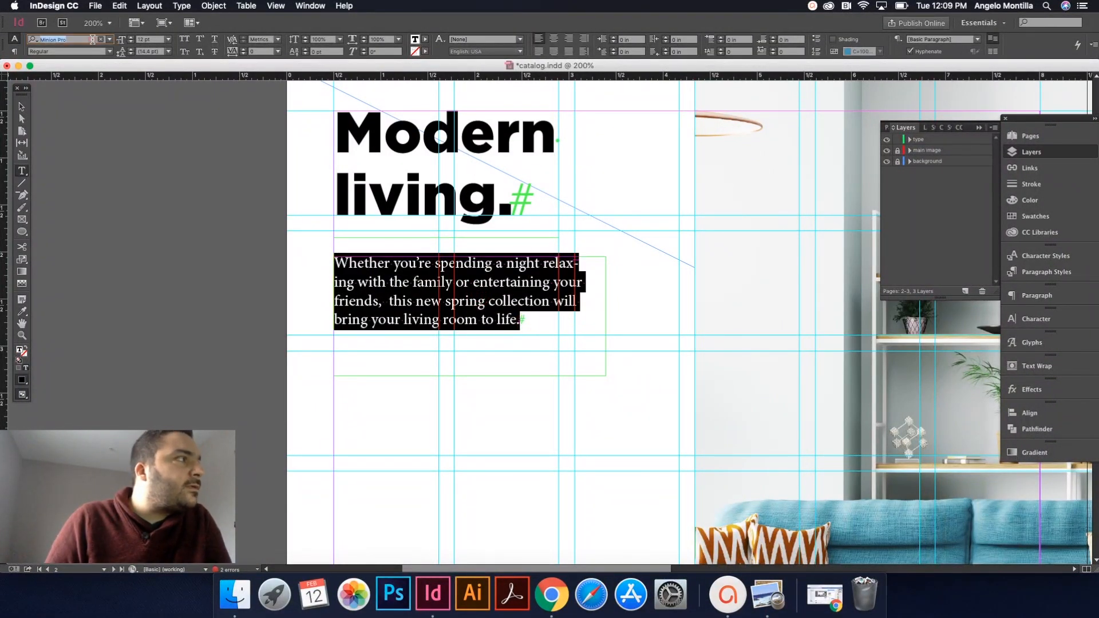
pyautogui.write('butl')
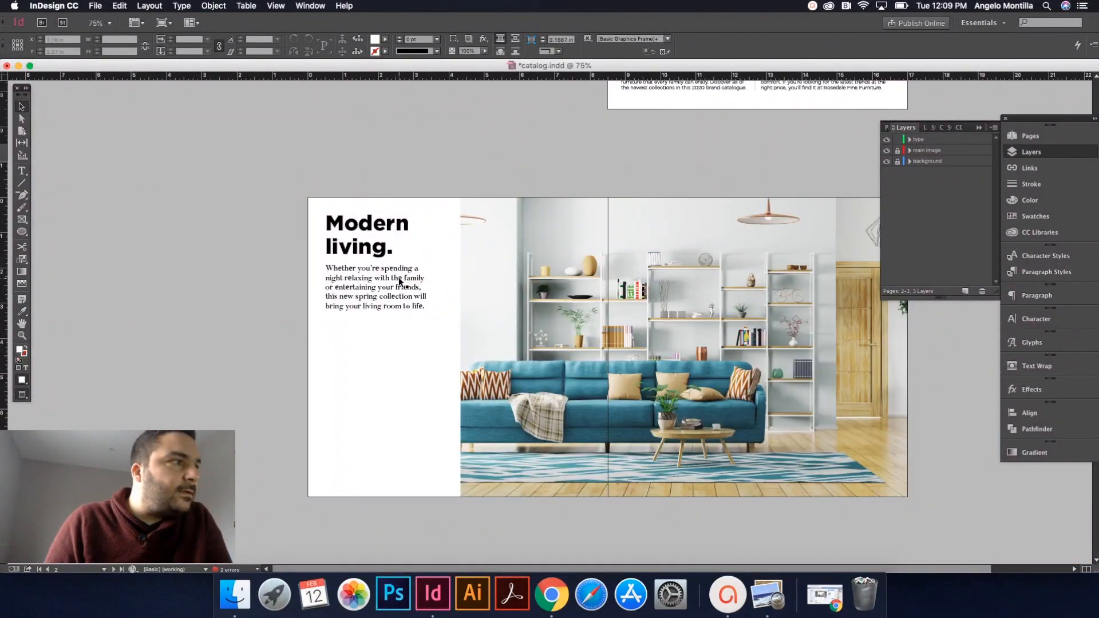
# - Select the headline and intro frames, turn guides and frame edges back on, then deselect
pyautogui.click(368, 235)
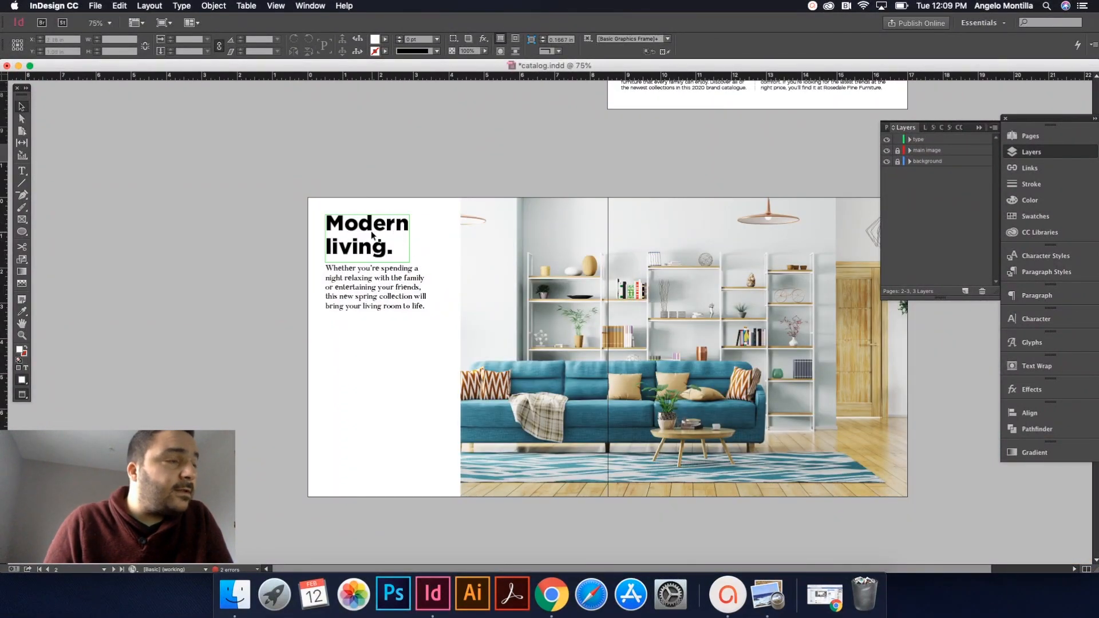
pyautogui.click(375, 287)
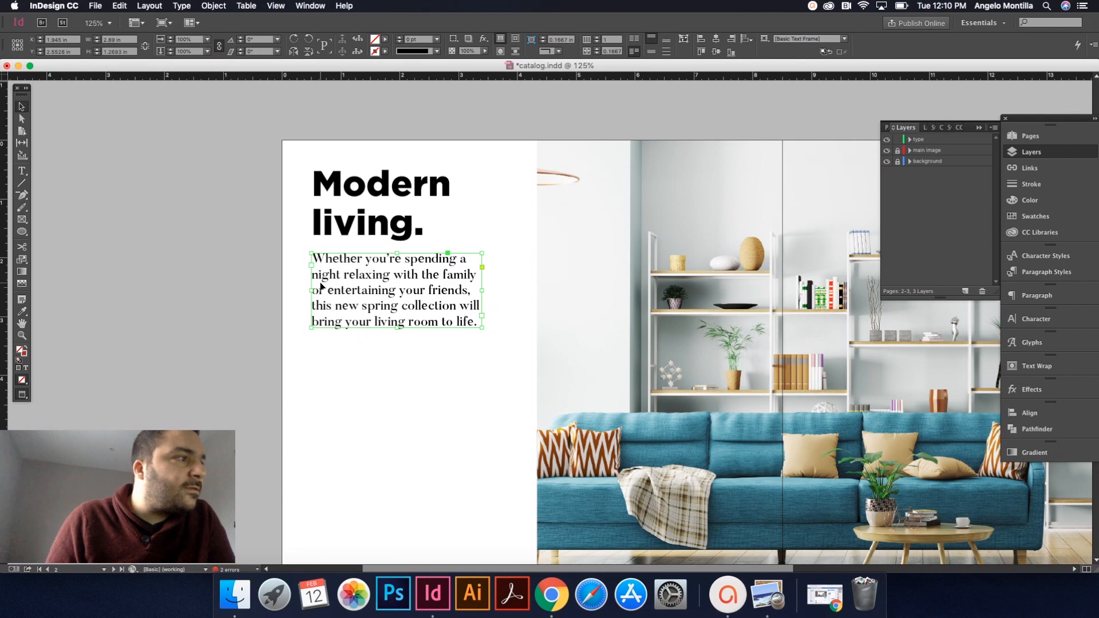
pyautogui.scroll(-3)
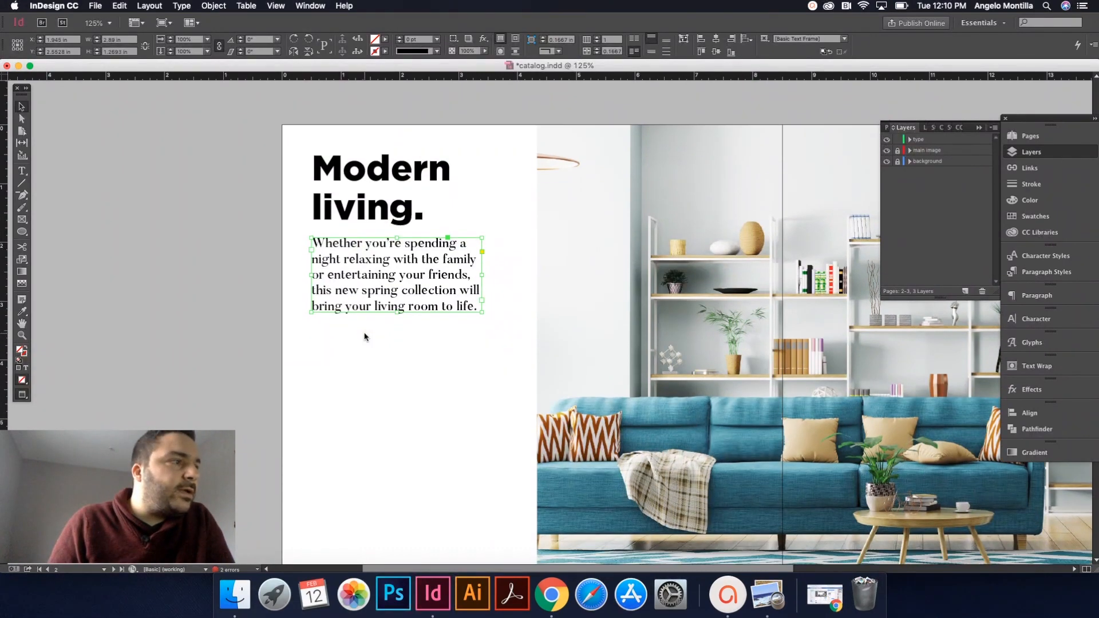
pyautogui.scroll(-3)
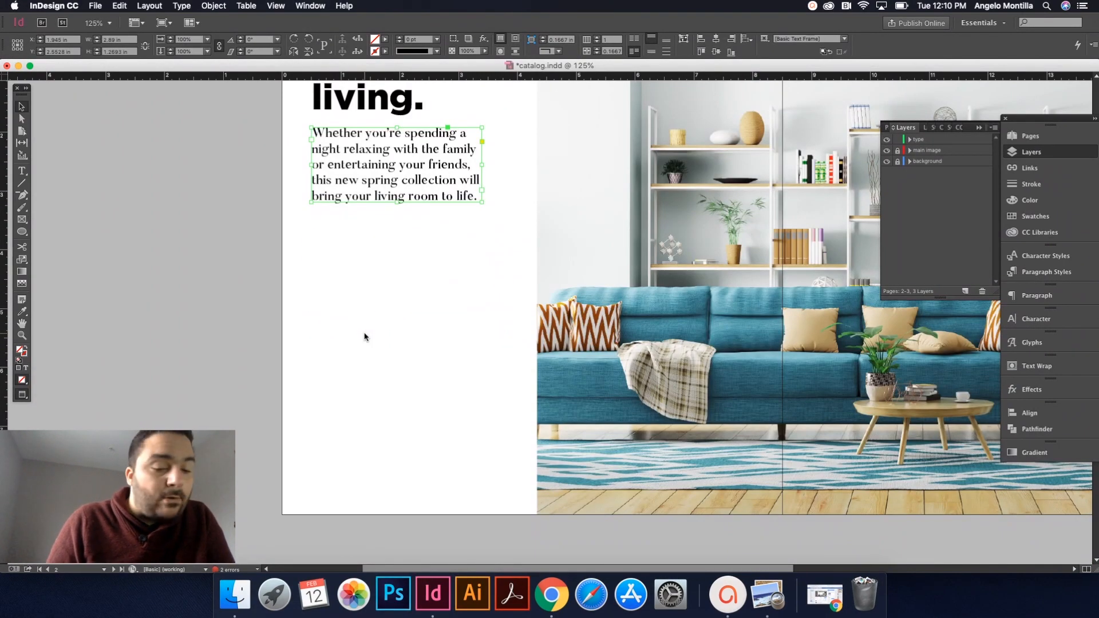
pyautogui.press('cmd+;')
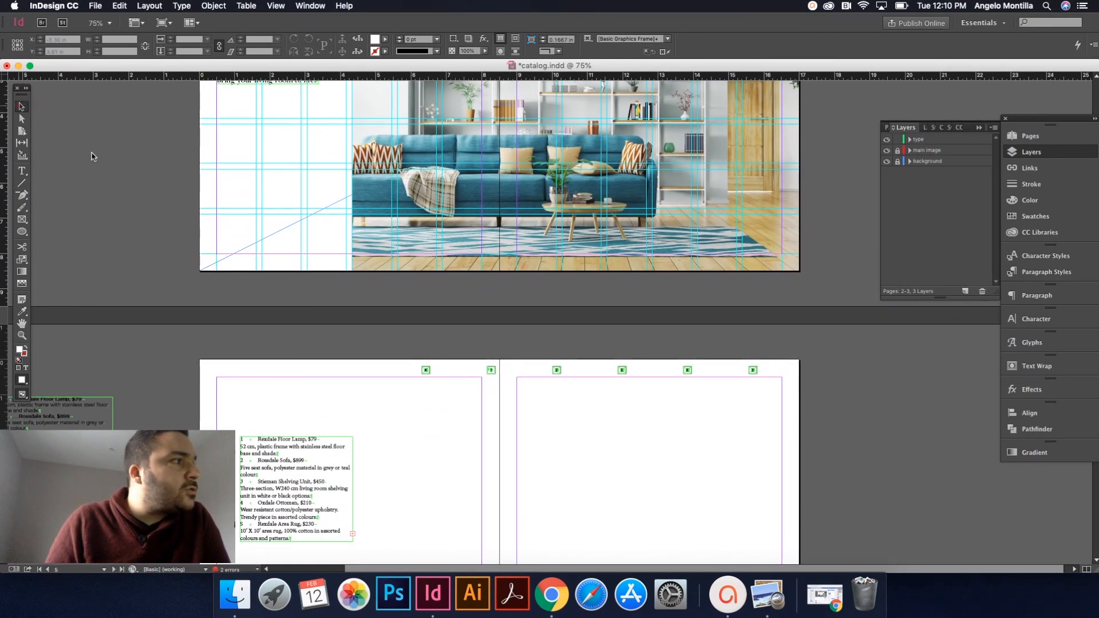
pyautogui.click(490, 370)
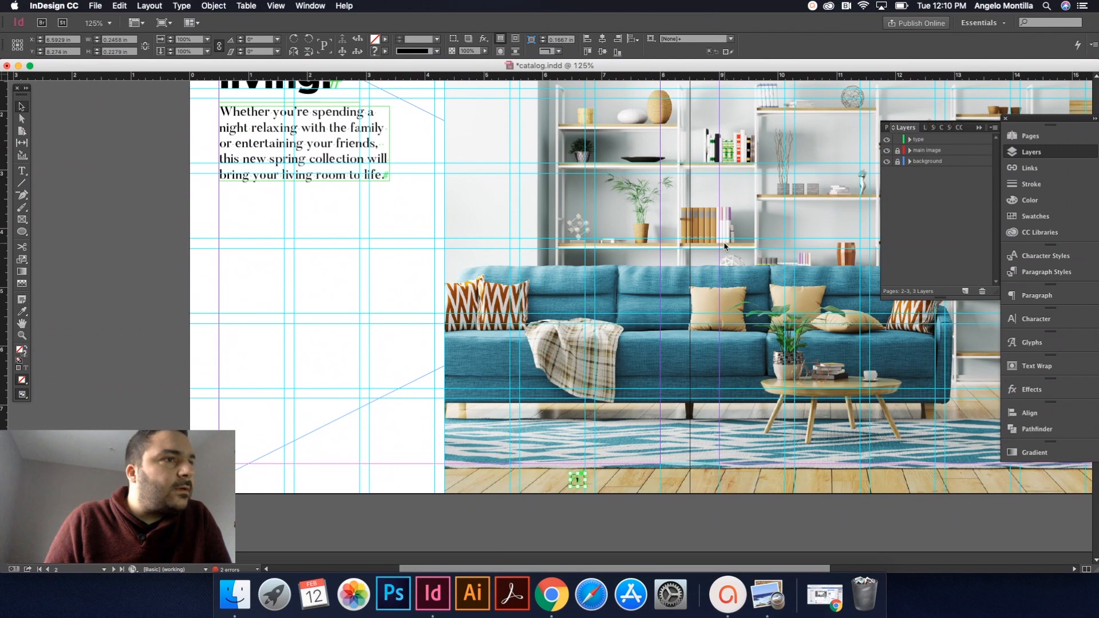
# - Make the type layer active for the new product listings text
pyautogui.click(698, 210)
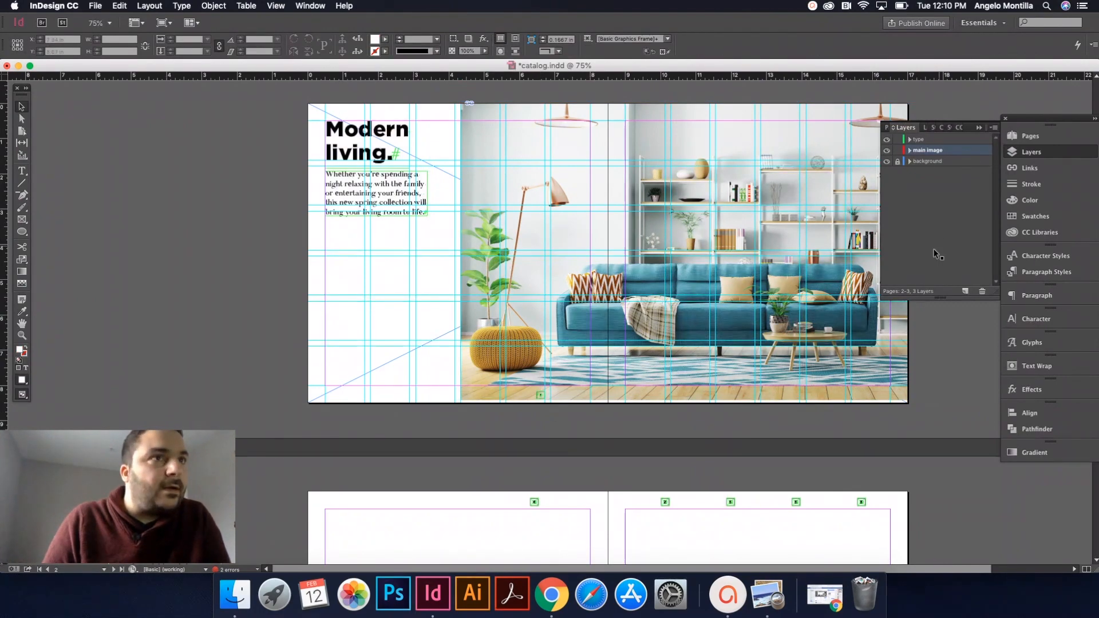
pyautogui.click(896, 150)
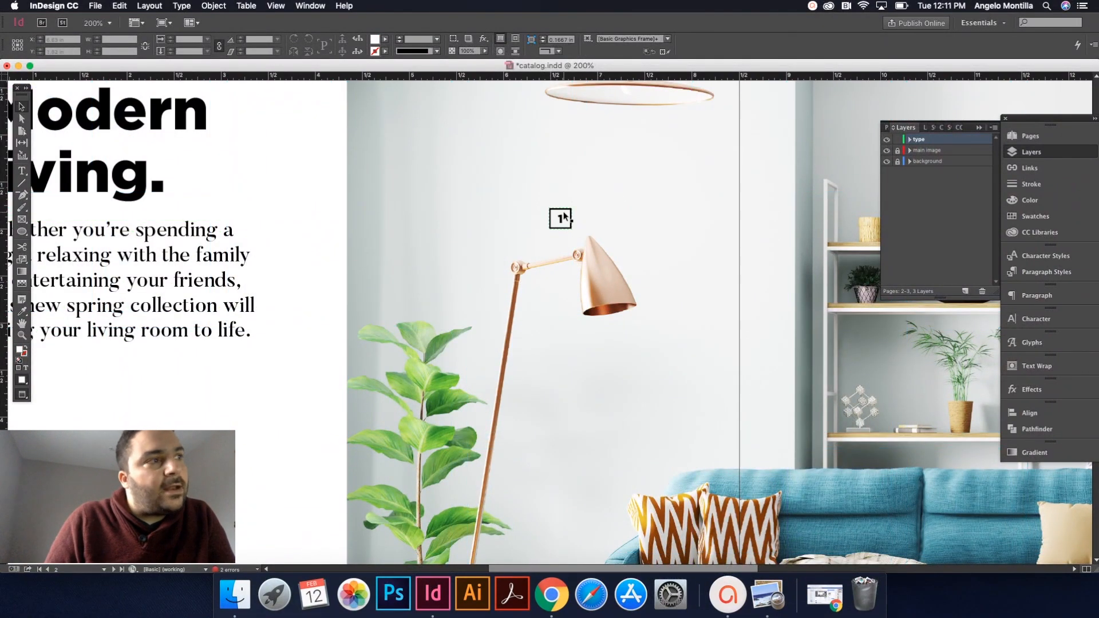
pyautogui.moveTo(602, 278)
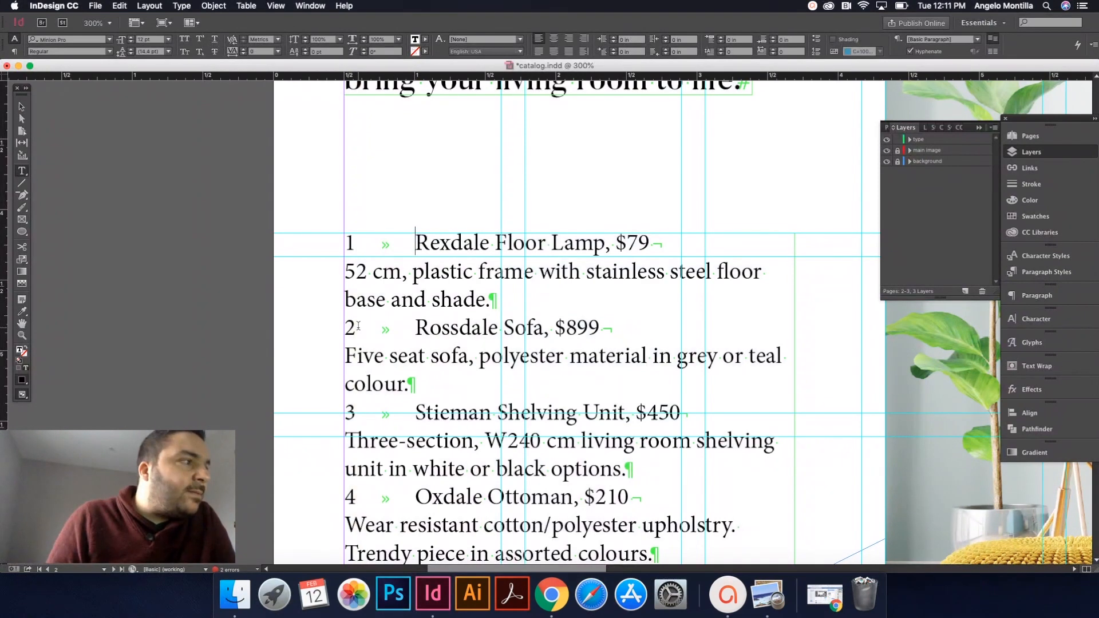
# - Change the listing text's typeface from Minion Pro to Gotham Light
pyautogui.moveTo(350, 243); pyautogui.dragTo(413, 243)
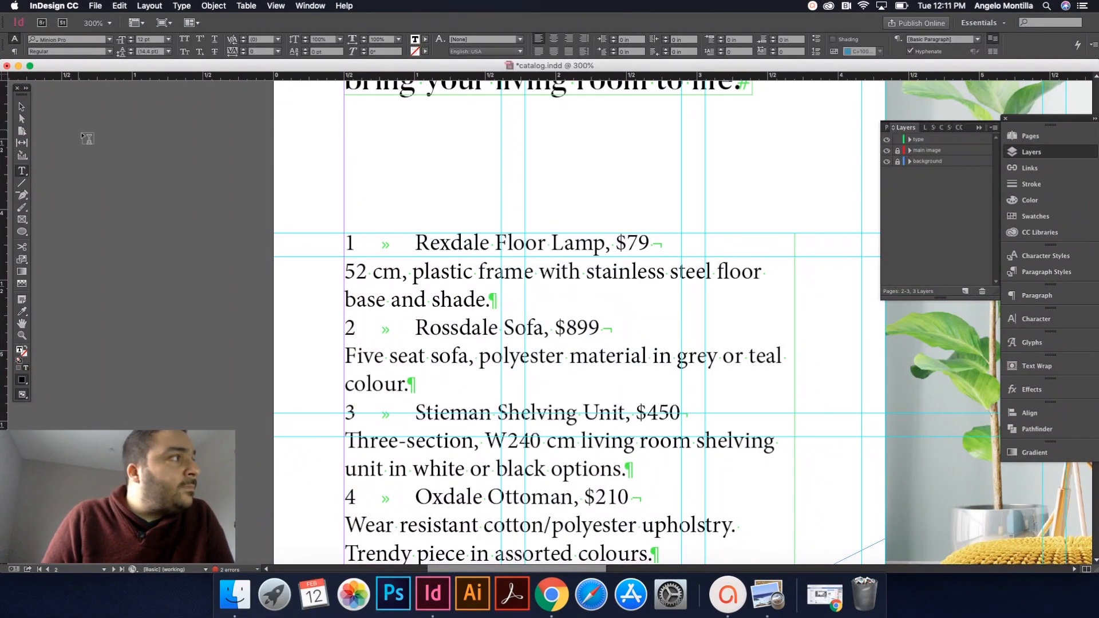
pyautogui.click(449, 328)
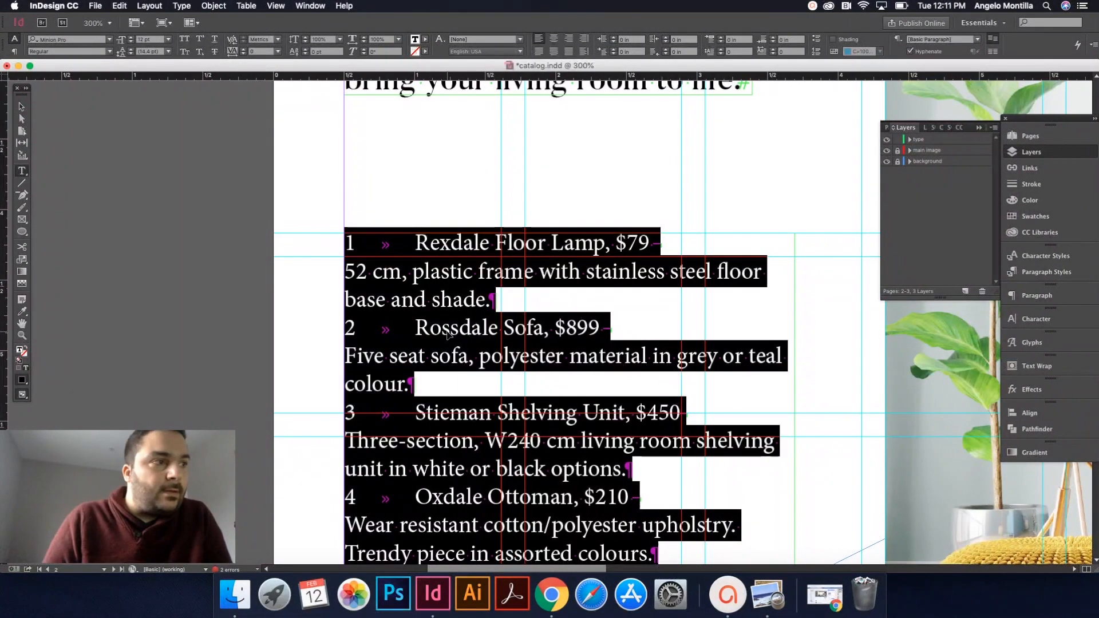
pyautogui.click(63, 40)
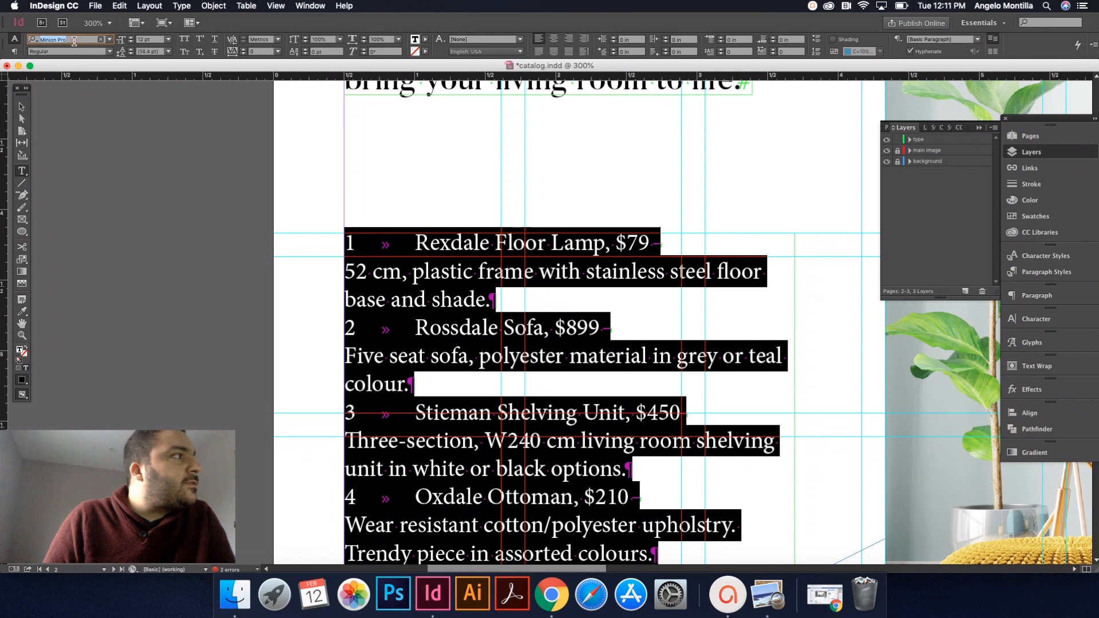
pyautogui.write('gotham')
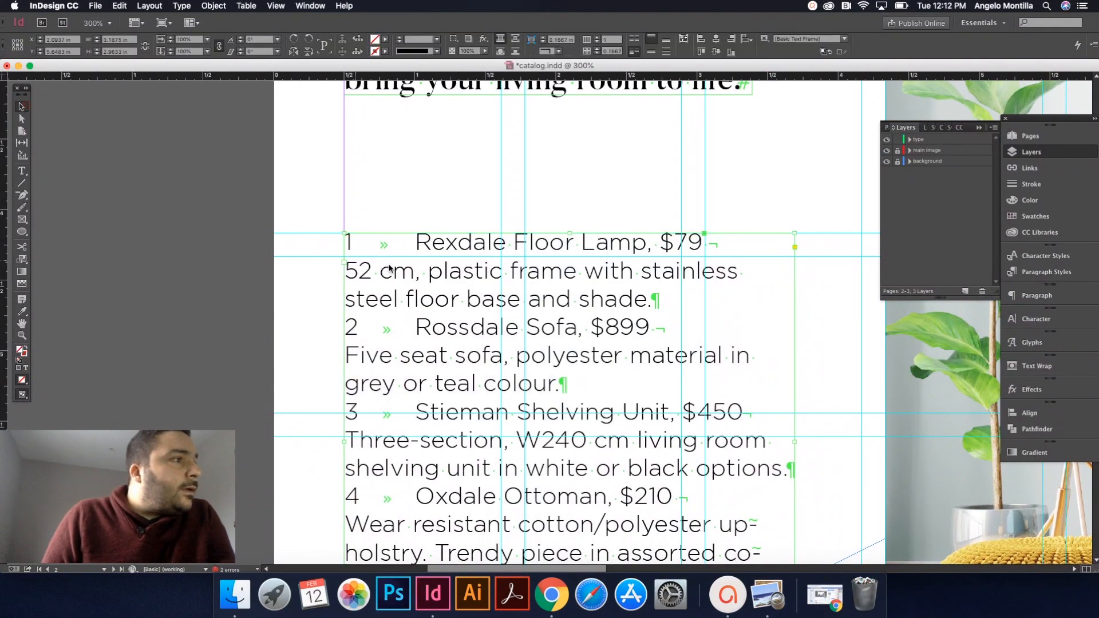
pyautogui.click(410, 255)
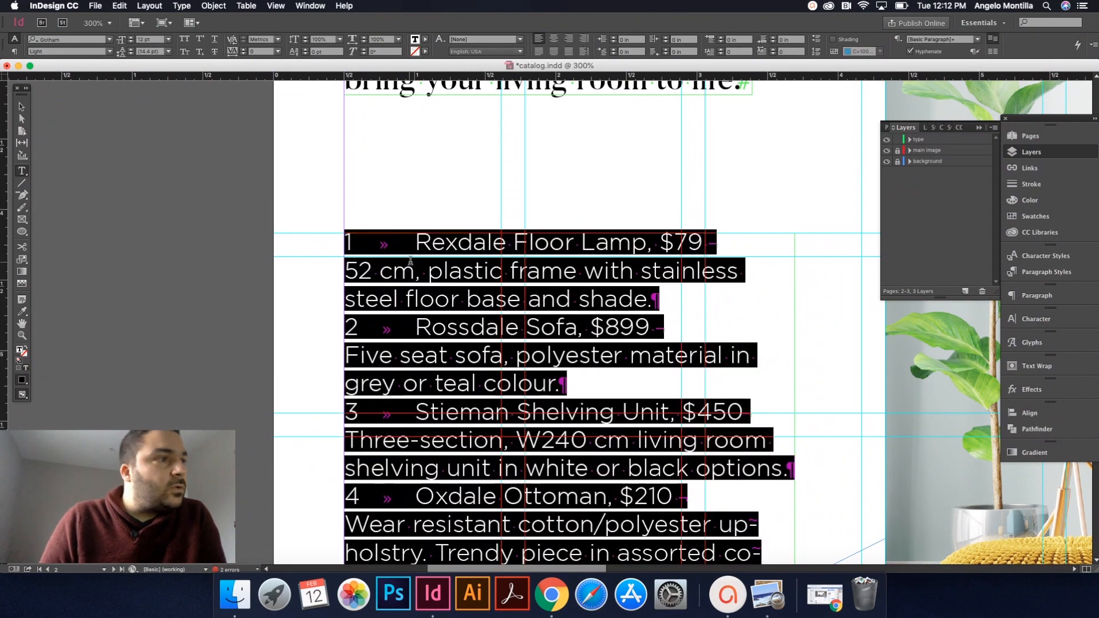
pyautogui.click(181, 6)
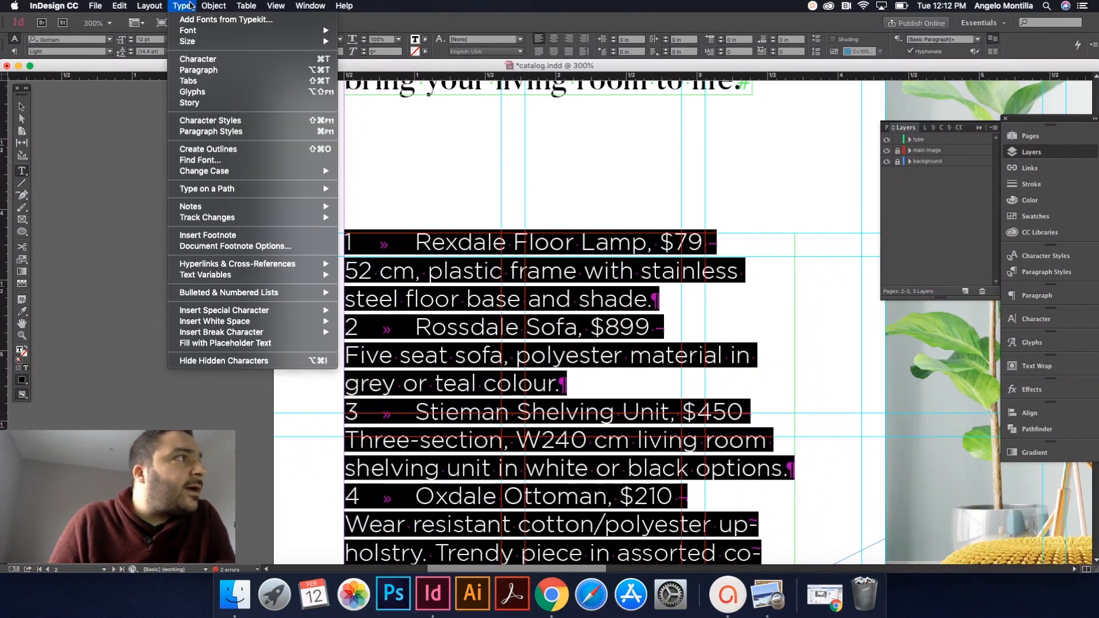
pyautogui.moveTo(188, 80)
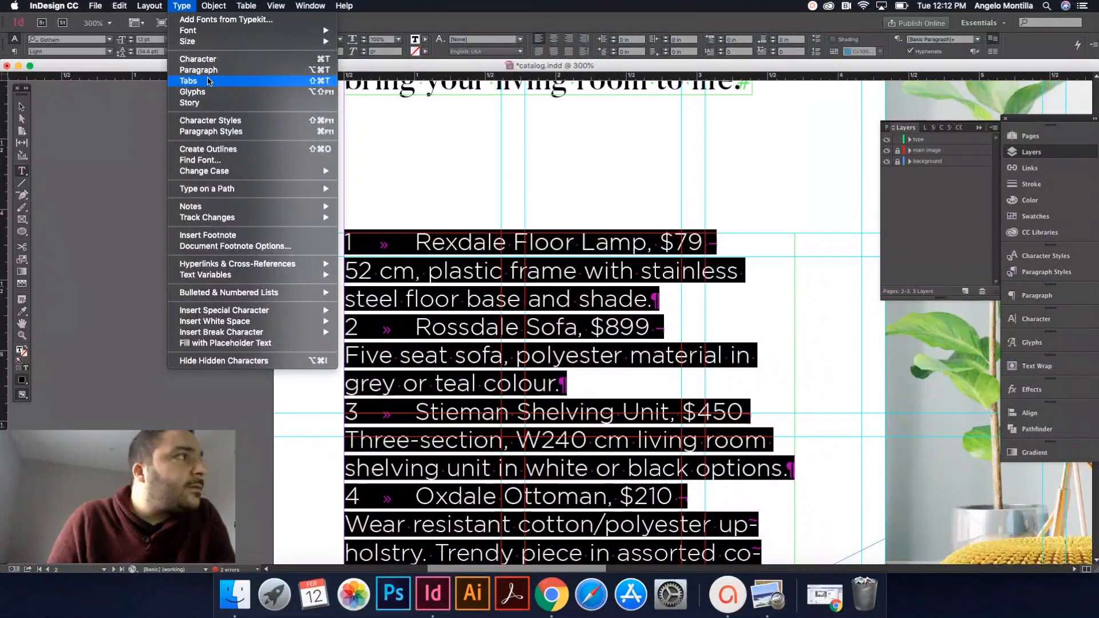
# - Open the Type > Tabs ruler and align it above the listings frame
pyautogui.click(189, 81)
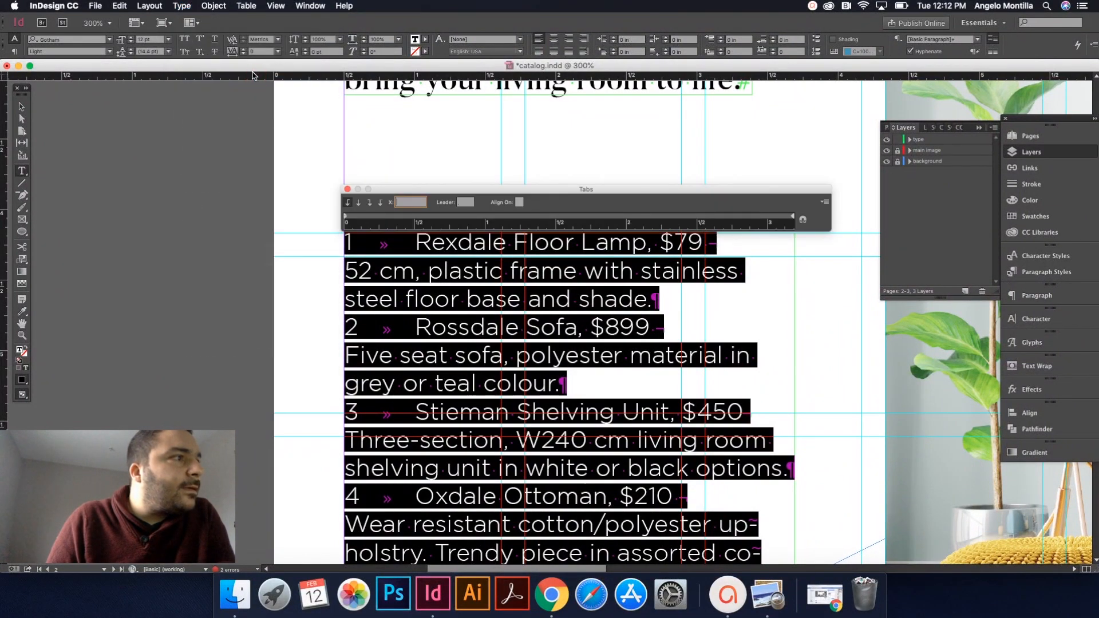
pyautogui.moveTo(586, 188); pyautogui.dragTo(590, 177)
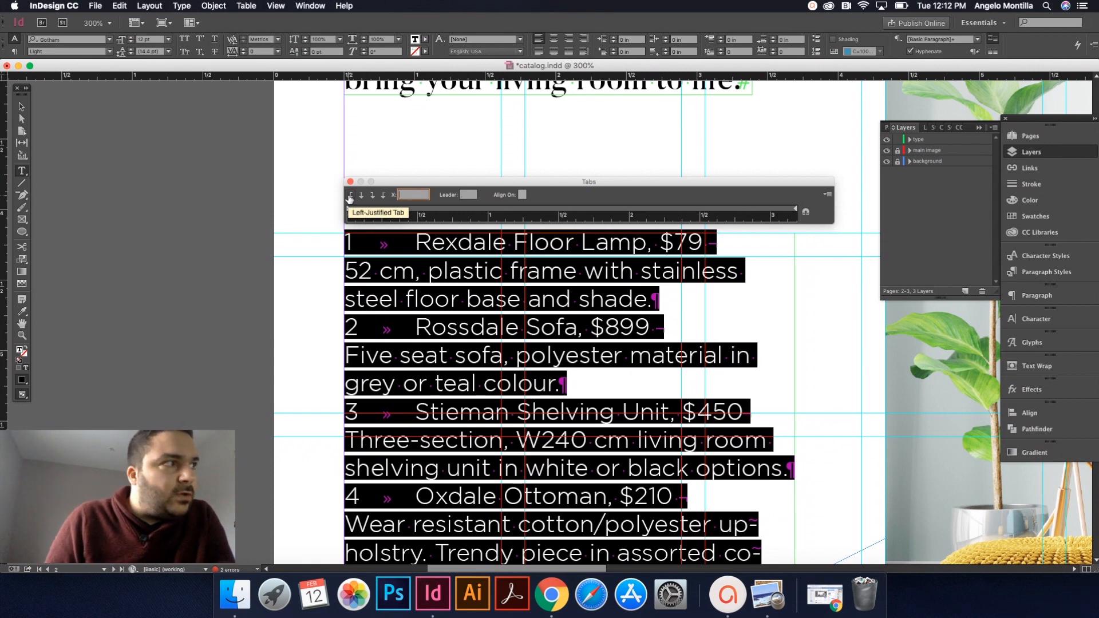
pyautogui.moveTo(372, 194)
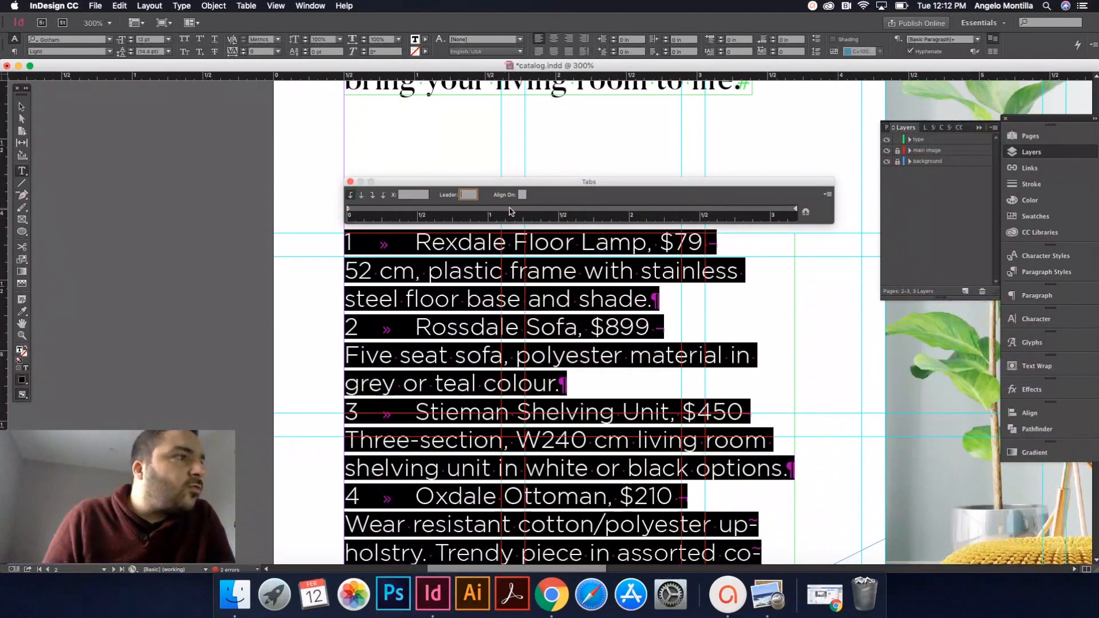
pyautogui.moveTo(515, 209)
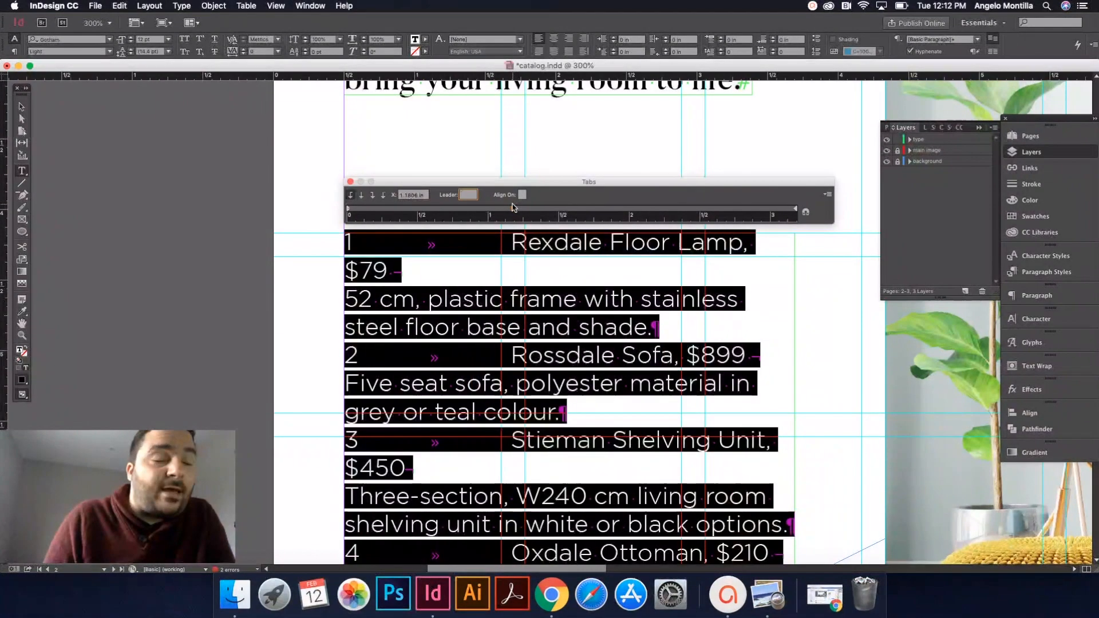
# - Move the tab stop left to about half an inch, closer to the numbers
pyautogui.moveTo(511, 211); pyautogui.dragTo(496, 211)
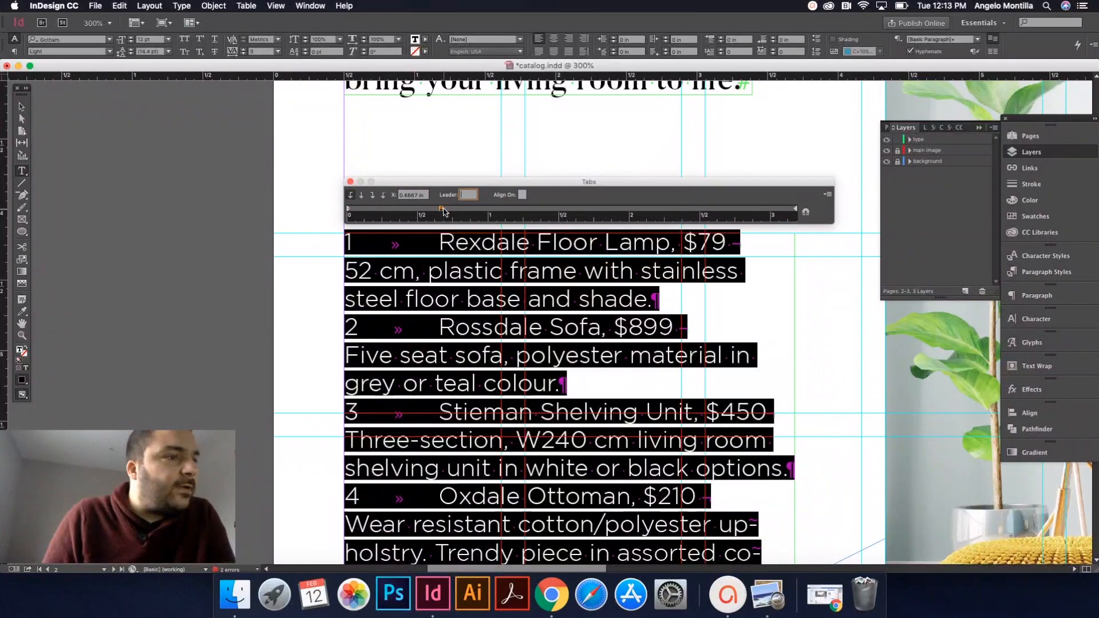
pyautogui.scroll(-3)
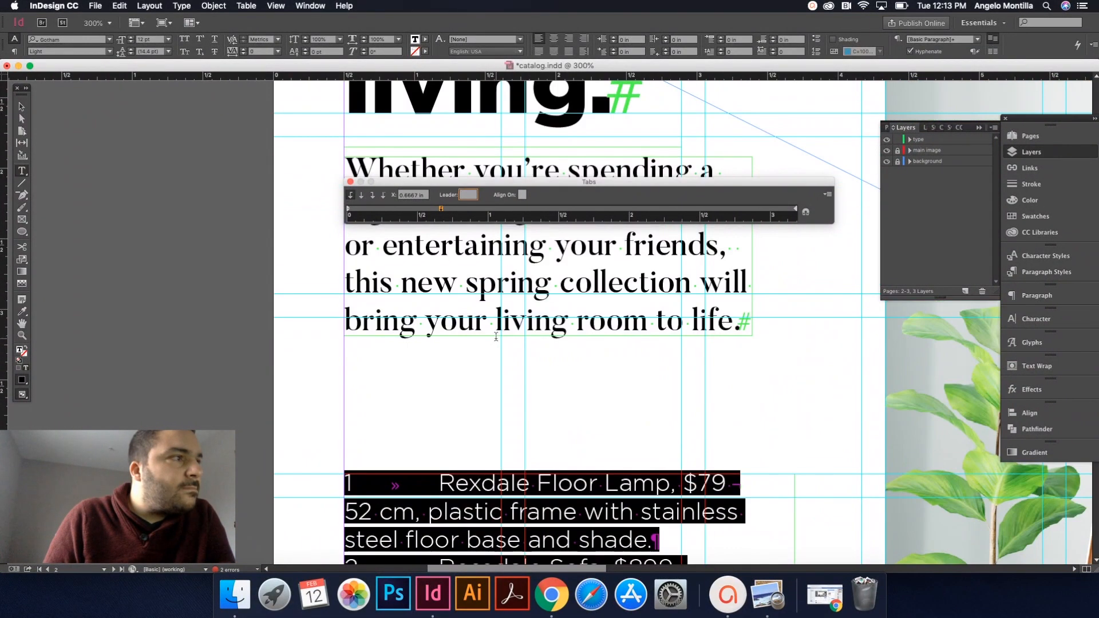
pyautogui.scroll(-3)
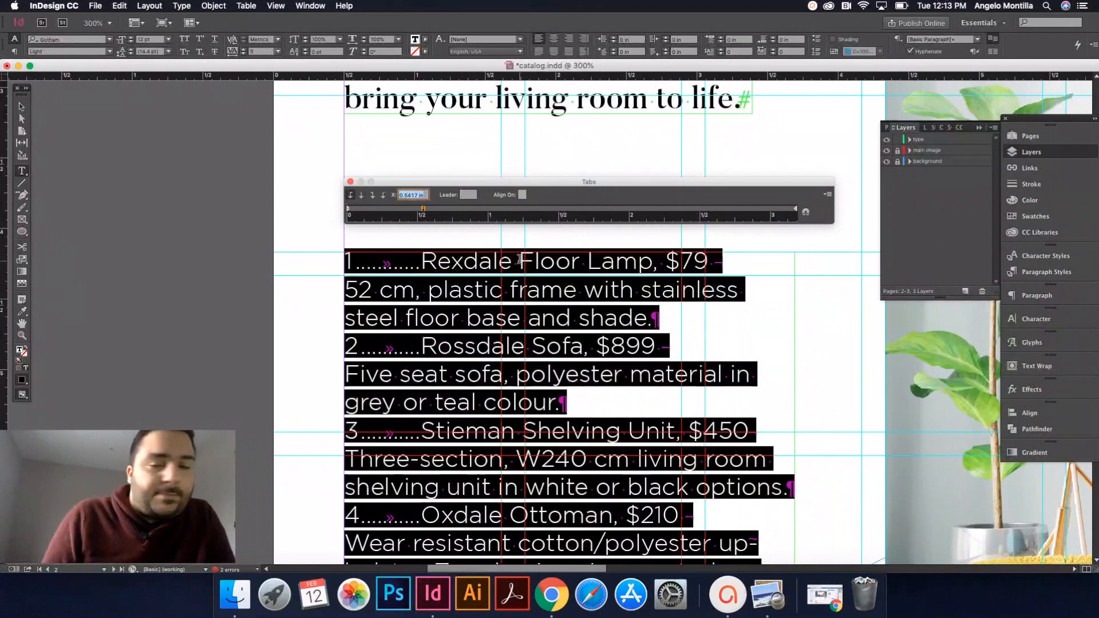
# - Set product title lines such as Oxdale Ottoman in bold Gotham
pyautogui.click(350, 183)
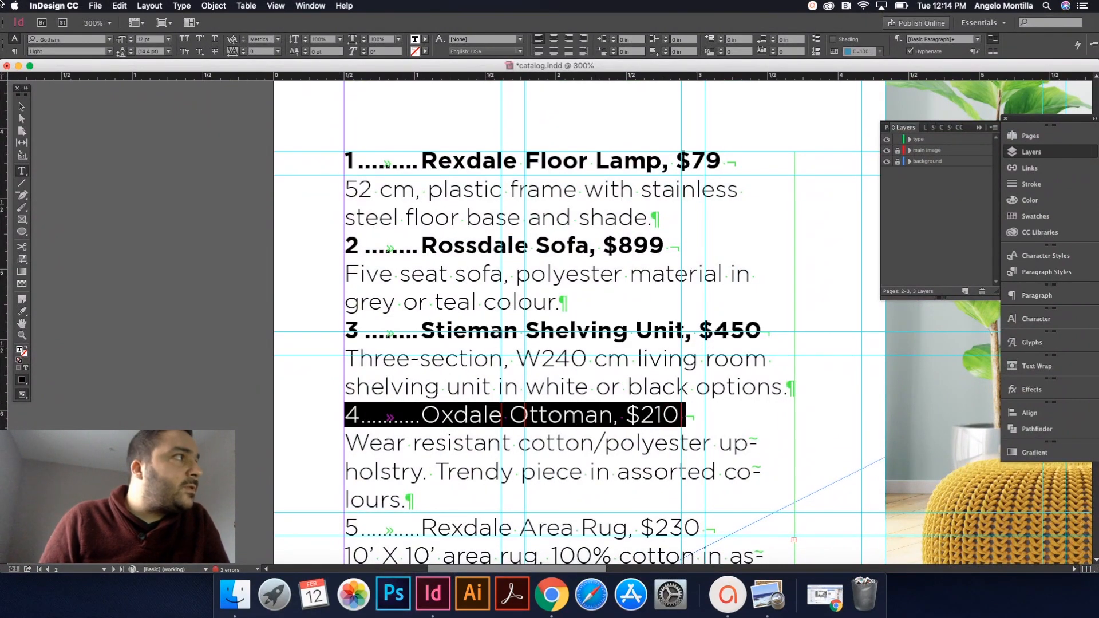
pyautogui.click(68, 51)
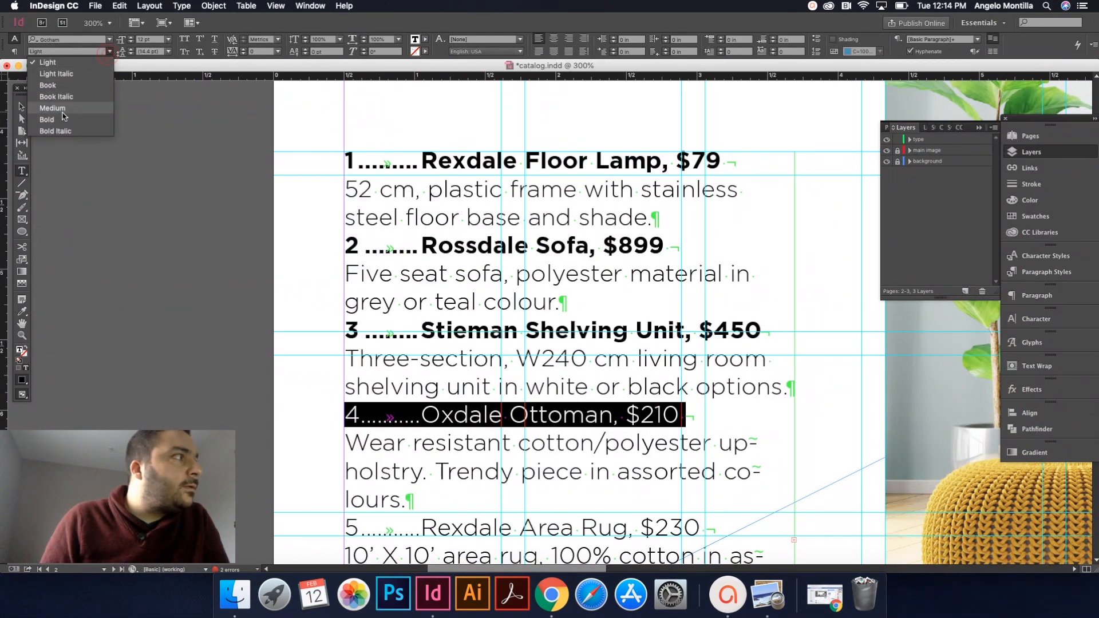
pyautogui.click(47, 119)
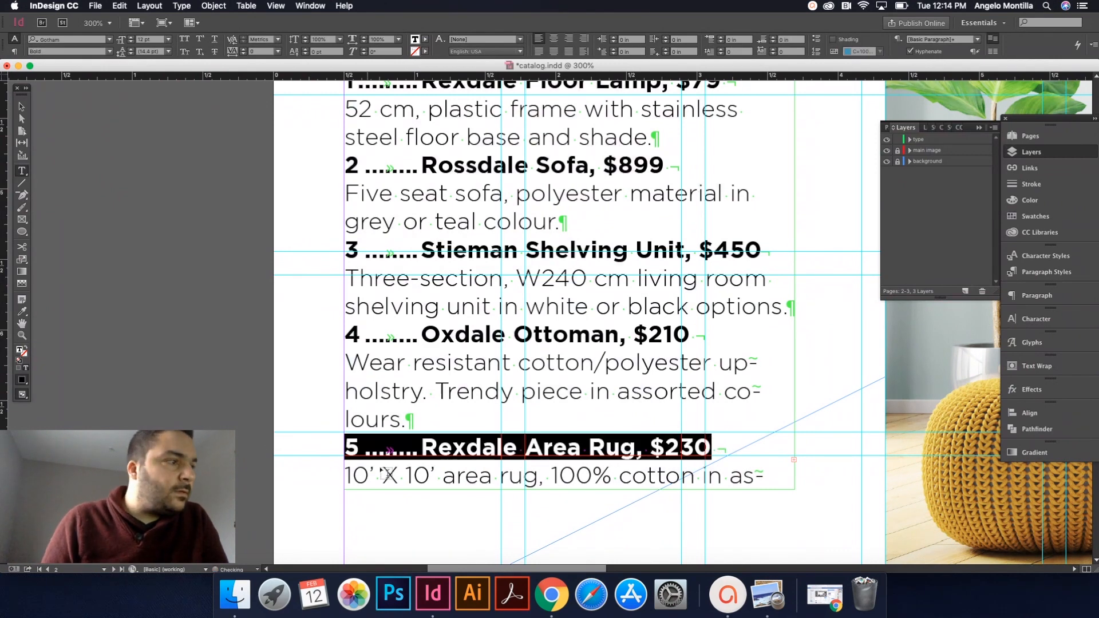
pyautogui.scroll(-3)
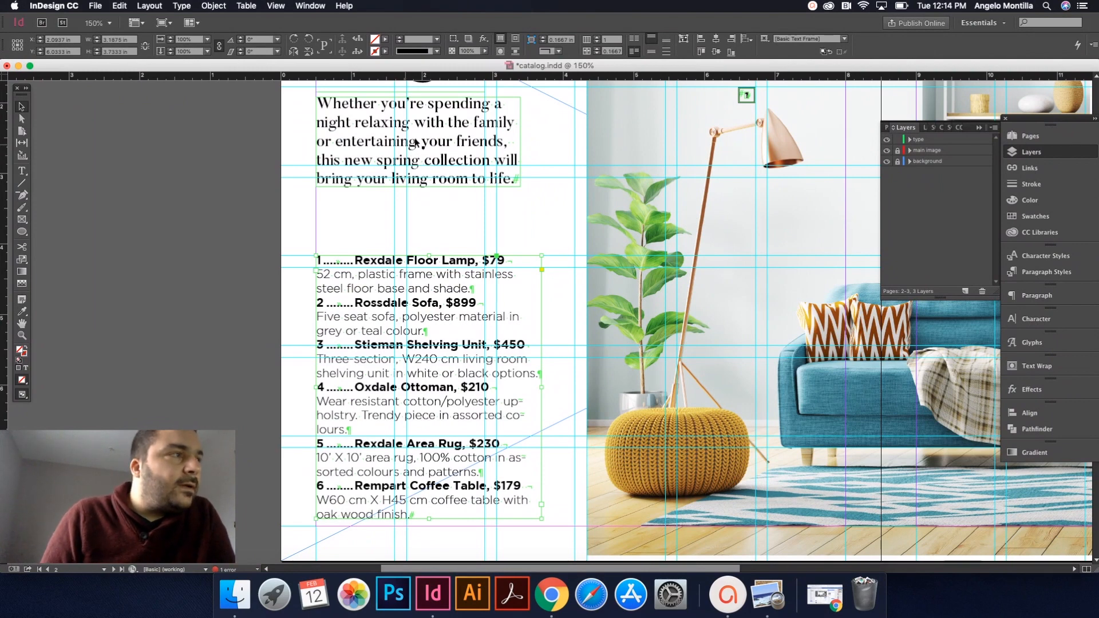
pyautogui.moveTo(527, 200)
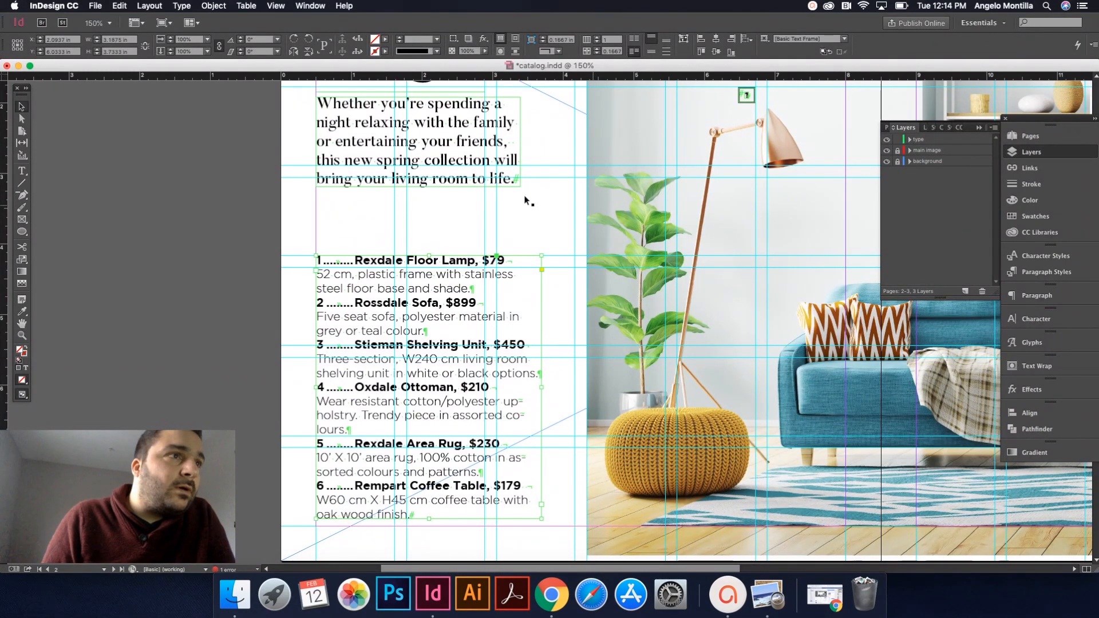
pyautogui.click(431, 344)
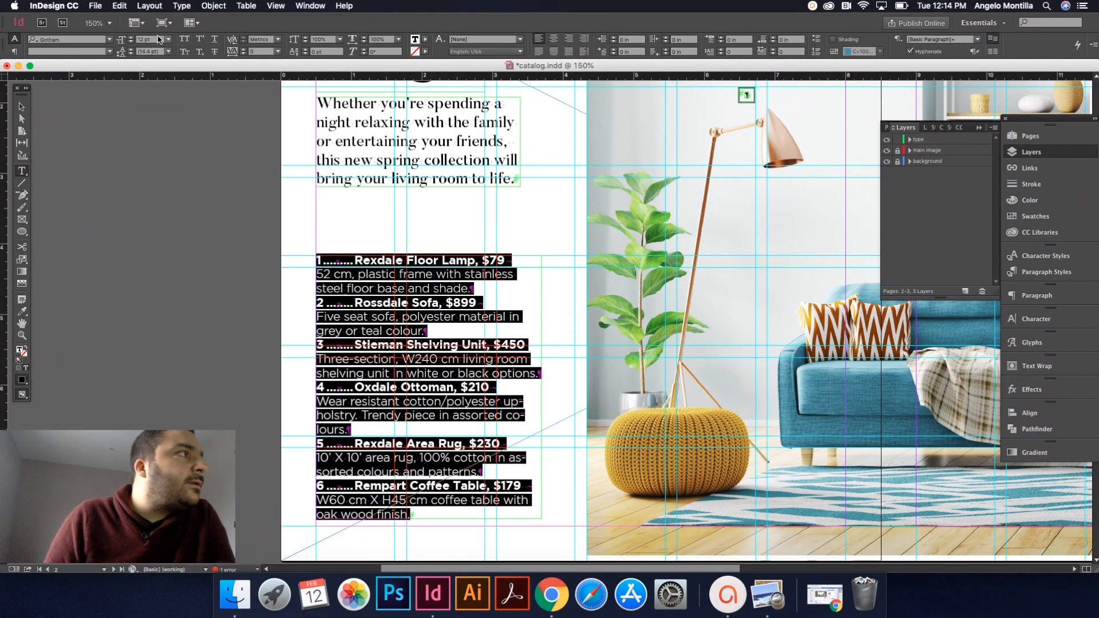
# - Reduce the font size of the product listings text
pyautogui.click(131, 40)
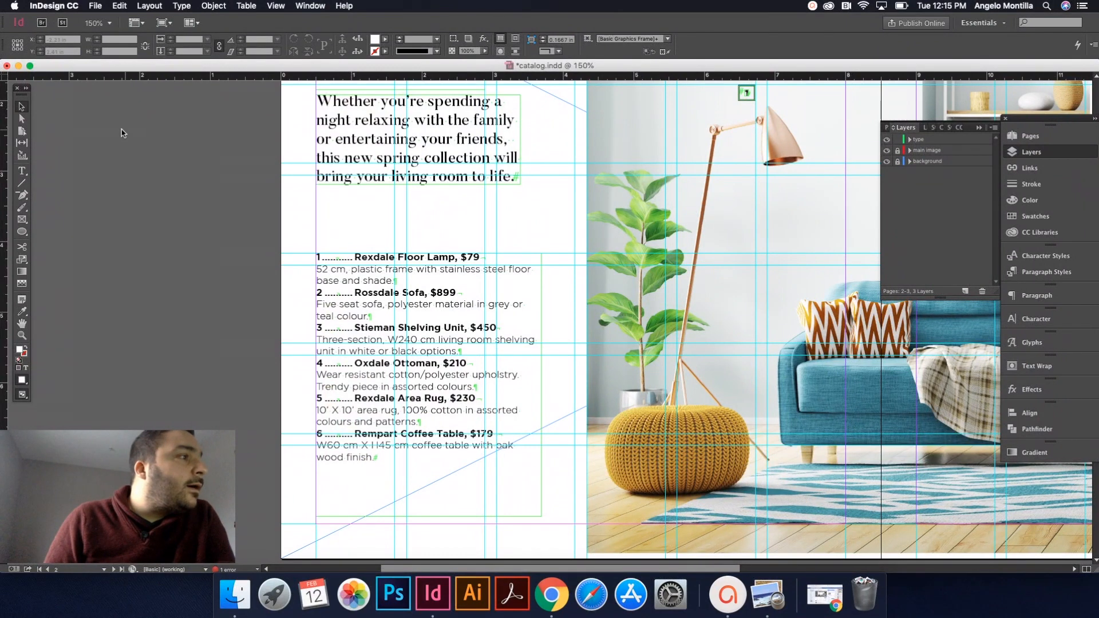
pyautogui.moveTo(398, 219)
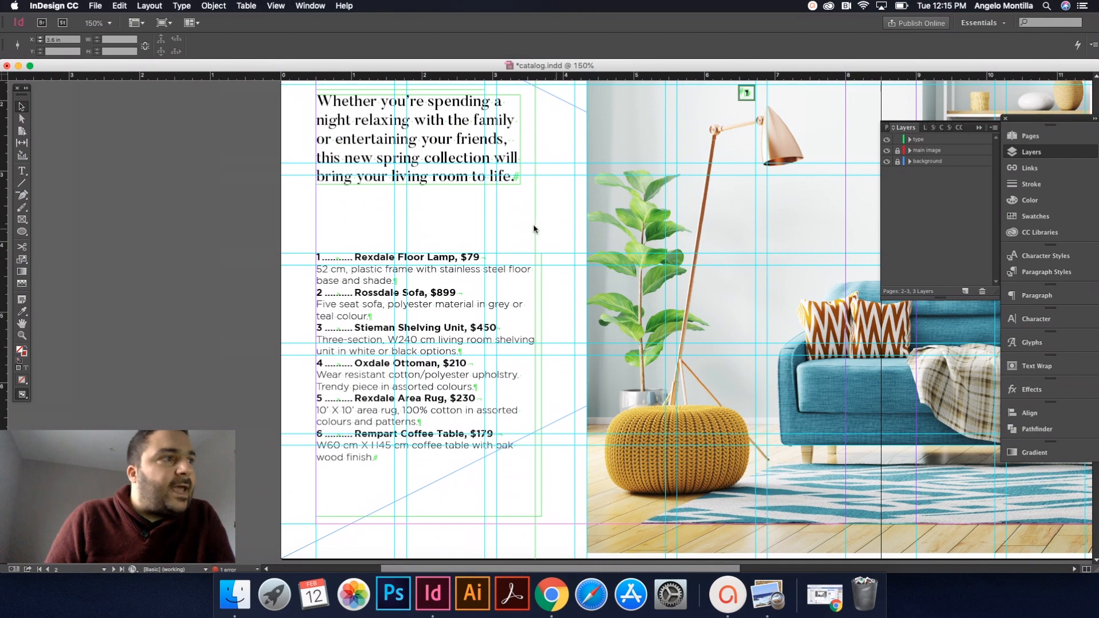
pyautogui.click(418, 138)
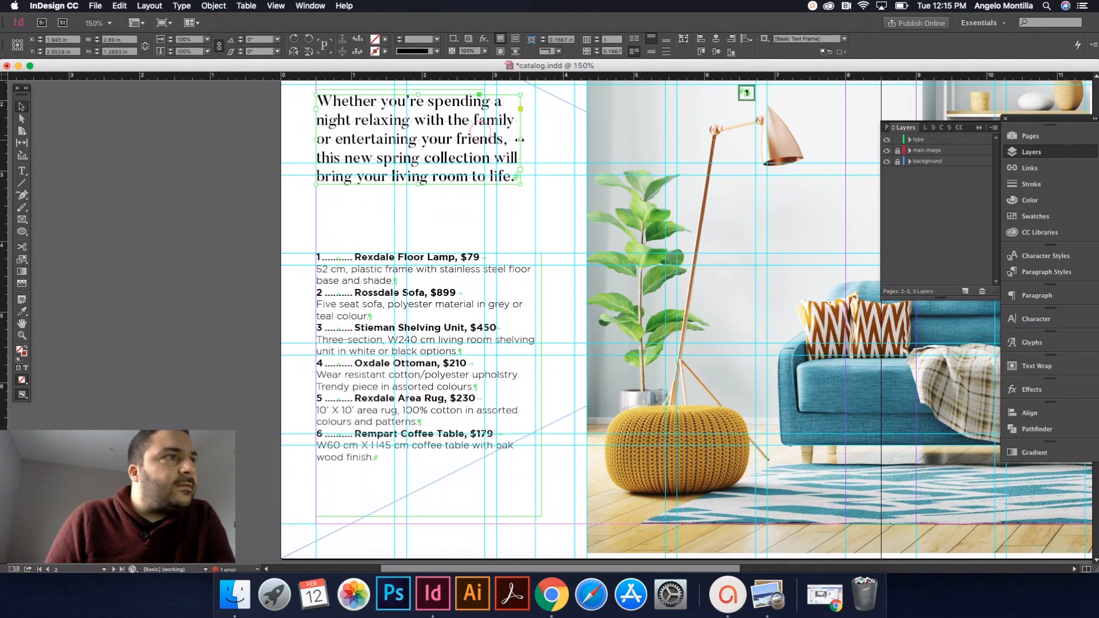
pyautogui.moveTo(532, 219)
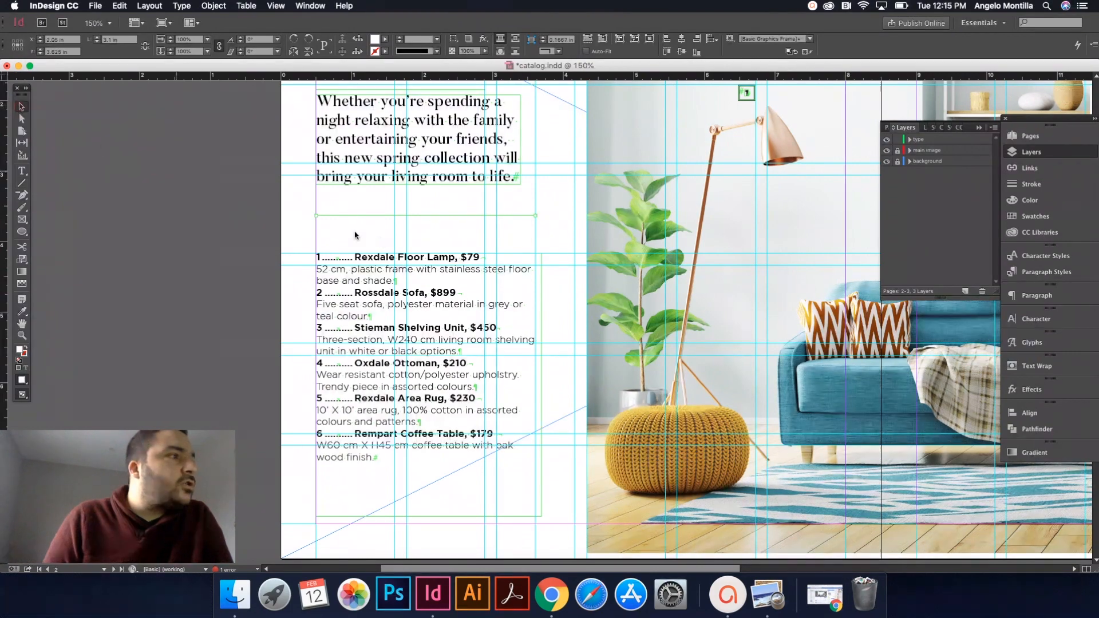
# - Give the divider line a 2 pt stroke weight
pyautogui.click(404, 210)
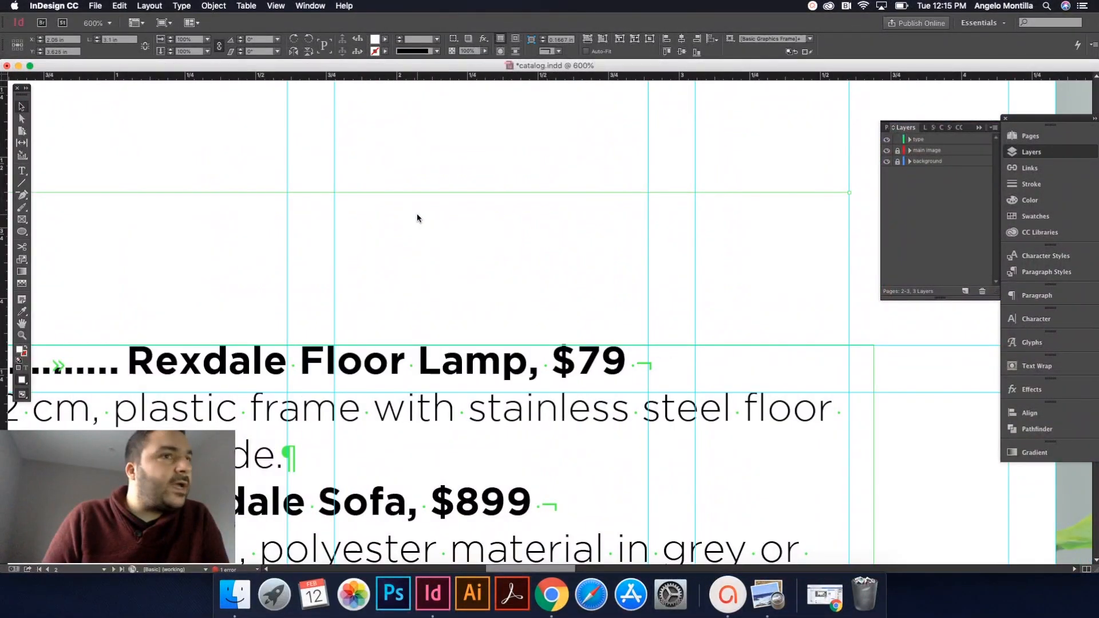
pyautogui.click(1030, 184)
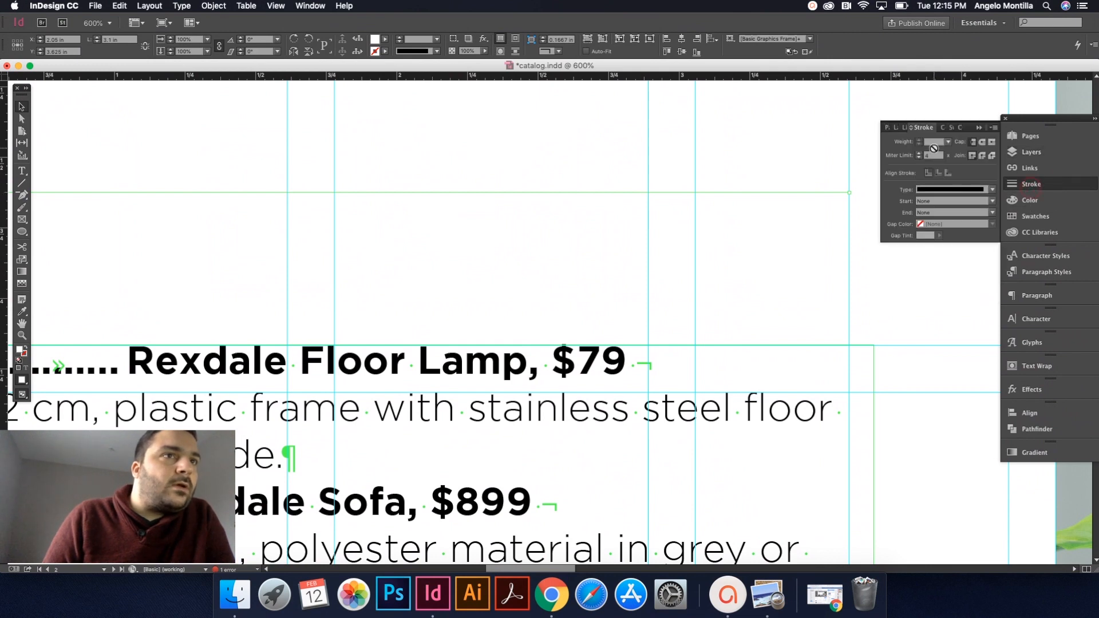
pyautogui.click(948, 142)
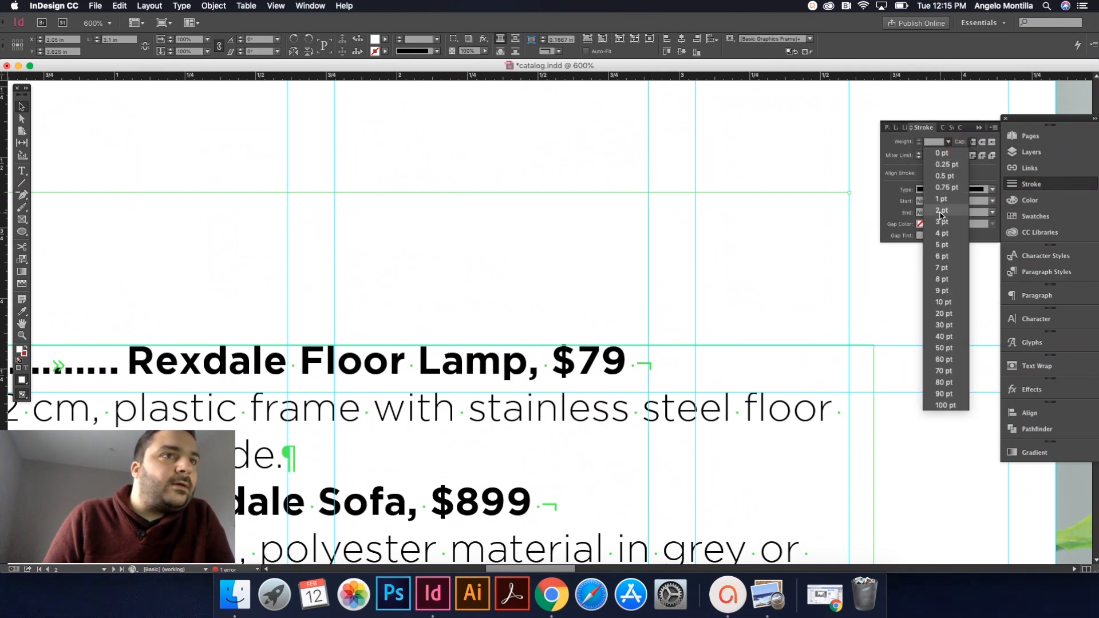
pyautogui.click(941, 210)
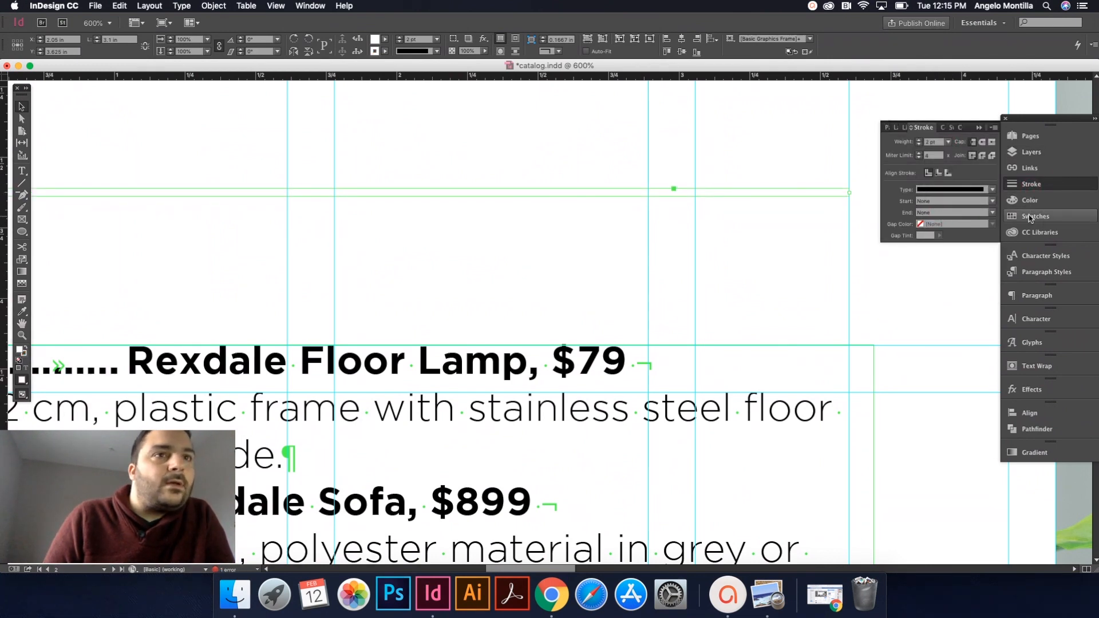
# - Set the divider's fill to None and its stroke type to Dotted
pyautogui.click(1035, 215)
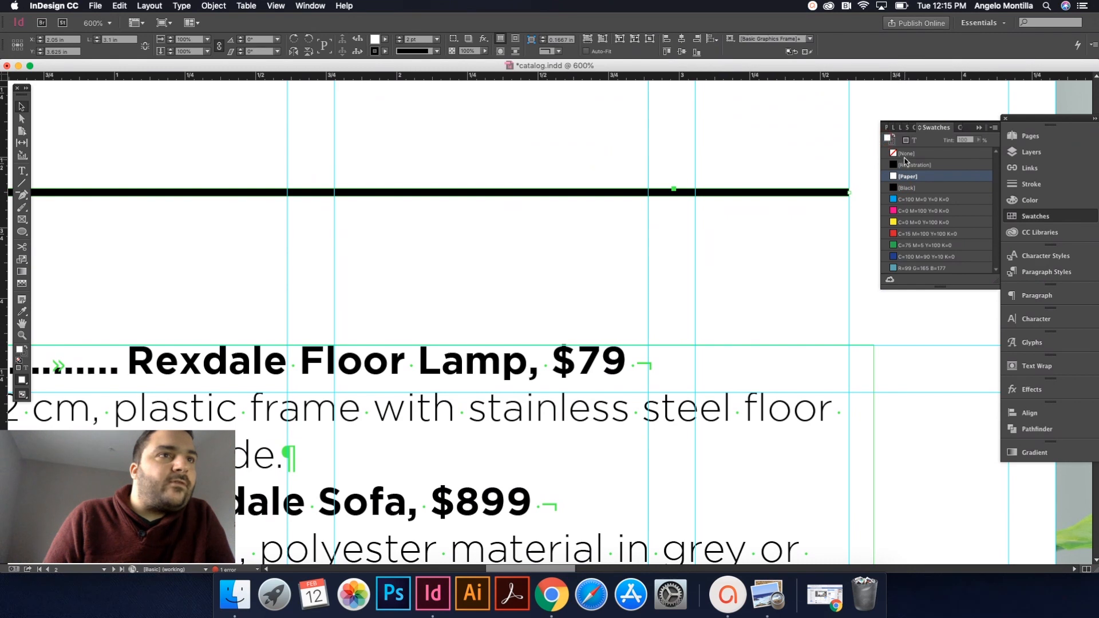
pyautogui.click(907, 153)
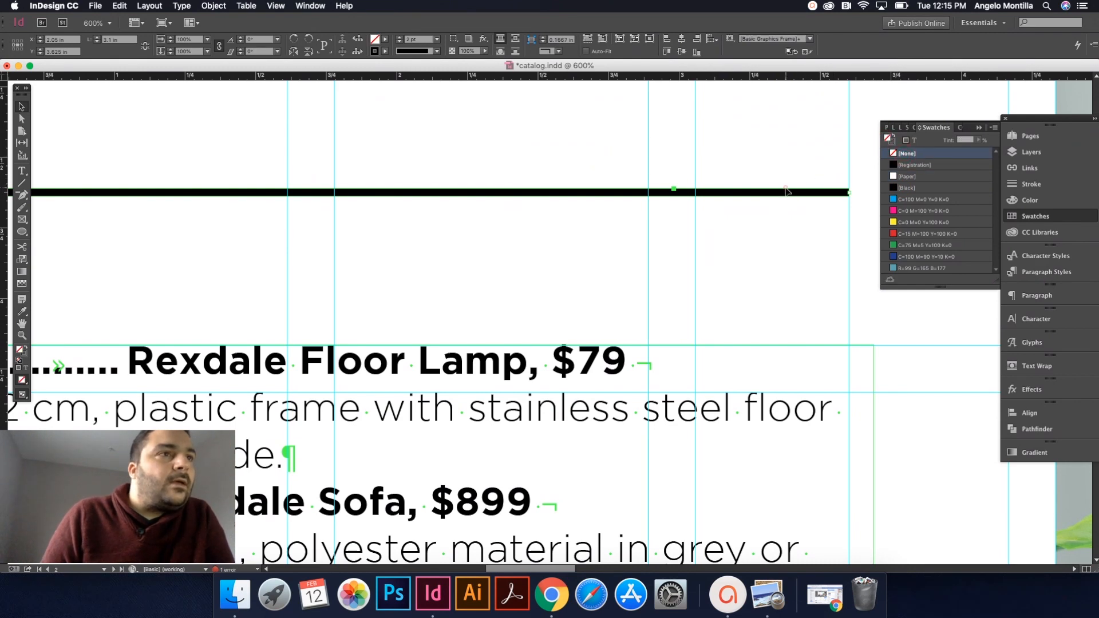
pyautogui.click(440, 51)
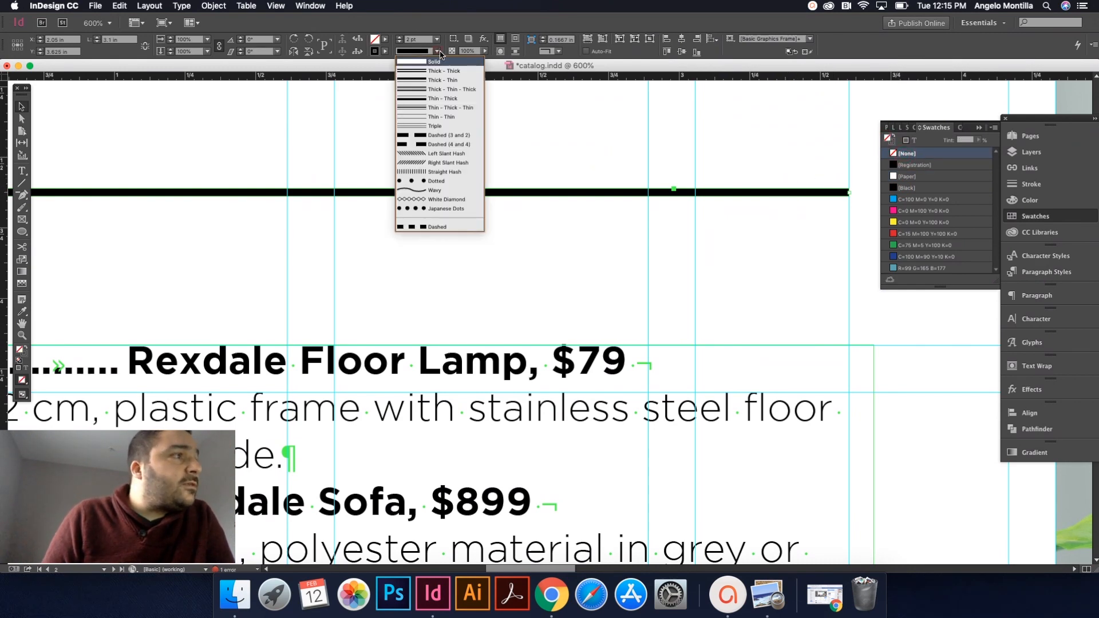
pyautogui.click(435, 180)
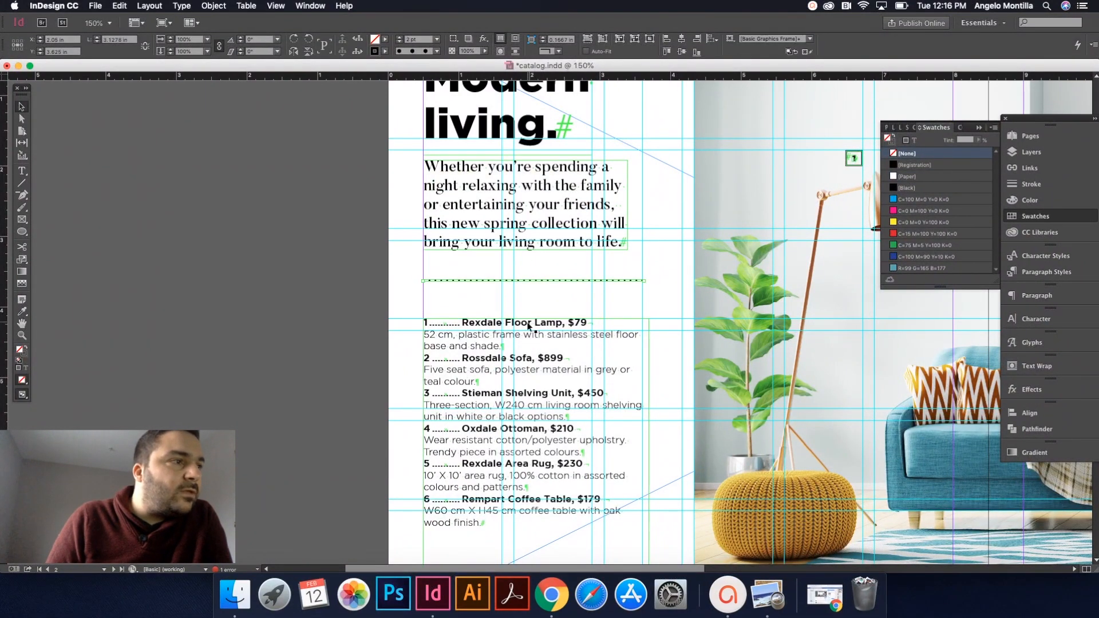
pyautogui.click(529, 326)
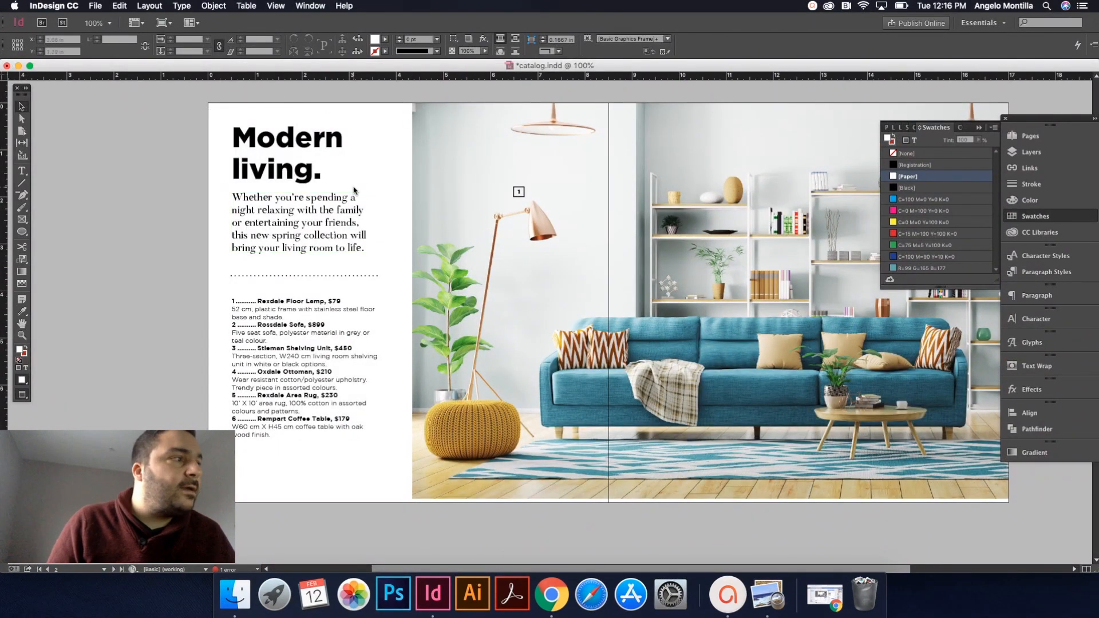
# - Zoom out to view the whole spread and show the Layers panel
pyautogui.click(319, 326)
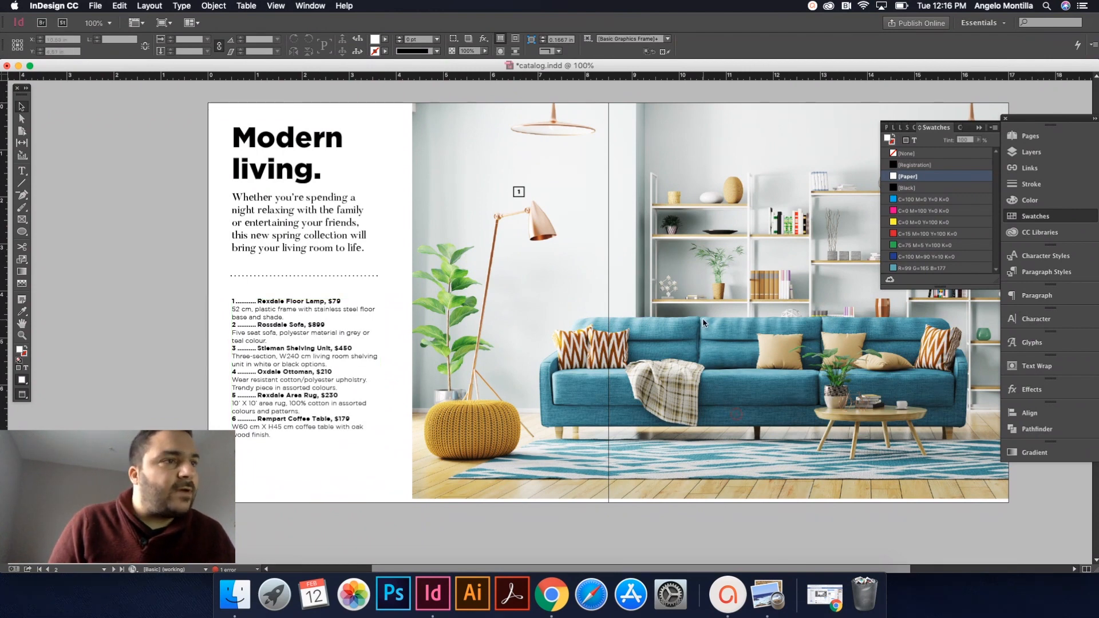
pyautogui.click(1031, 151)
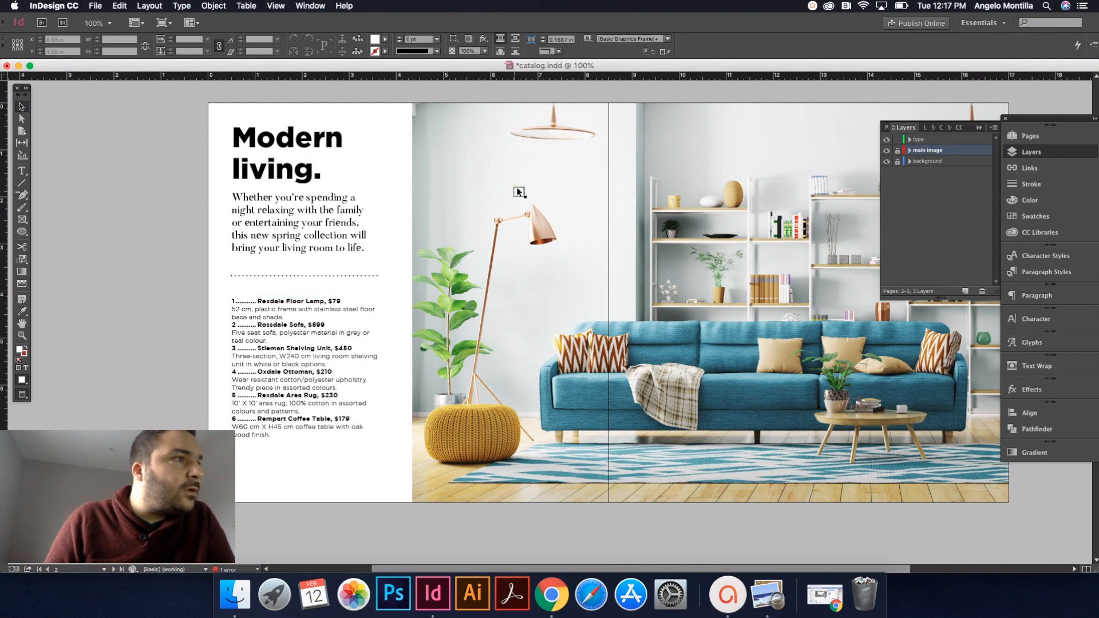
# - Move callout 2 from the lower spread onto the photo above the sofa's left end
pyautogui.scroll(-3)
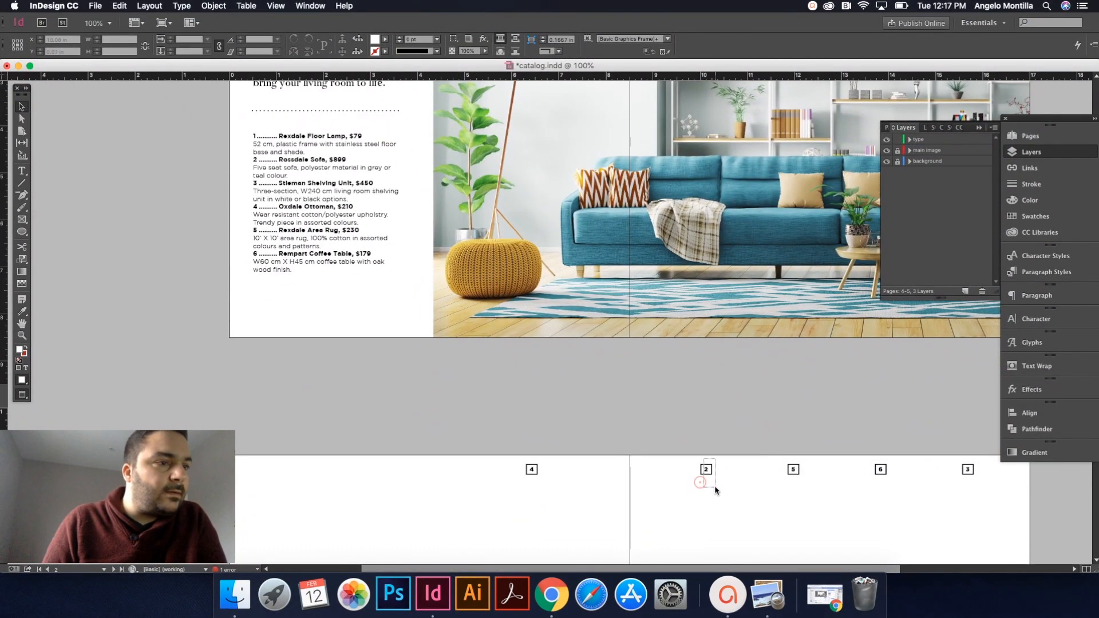
pyautogui.click(705, 469)
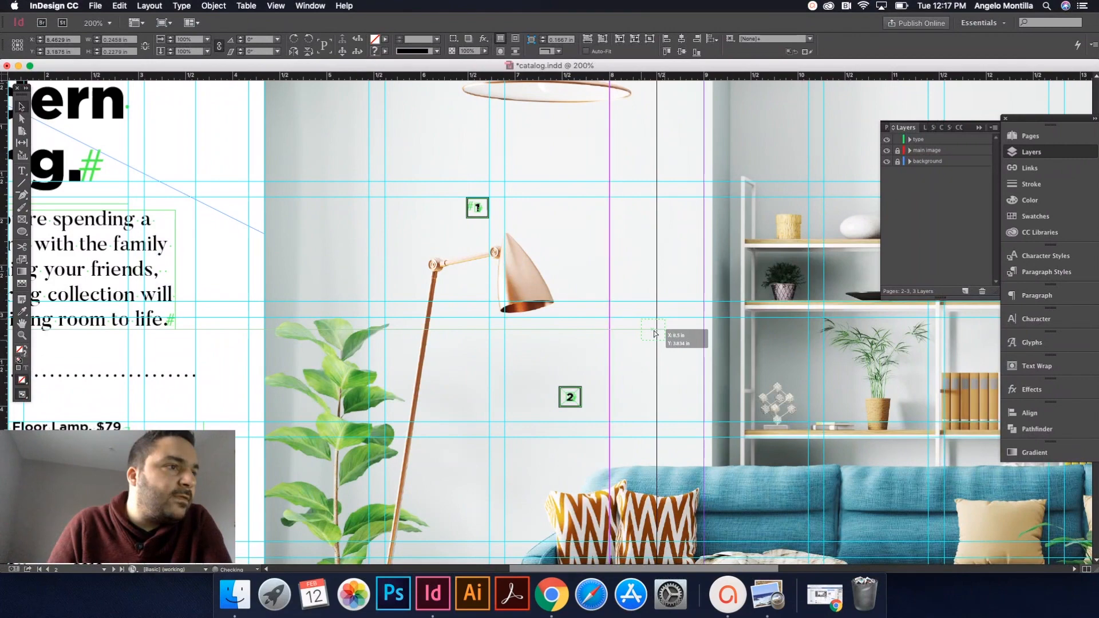
pyautogui.moveTo(570, 397); pyautogui.dragTo(652, 328)
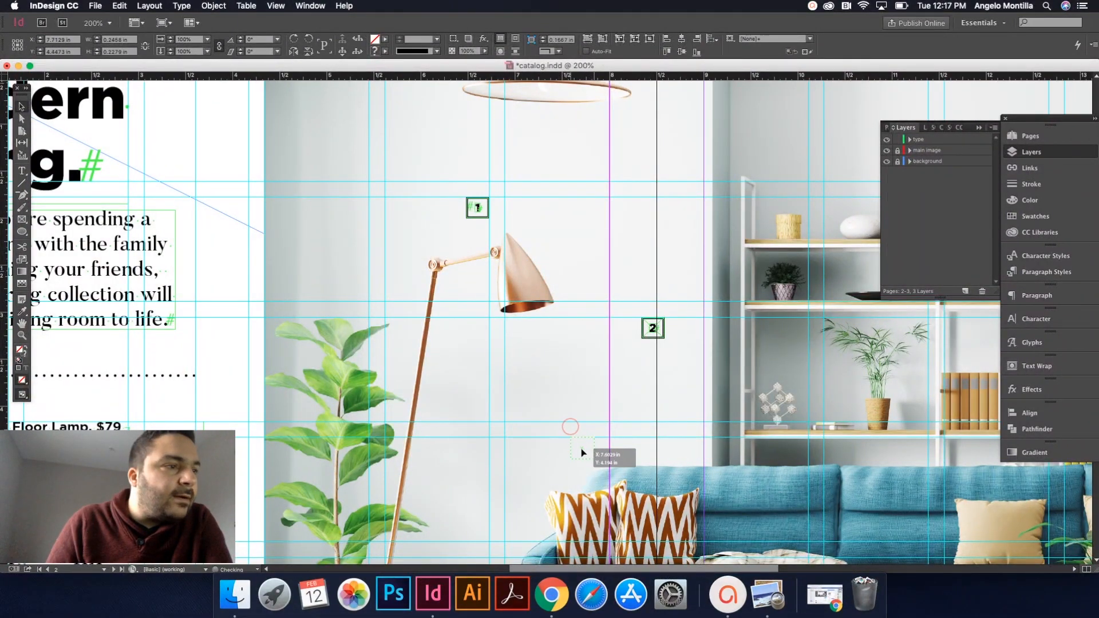
pyautogui.moveTo(652, 328); pyautogui.dragTo(597, 449)
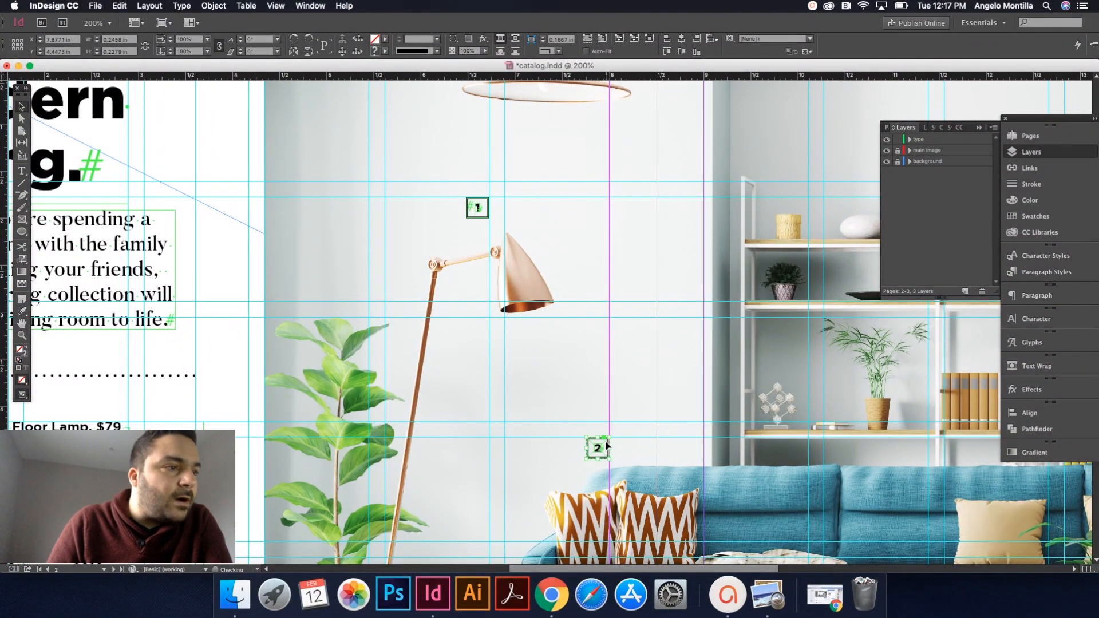
pyautogui.click(624, 449)
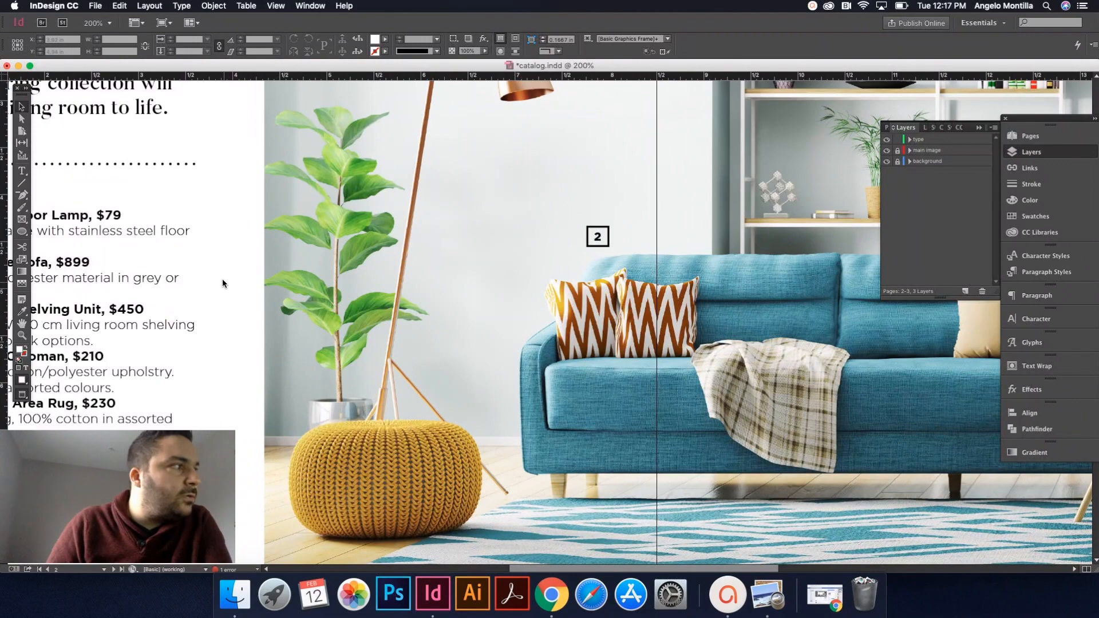
pyautogui.moveTo(440, 322)
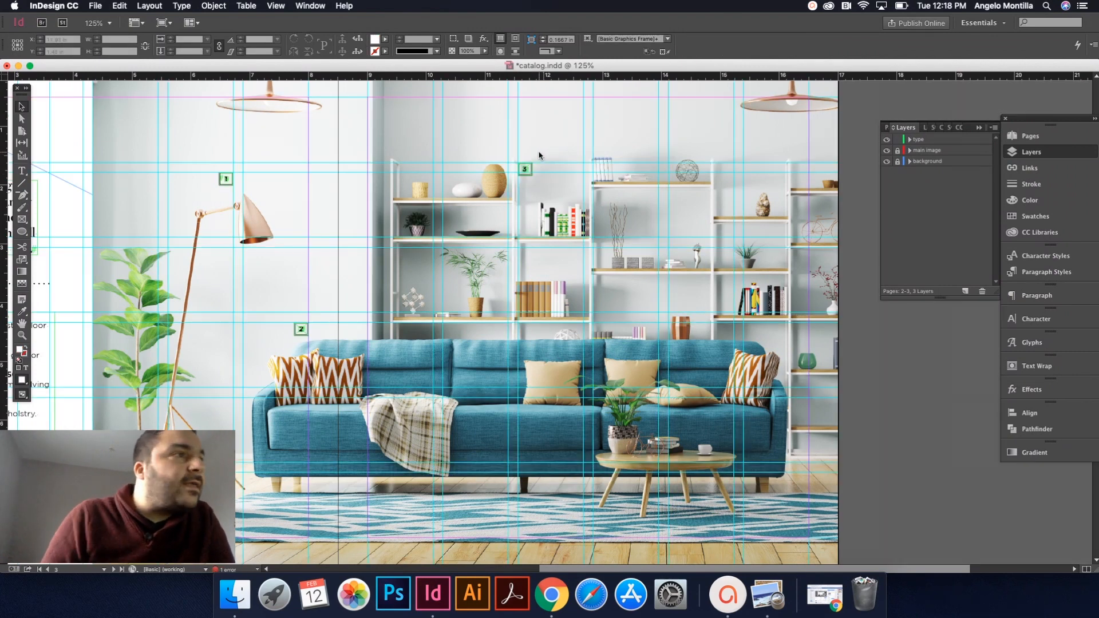
# - Drag callout 4 onto the knitted yellow ottoman in the photo
pyautogui.click(524, 172)
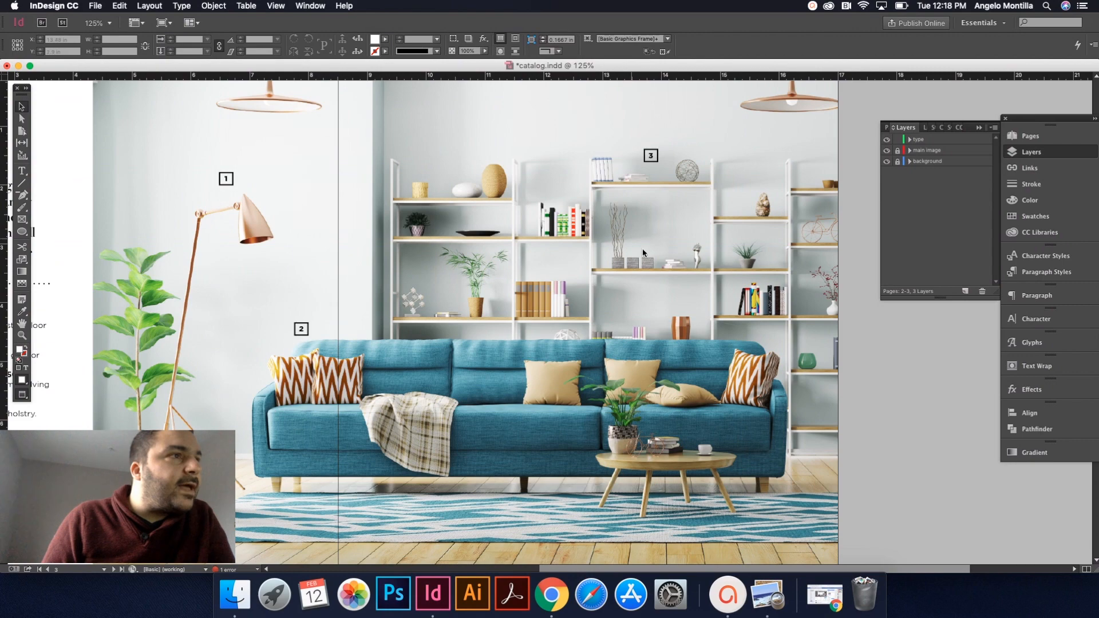
pyautogui.moveTo(641, 172)
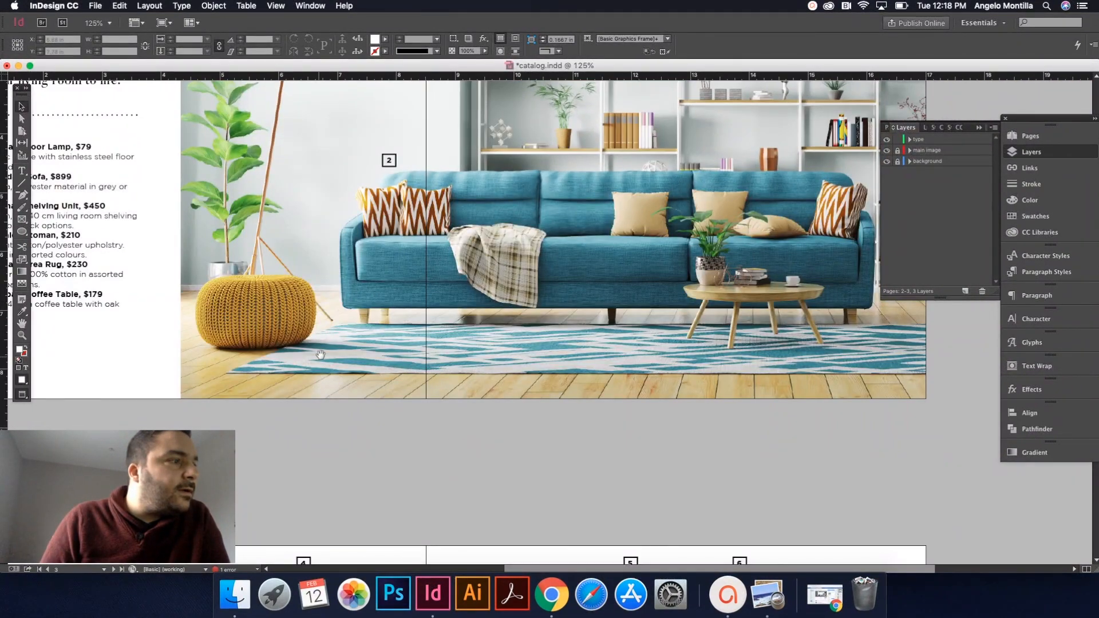
pyautogui.scroll(-3)
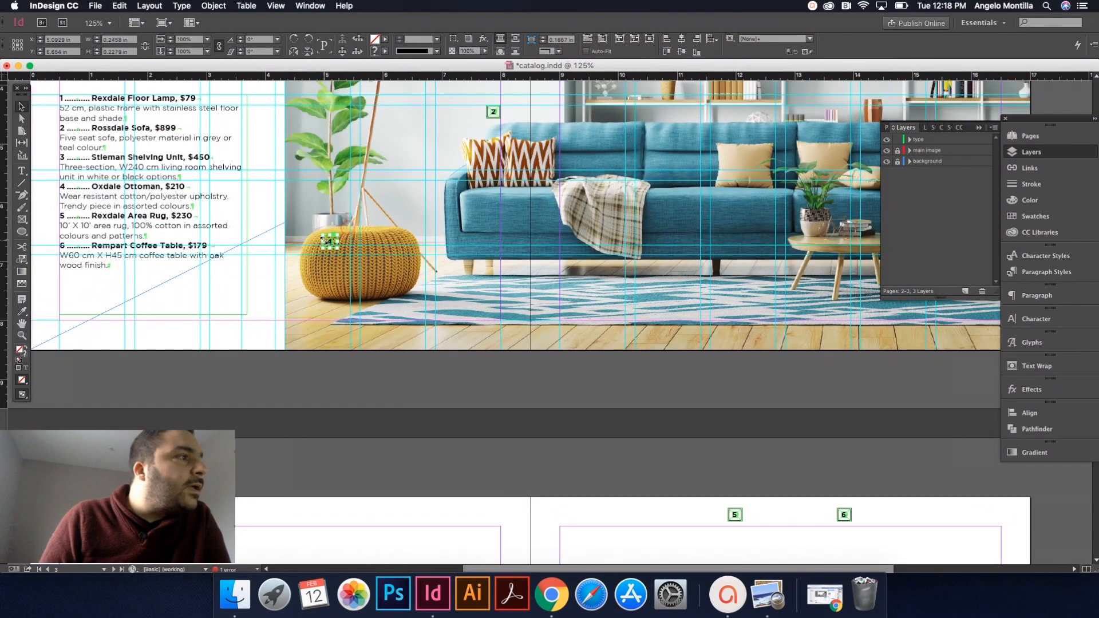
pyautogui.moveTo(326, 241); pyautogui.dragTo(325, 277)
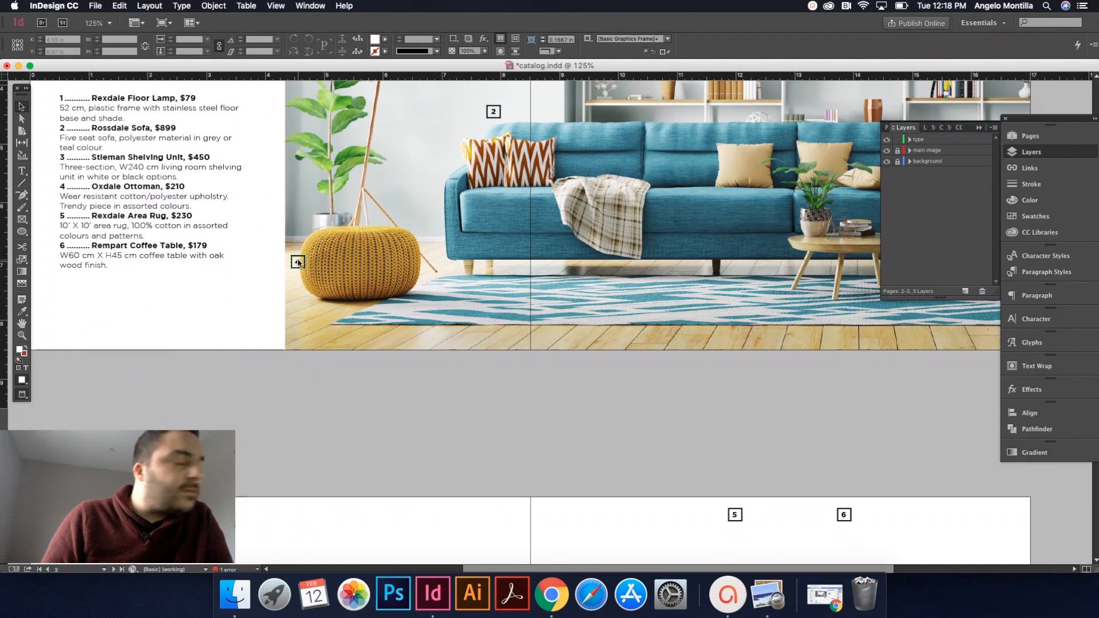
pyautogui.click(298, 262)
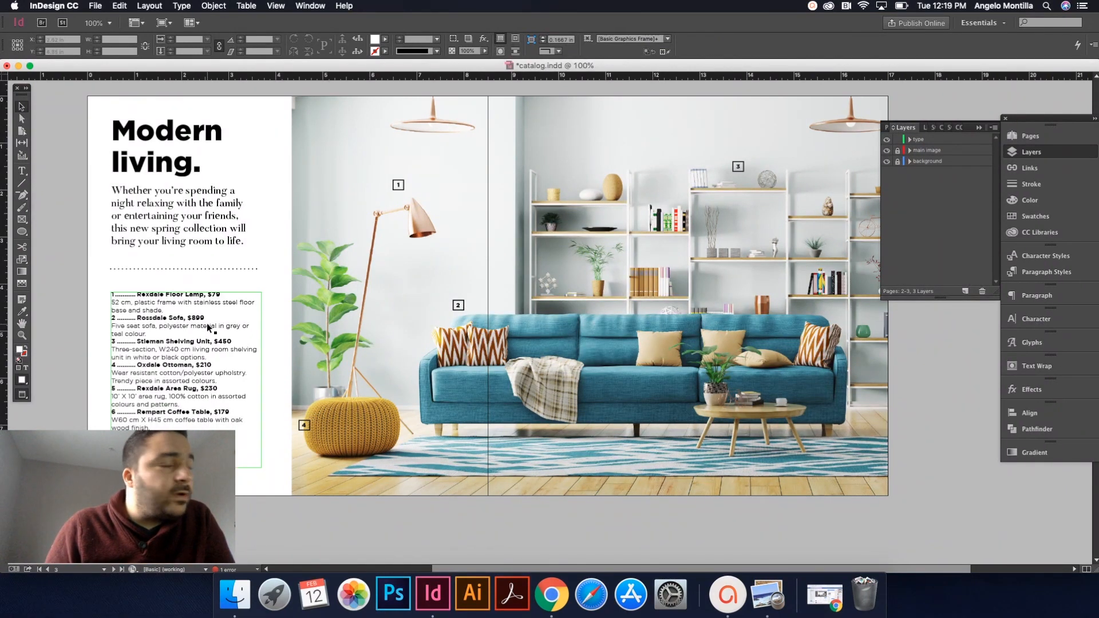
pyautogui.moveTo(227, 359)
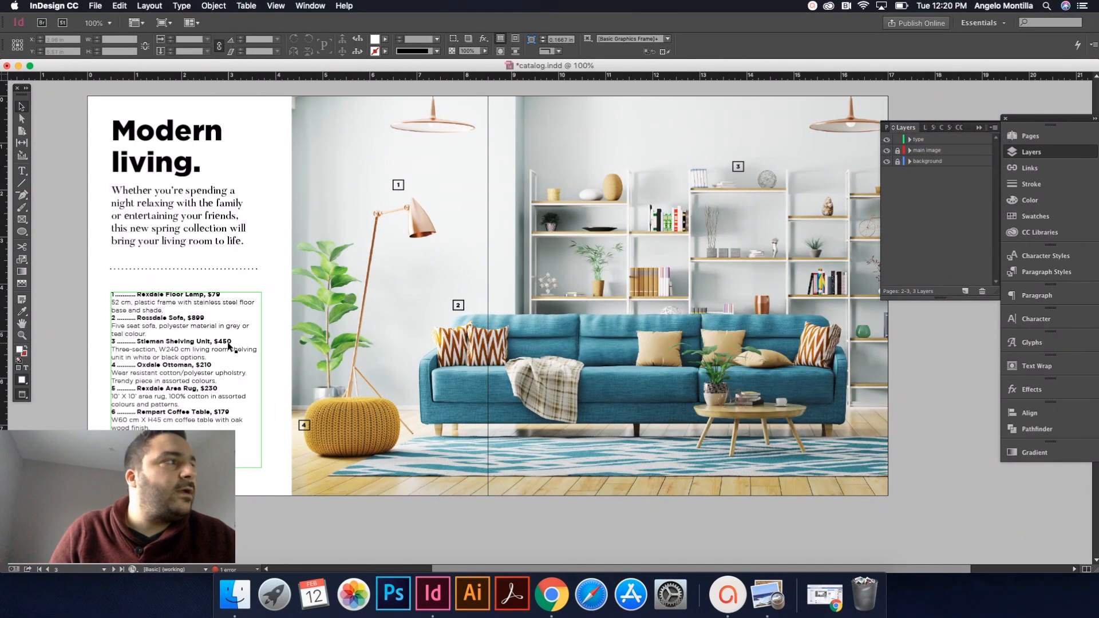
pyautogui.click(276, 229)
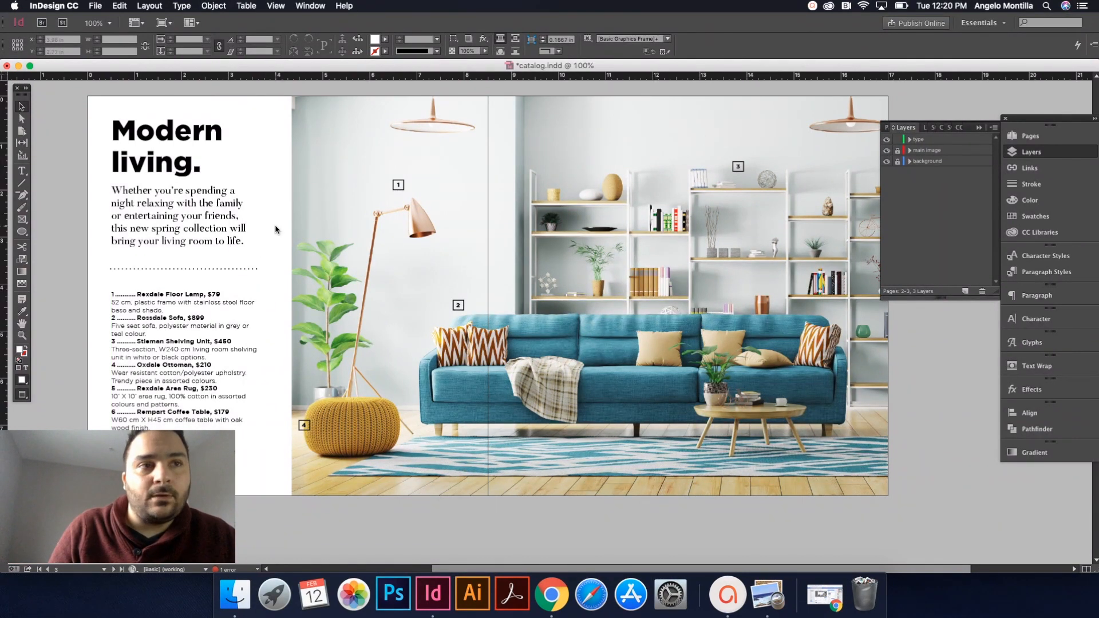